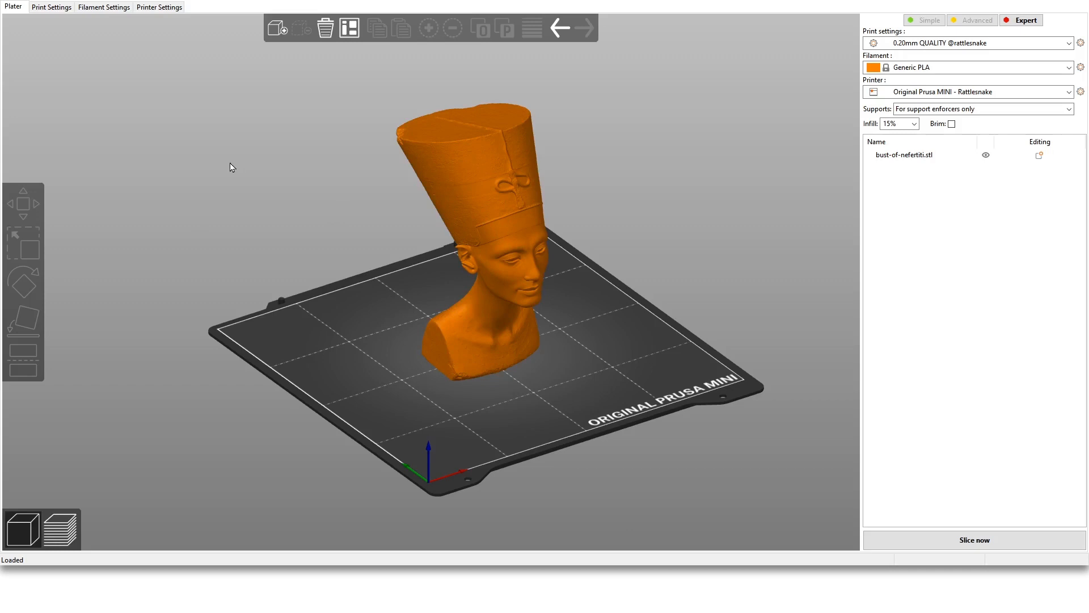
Select the Nefertiti bust on the plater to show its move gizmo and manipulation values
left_click(456, 155)
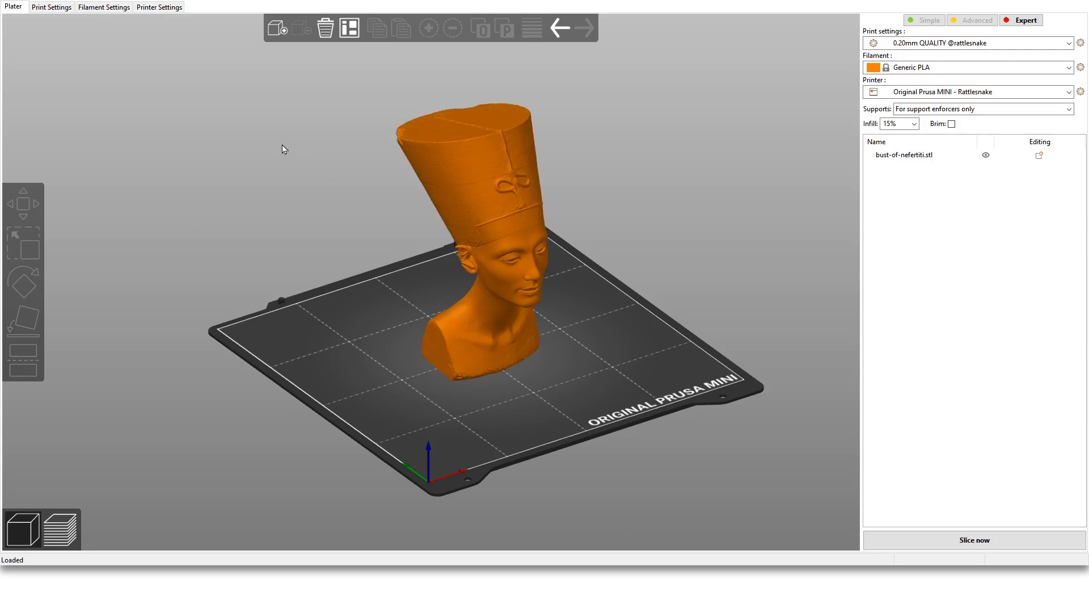
mouse_move(700, 216)
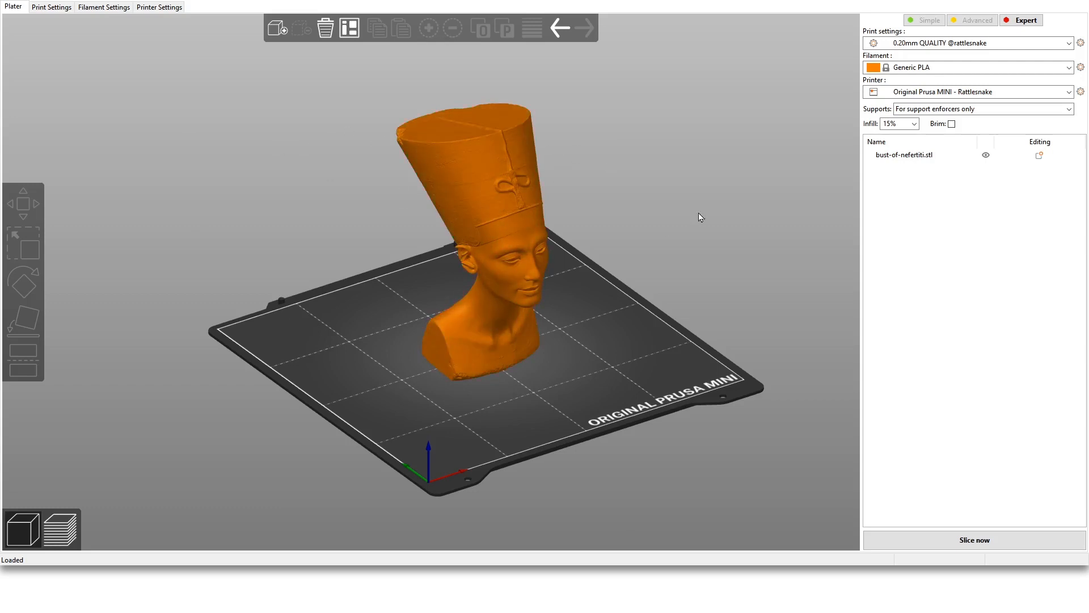
left_click(479, 264)
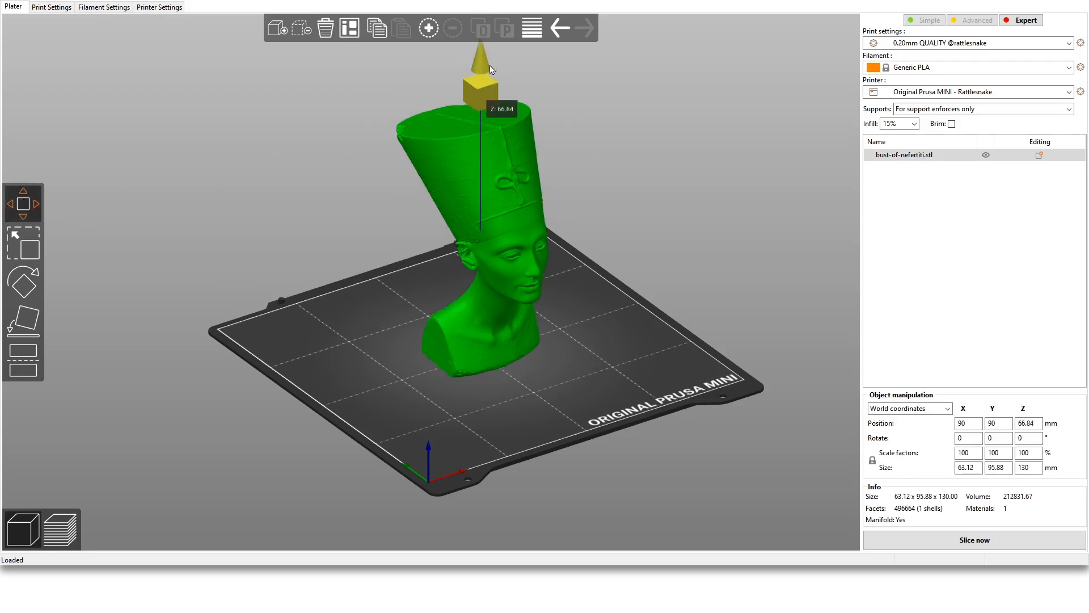
After a trial lift, set position 0, 0, 65 and auto-arrange the bust back to X 90, Y 90
left_click_drag(482, 91, 537, 193)
type("0")
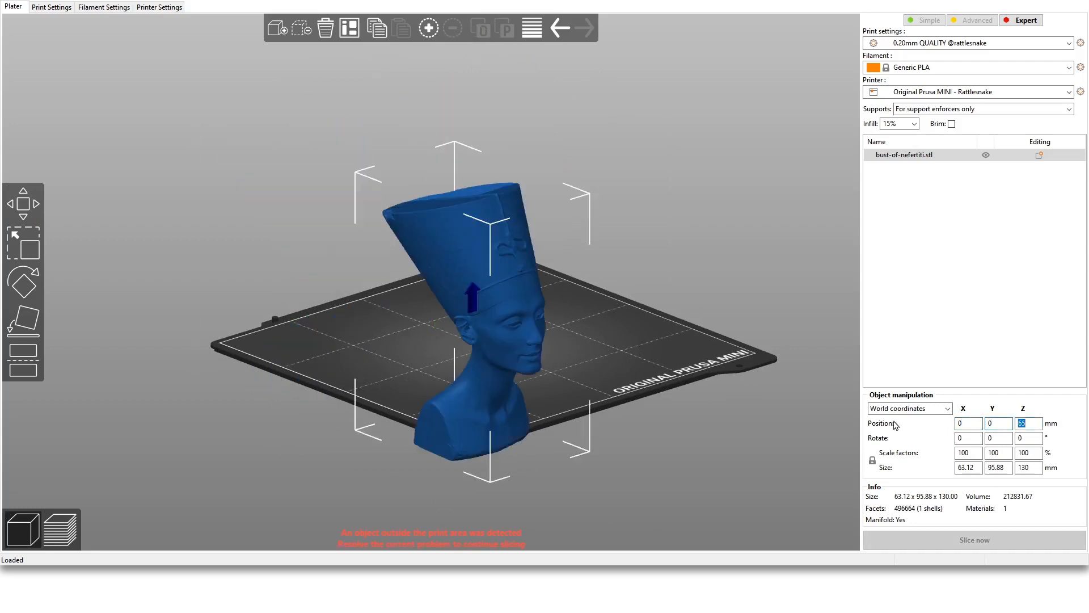
left_click(997, 438)
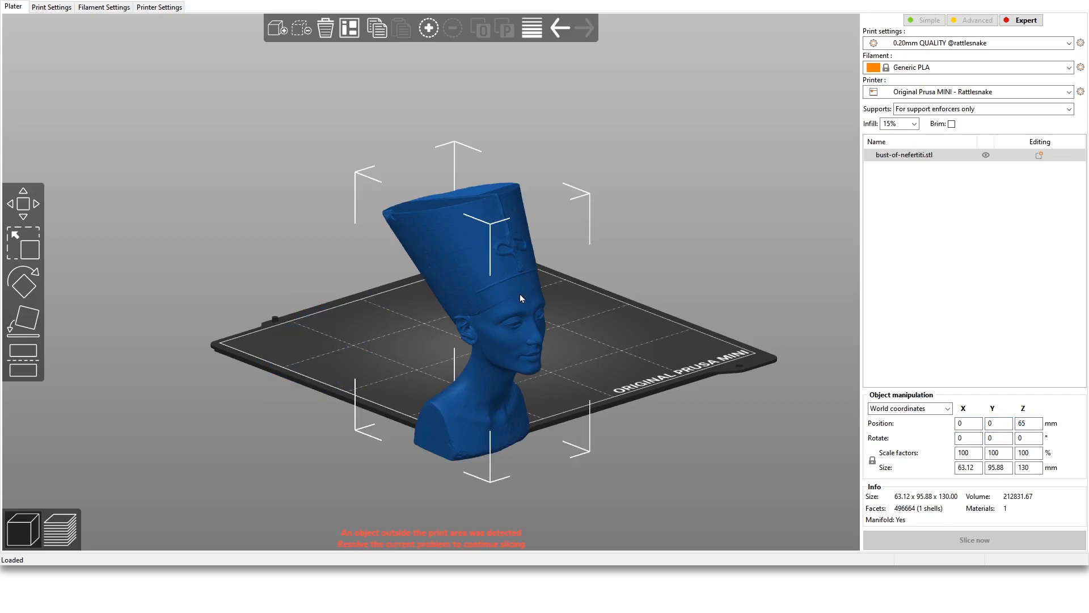
mouse_move(542, 20)
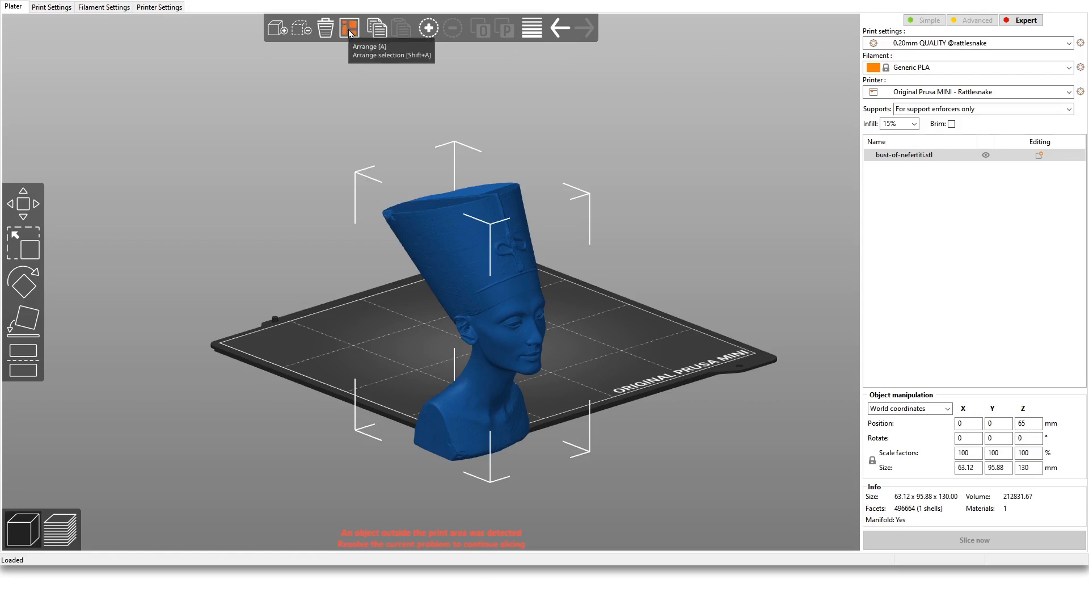
left_click(350, 27)
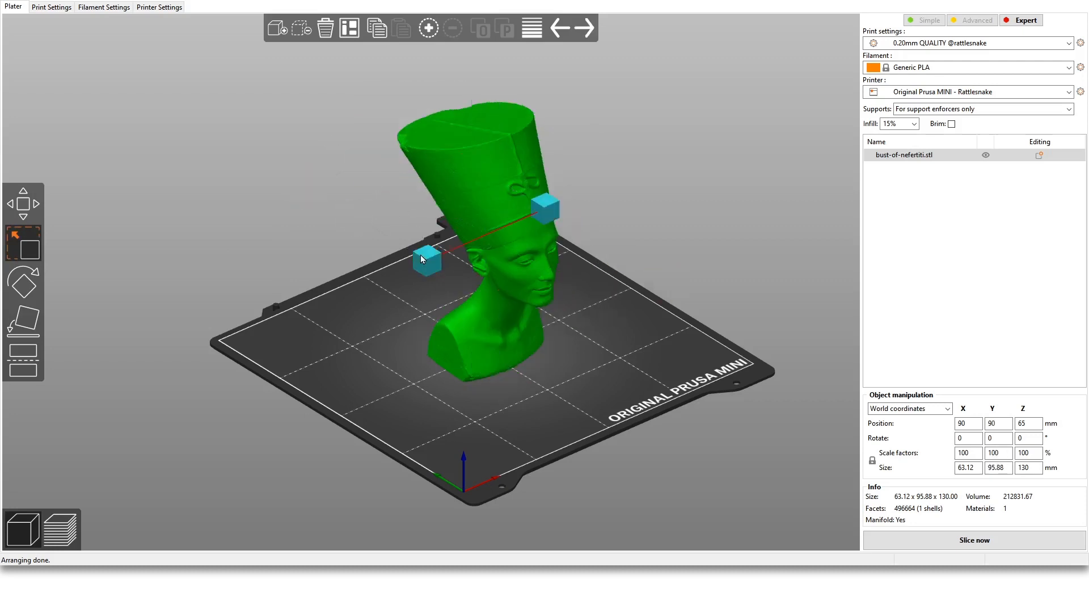
Undo a trial enlargement by resetting scale to 100%, then switch to rotating the bust
left_click_drag(428, 261, 347, 209)
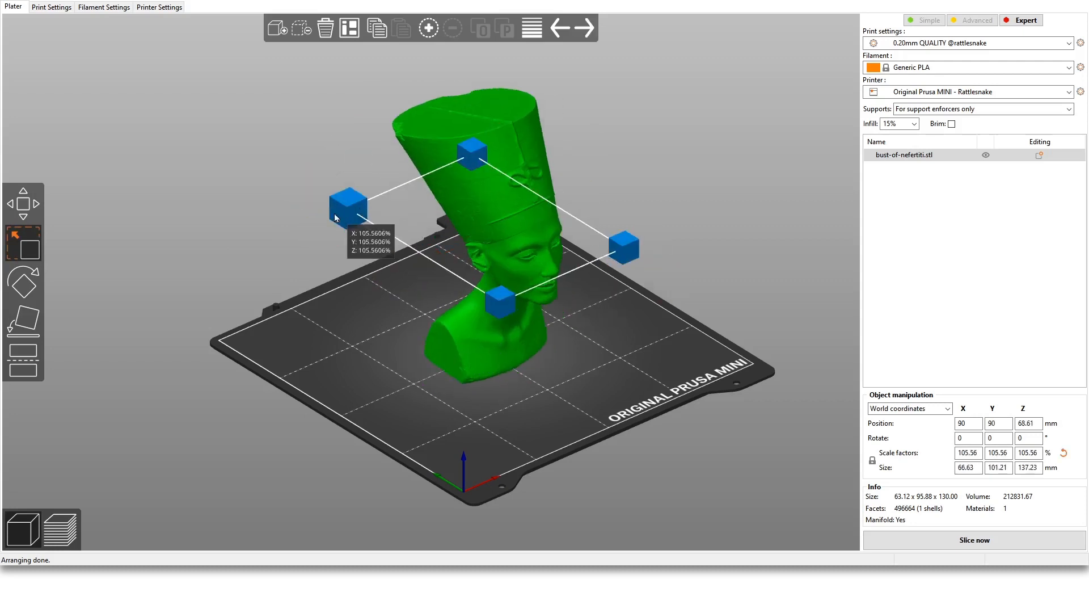
left_click(1063, 453)
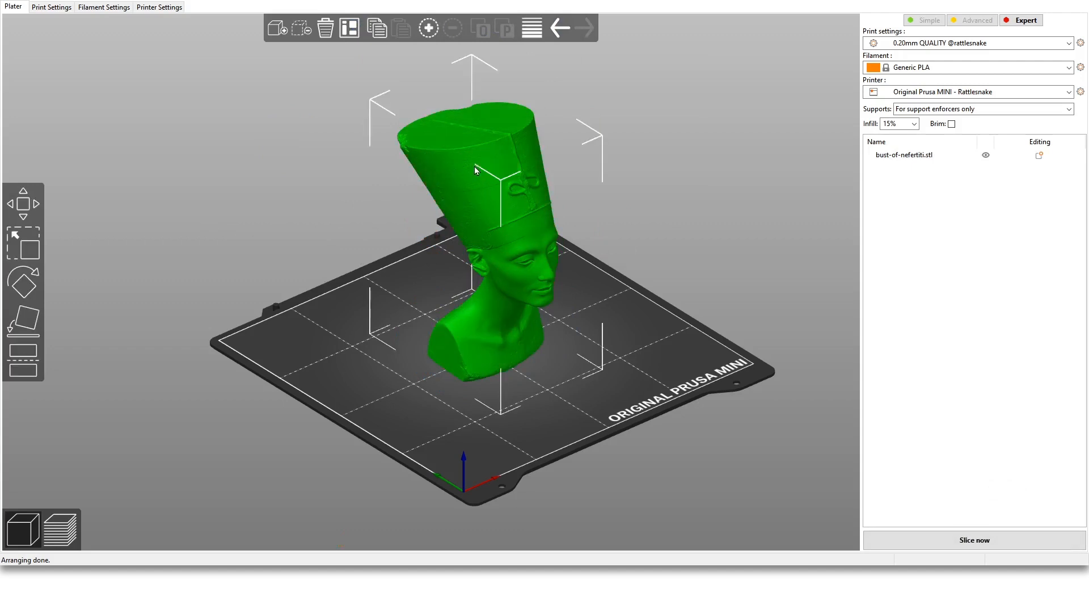
left_click(23, 282)
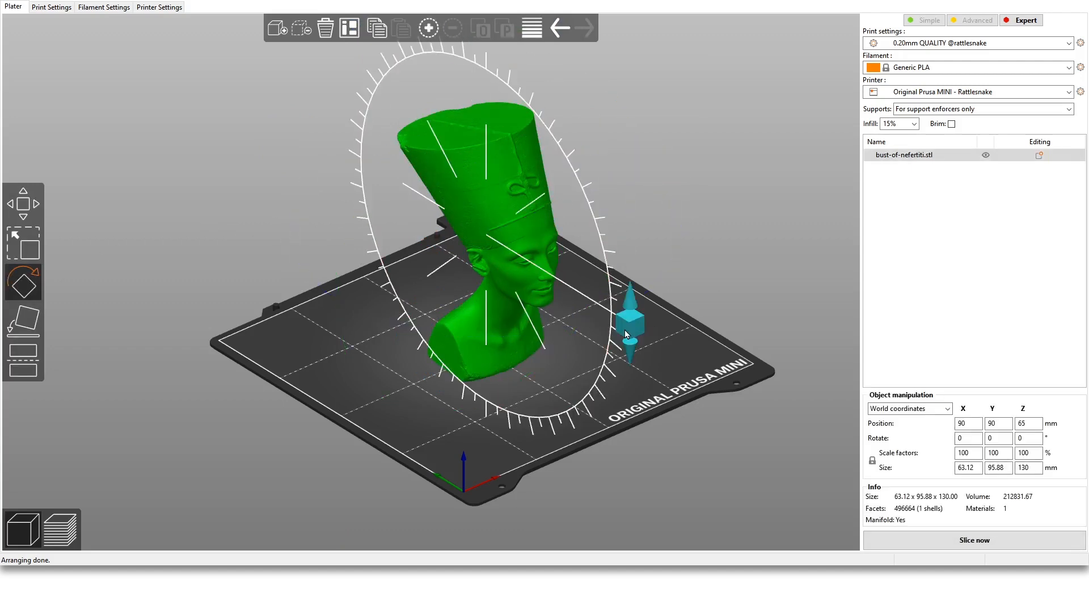
Use Place on face to lay the bust on a chosen face, leaving it tilted at about 68 × 88 × 130 mm
left_click(23, 281)
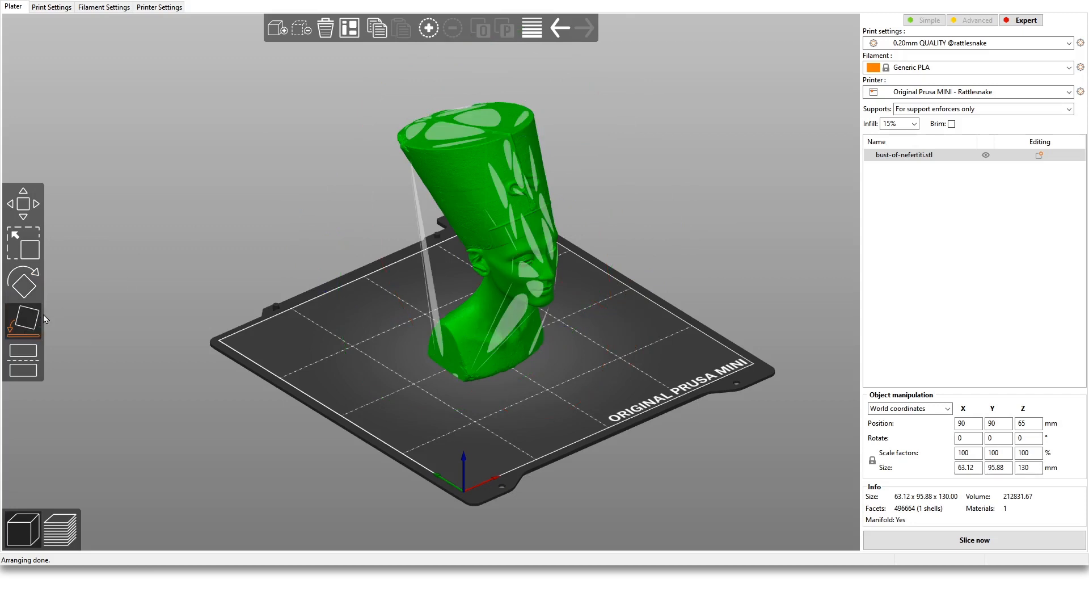
mouse_move(125, 331)
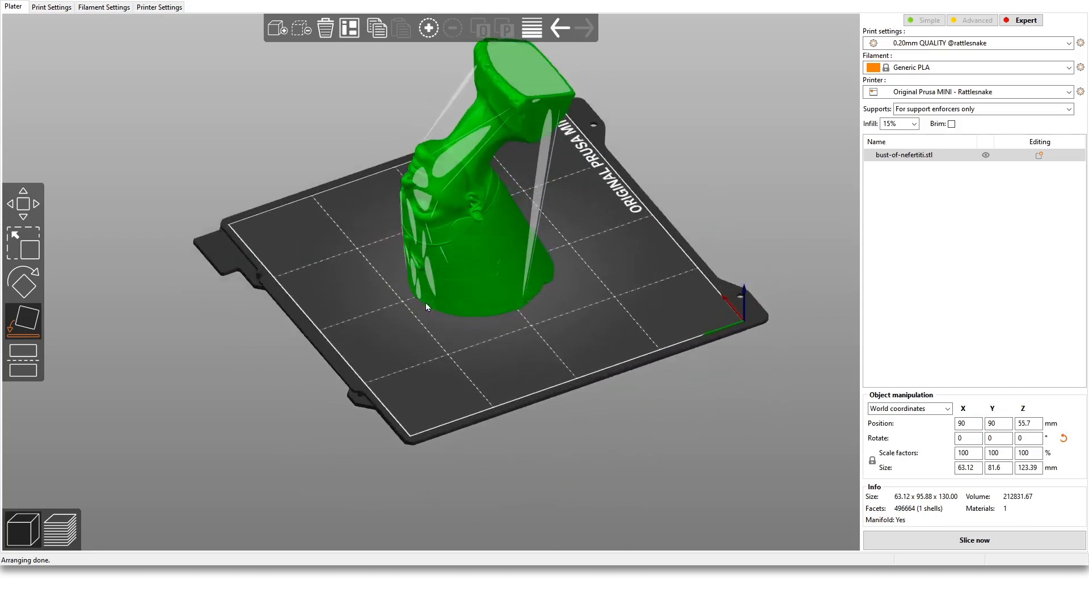
left_click_drag(427, 308, 562, 172)
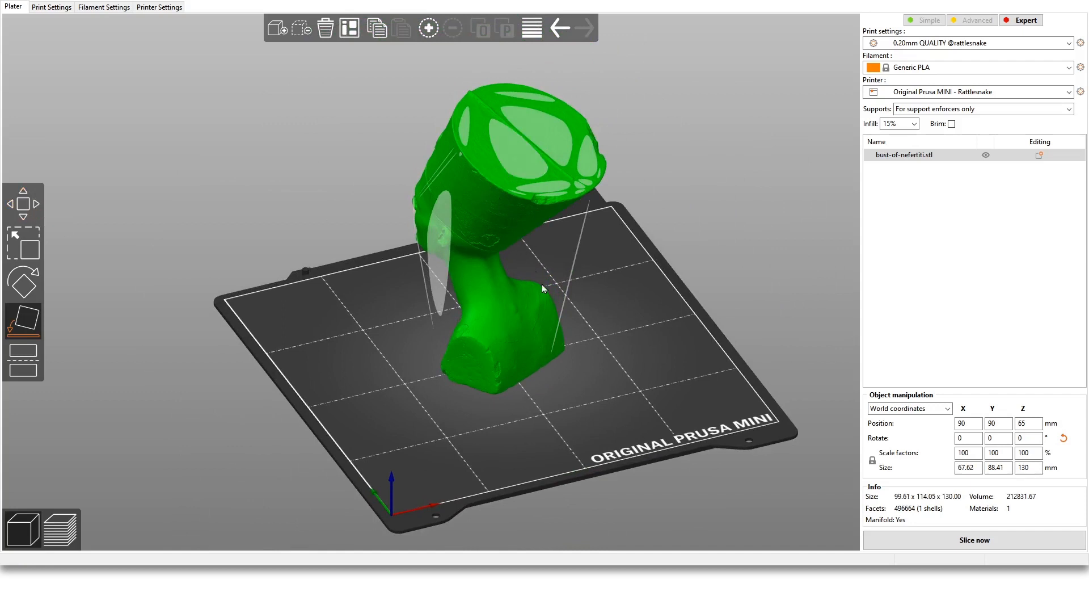
left_click(350, 28)
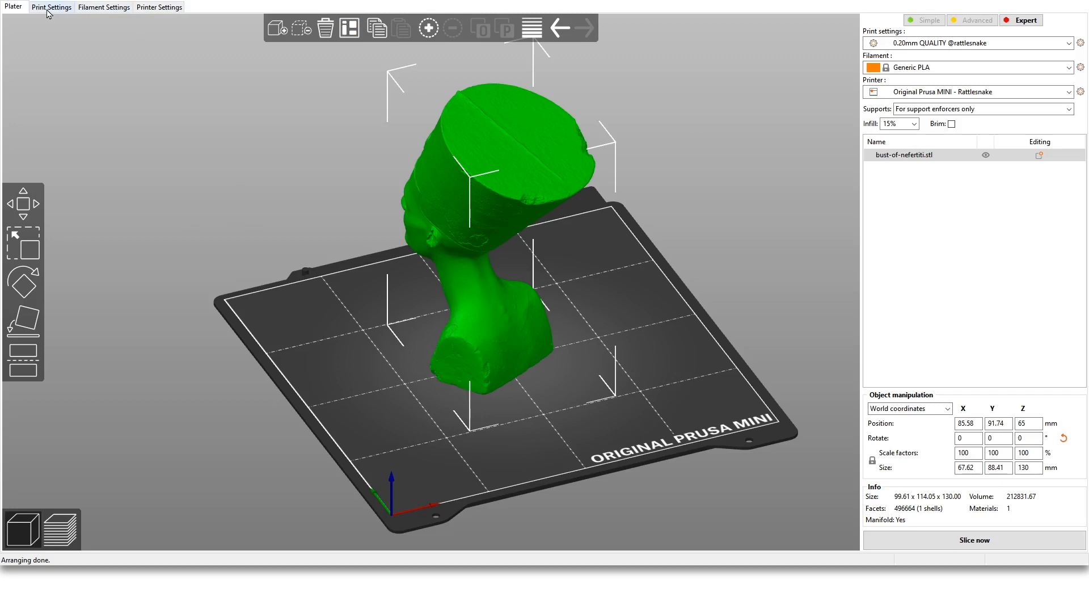
mouse_move(140, 88)
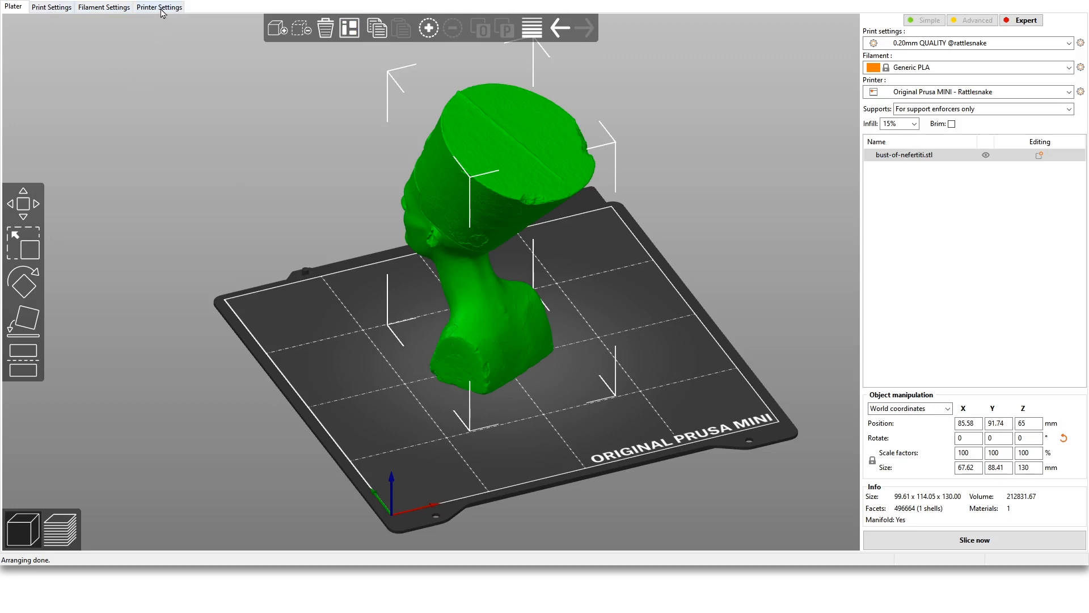
Show the Original Prusa MINI printer settings, trying Simple and Advanced modes and settling on Expert
left_click(159, 7)
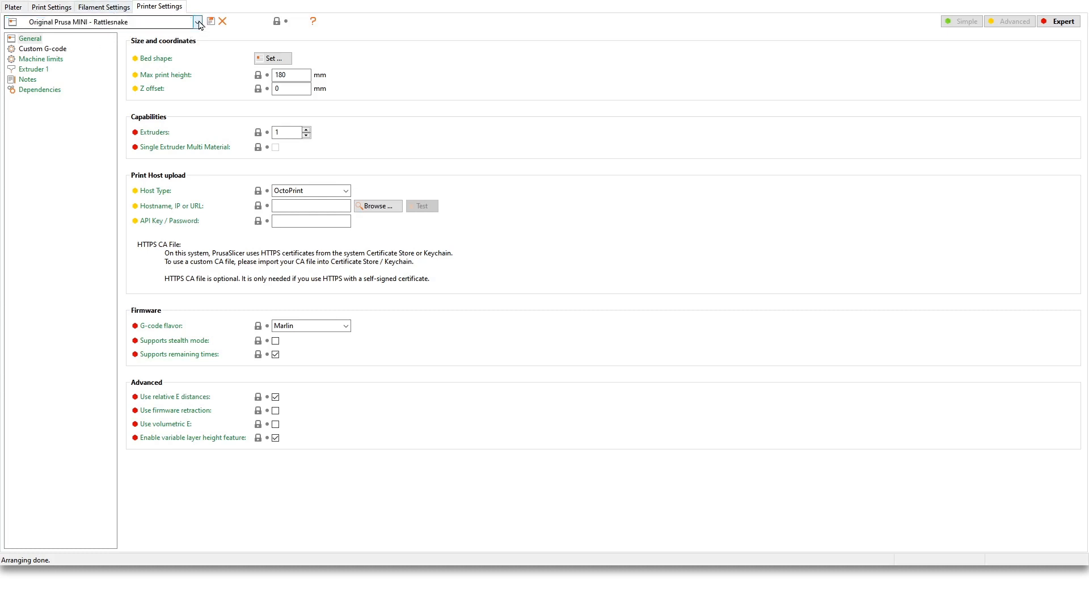
left_click(101, 21)
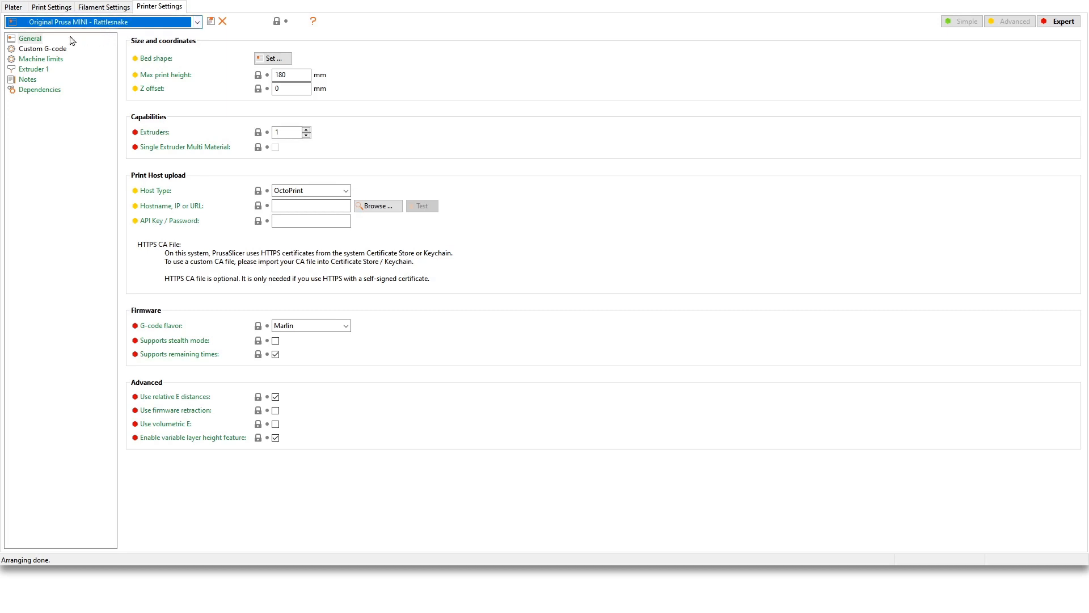
mouse_move(198, 64)
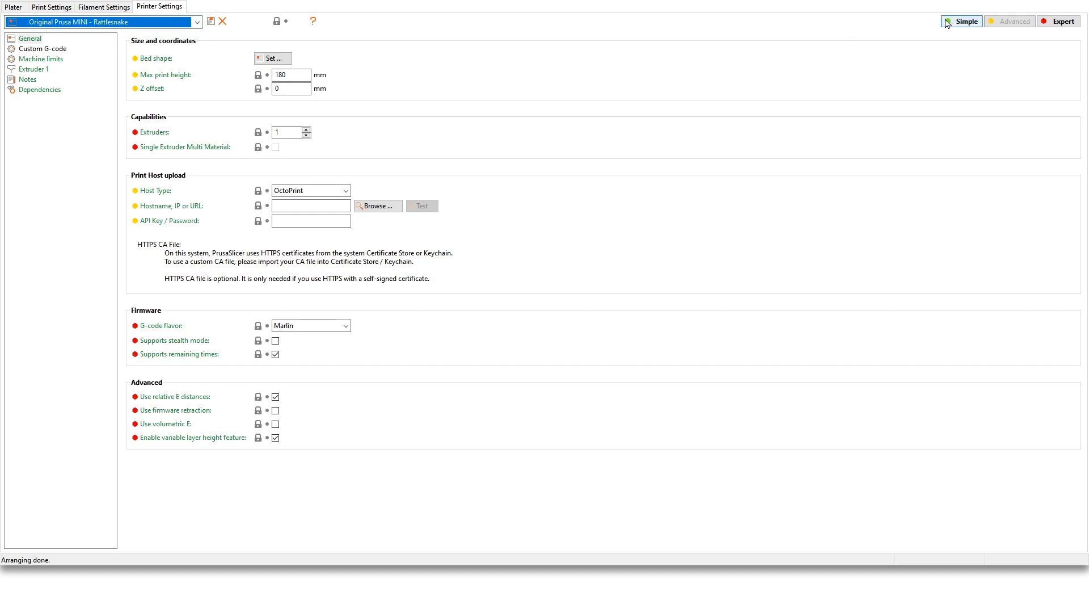
left_click(1010, 20)
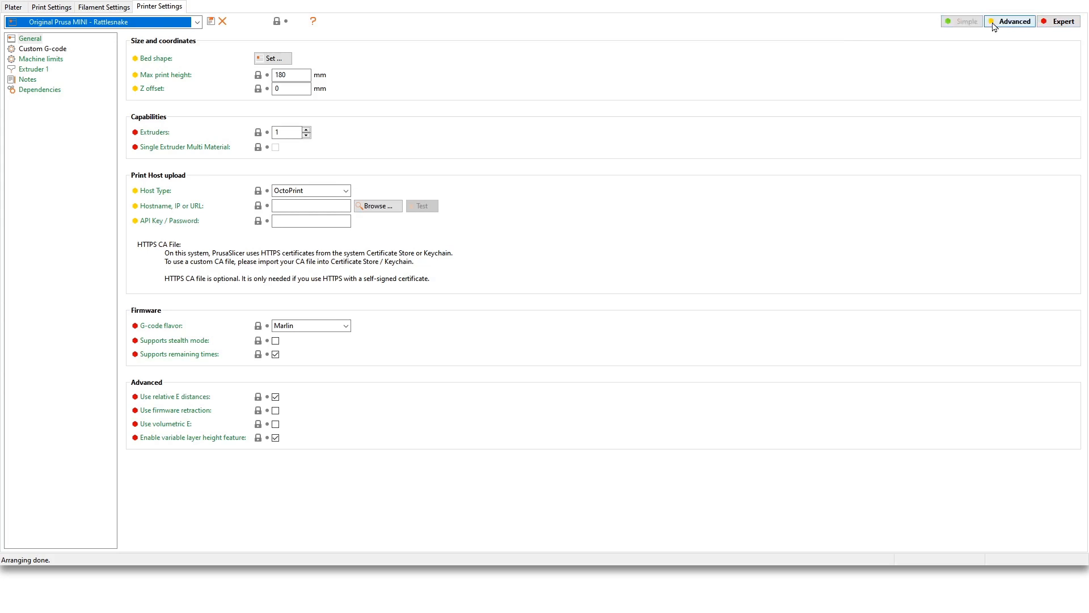
left_click(962, 22)
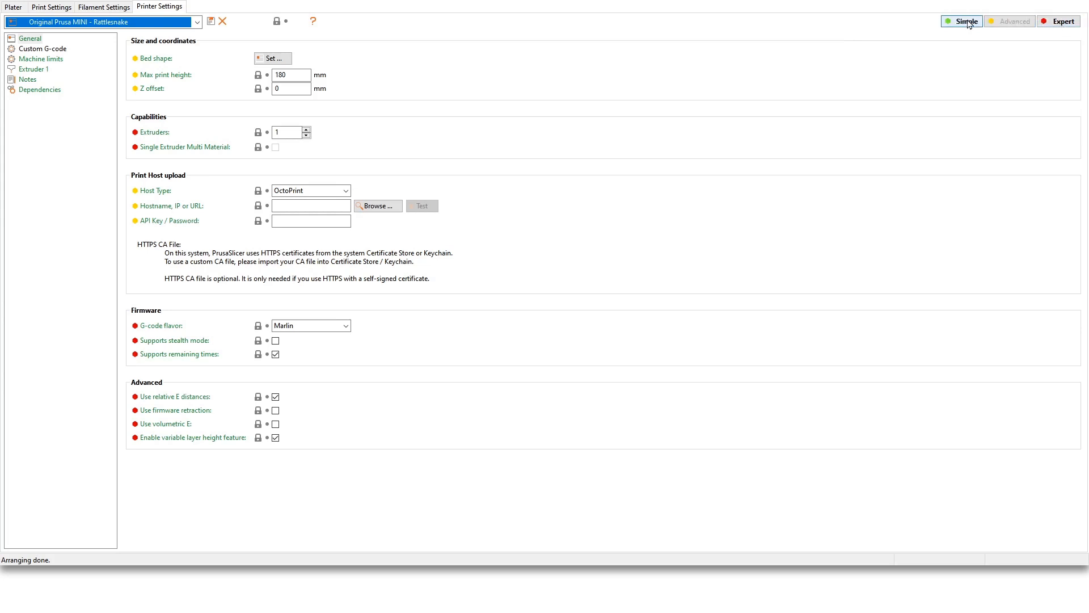
left_click(1017, 21)
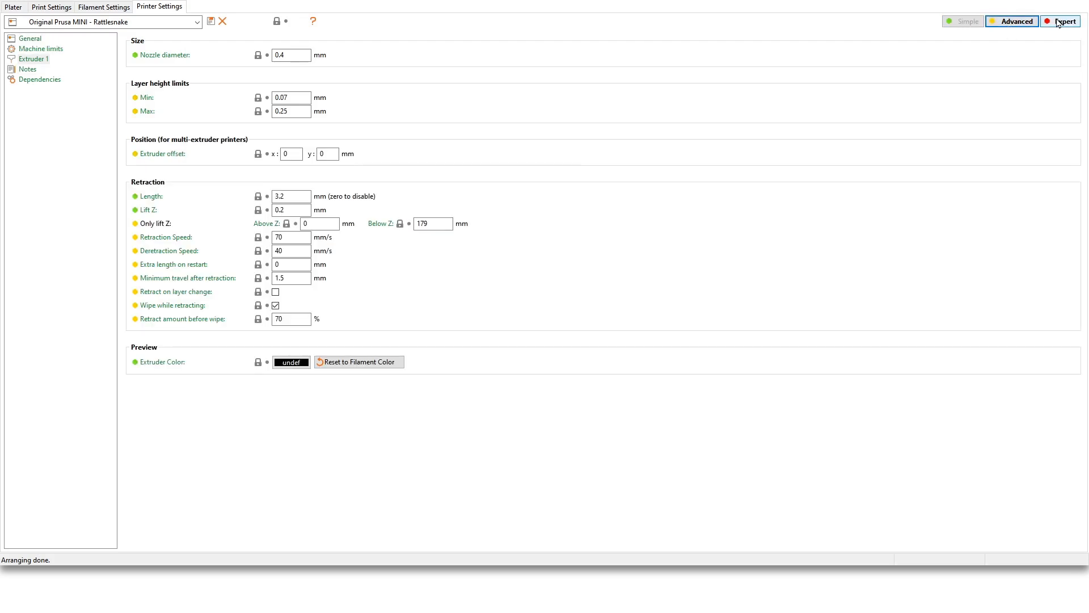
left_click(1059, 21)
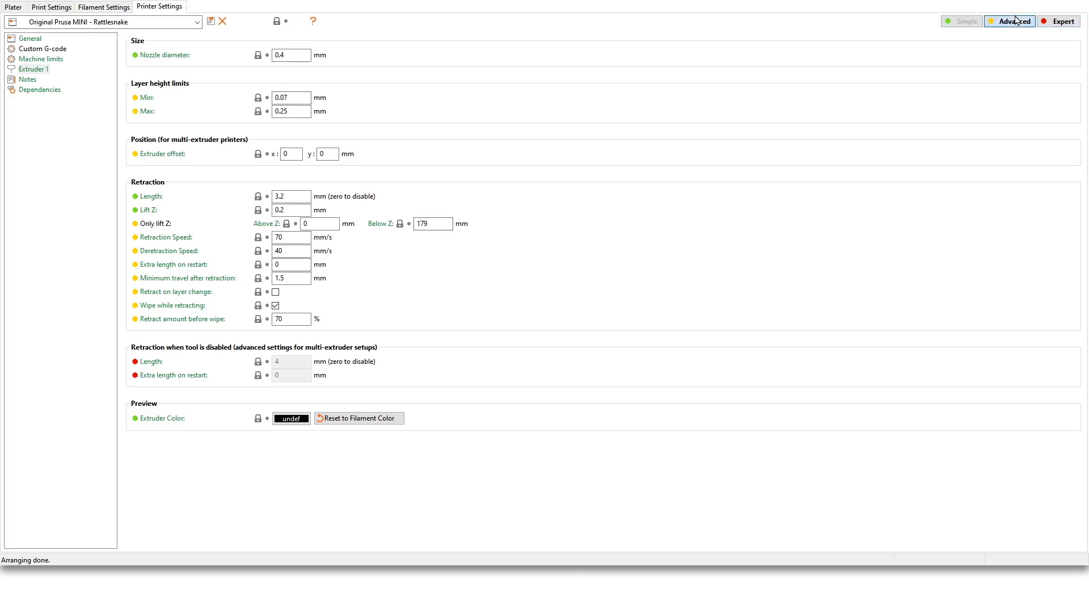
left_click(966, 20)
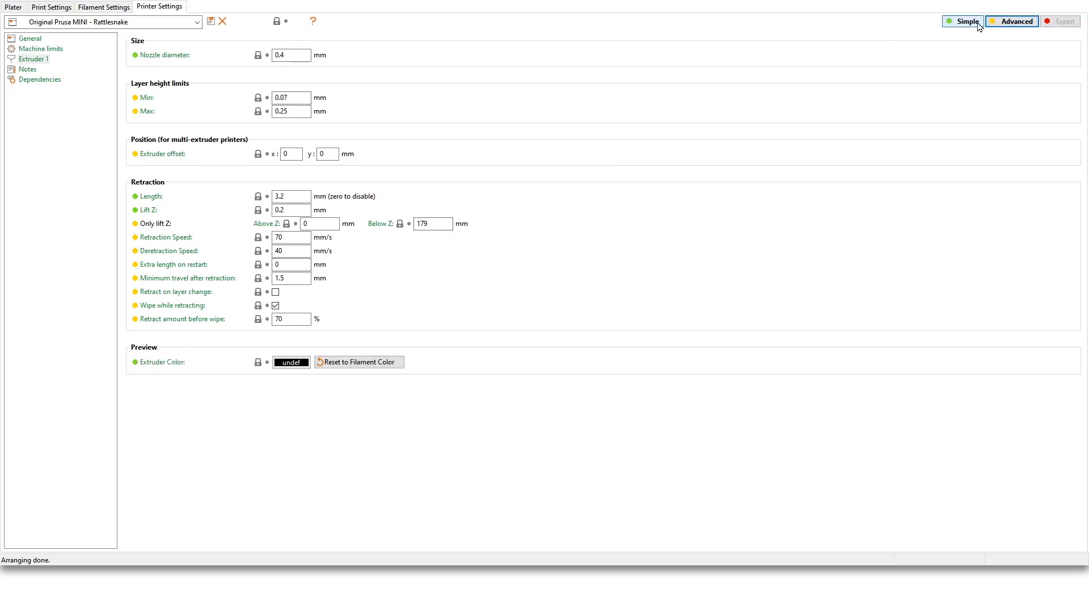
left_click(1060, 20)
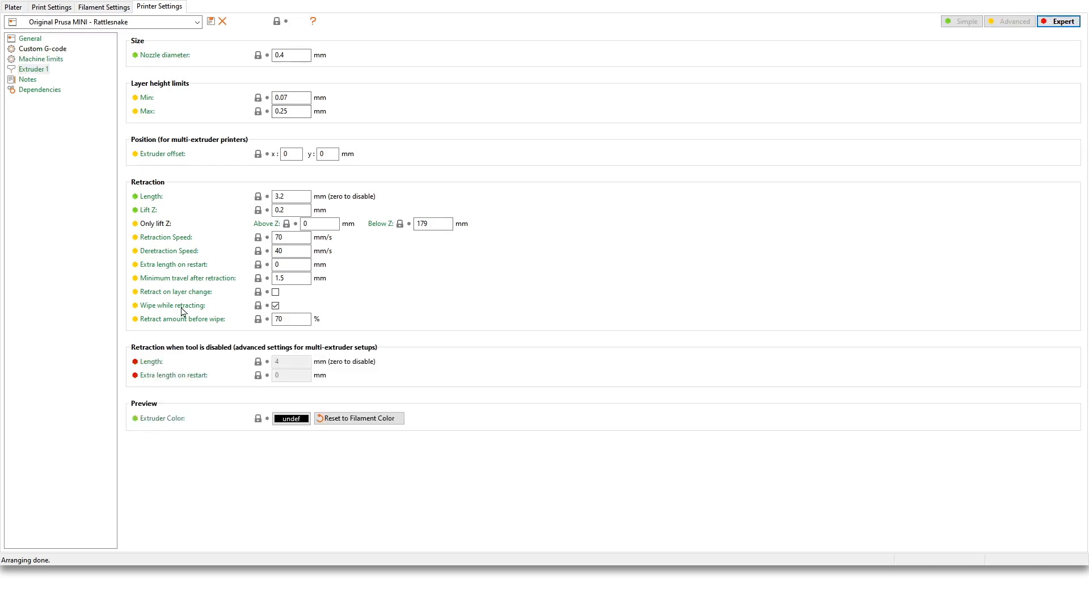
mouse_move(153, 44)
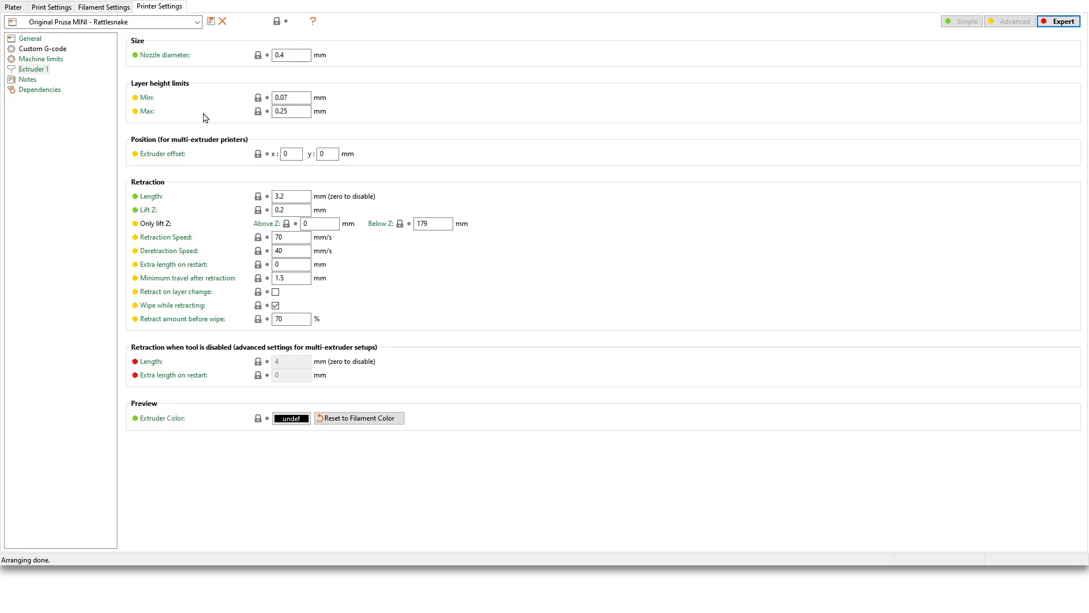
mouse_move(144, 73)
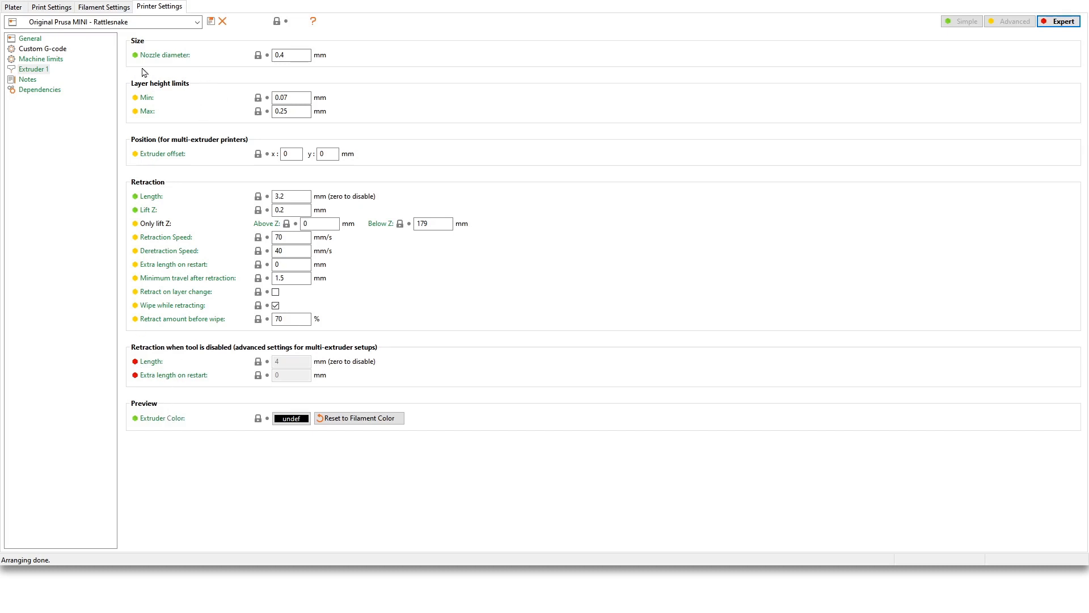
mouse_move(224, 255)
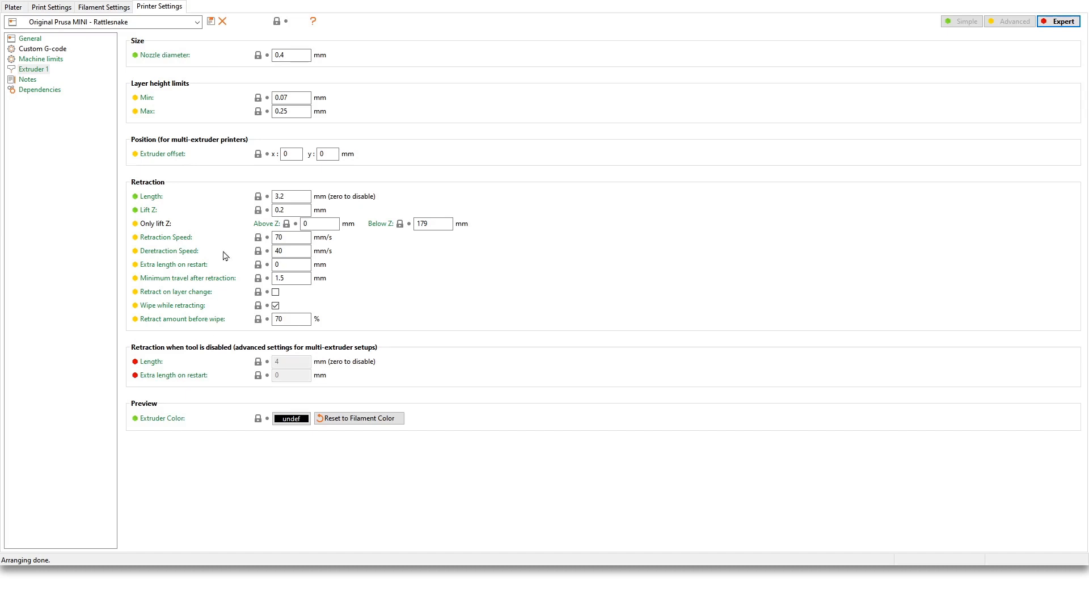
mouse_move(193, 281)
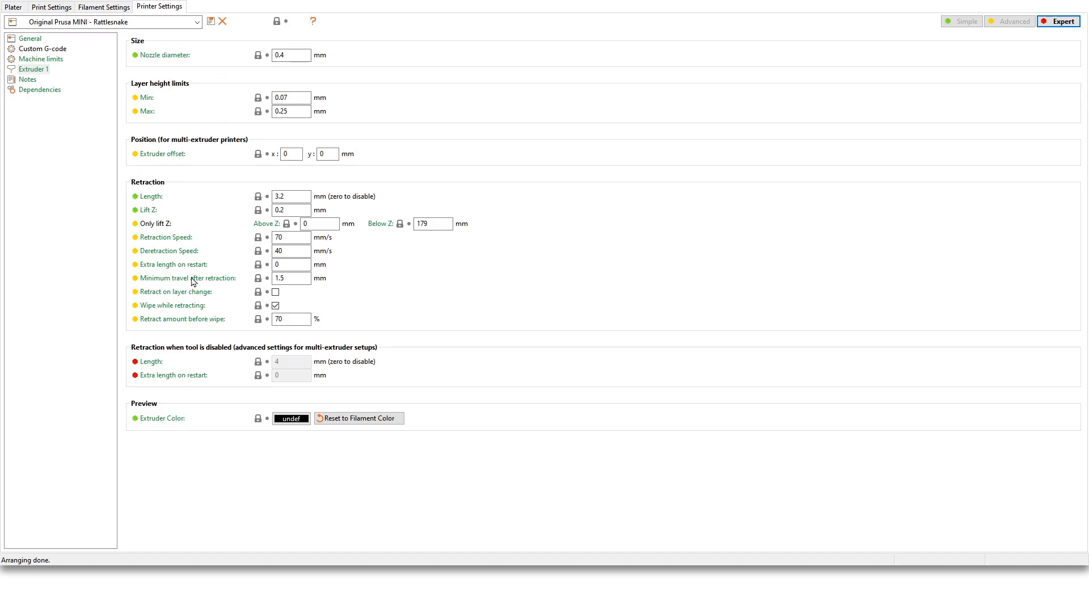
mouse_move(196, 478)
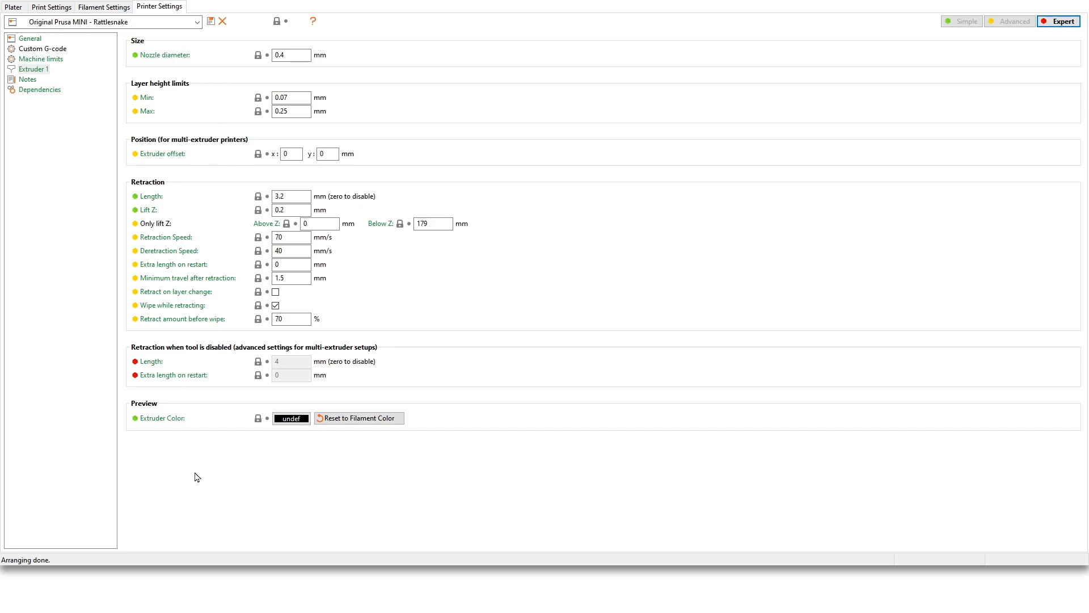
left_click(42, 49)
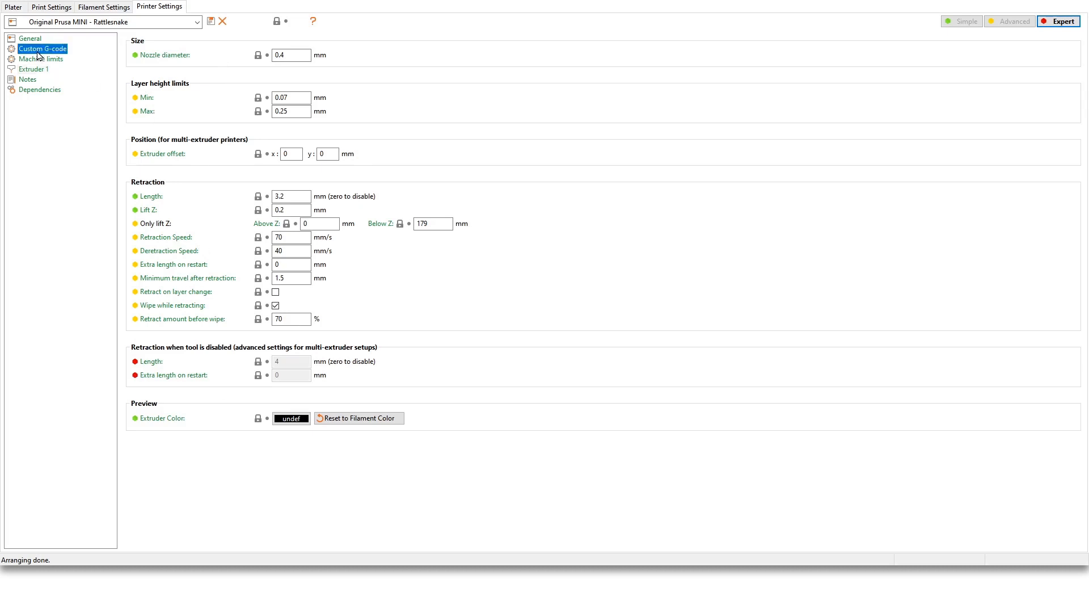
left_click(42, 49)
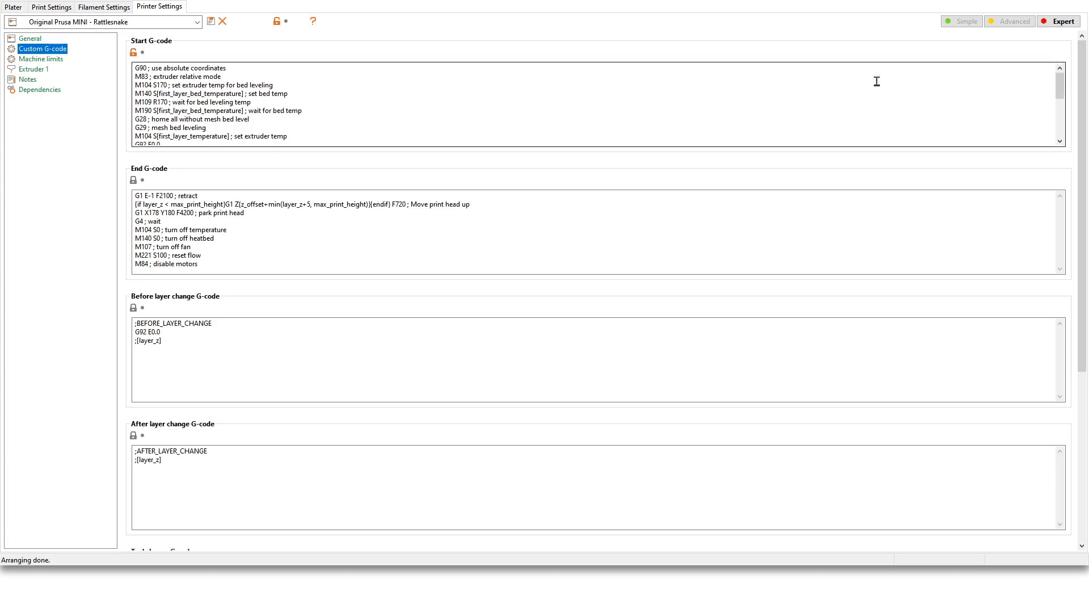
scroll("down", 3)
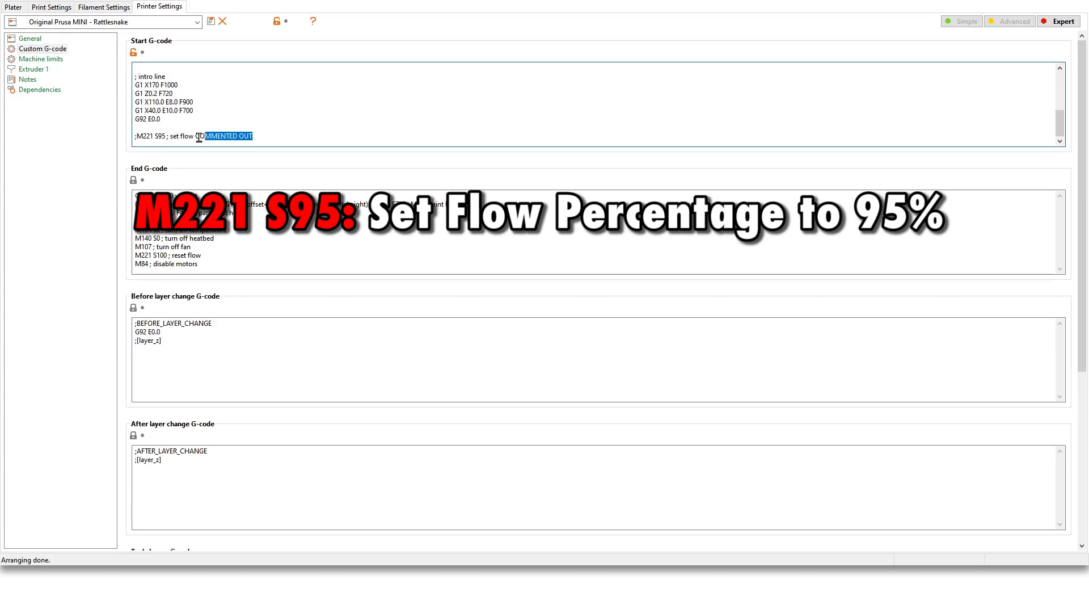
triple_click(195, 135)
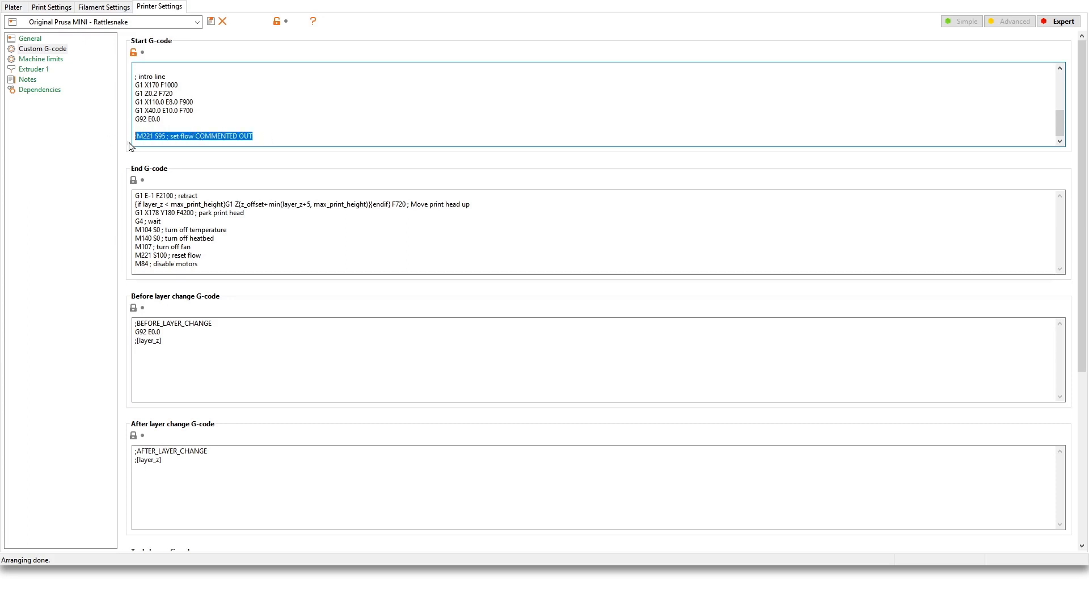
left_click(223, 136)
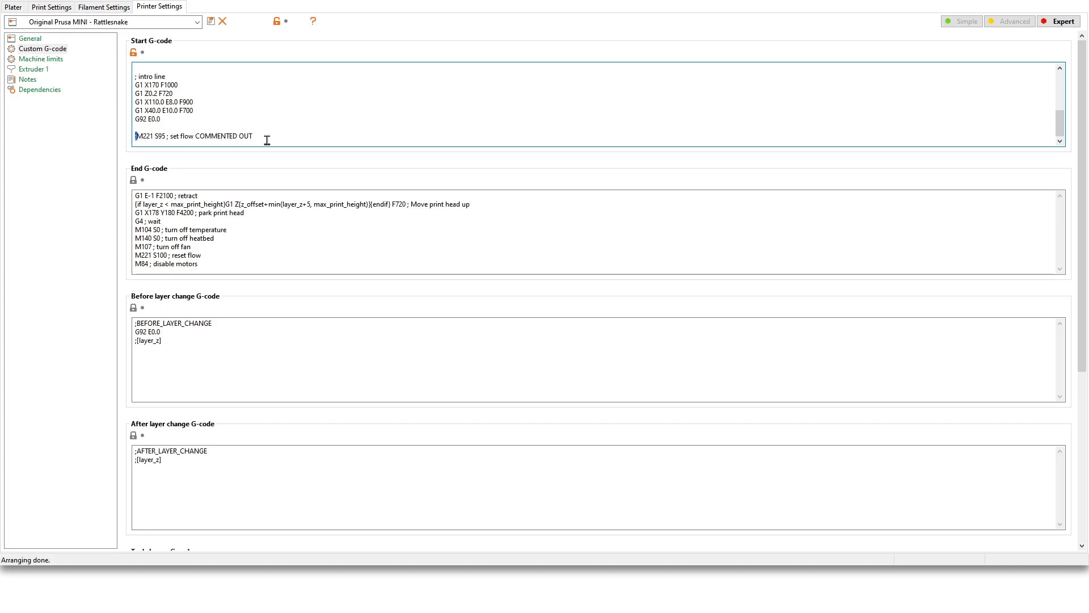
triple_click(194, 135)
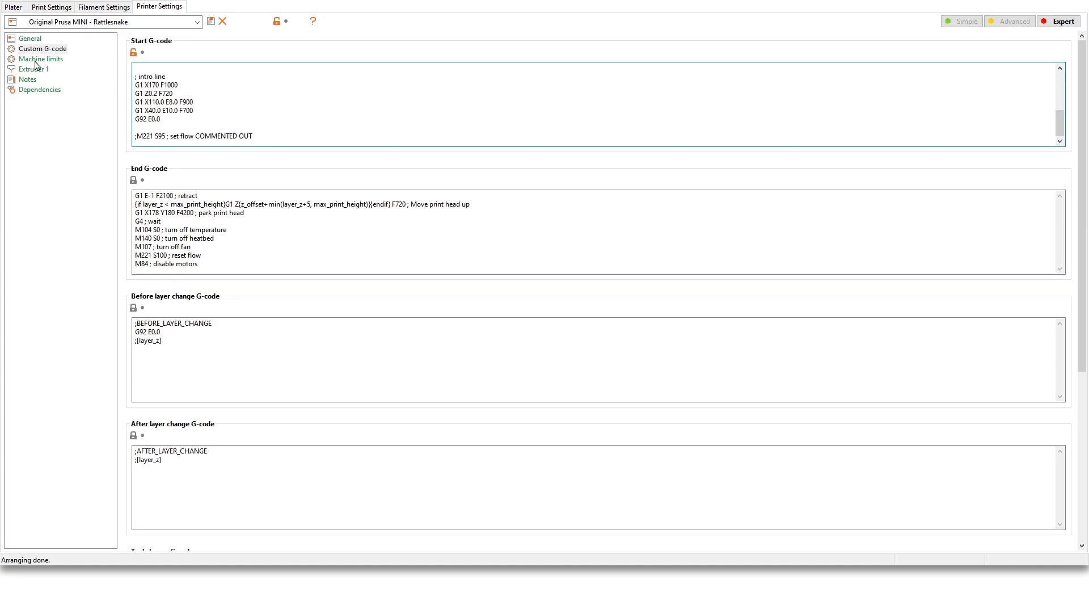
View Machine limits, then Extruder 1 with its 0.4 mm nozzle and 3.2 mm retraction
left_click(41, 59)
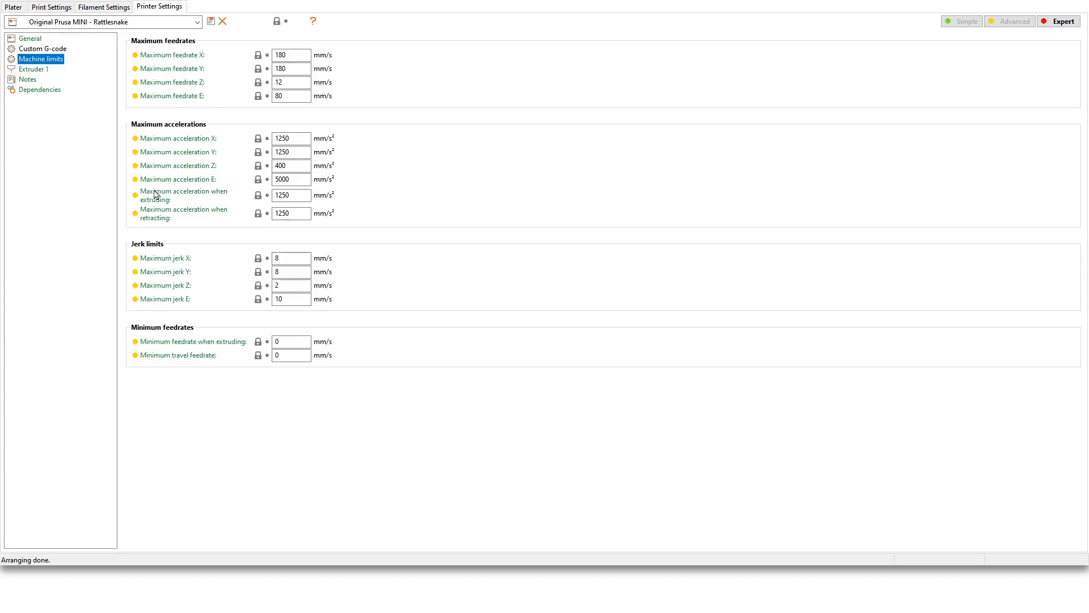
left_click(33, 69)
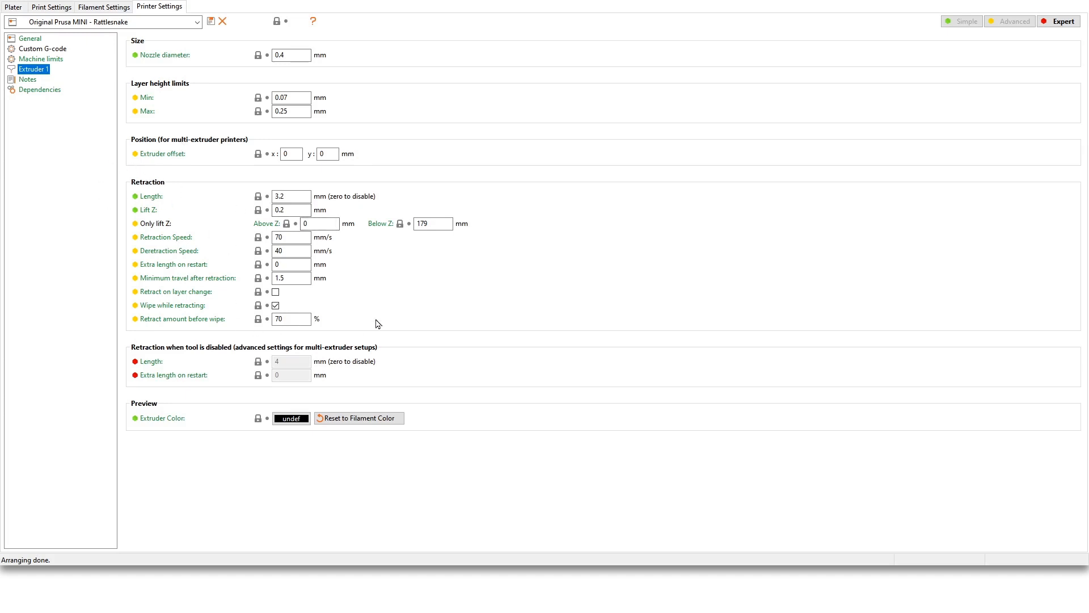
mouse_move(394, 279)
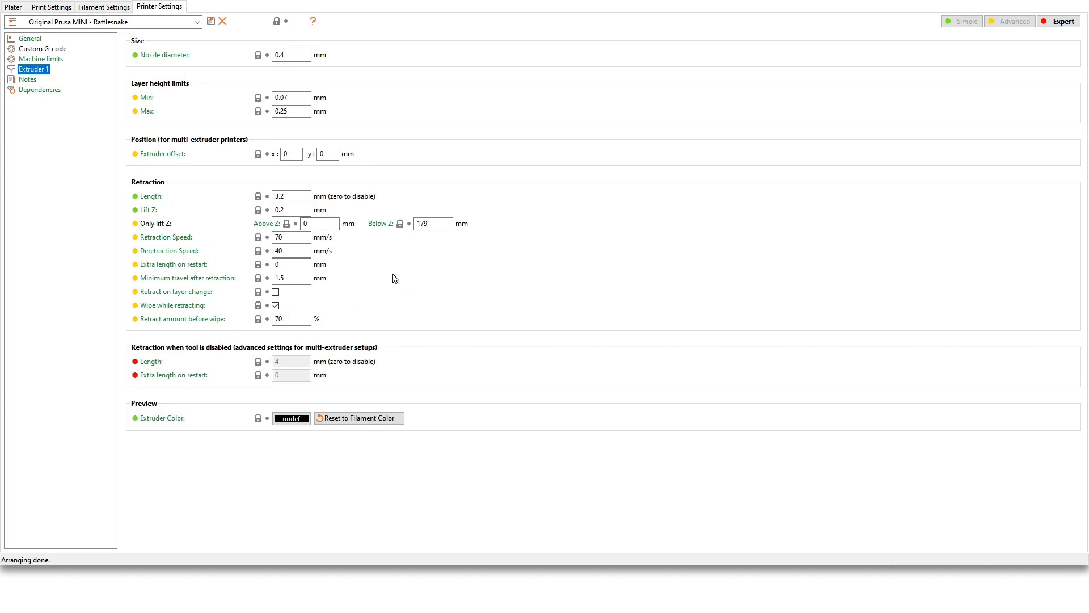
mouse_move(213, 309)
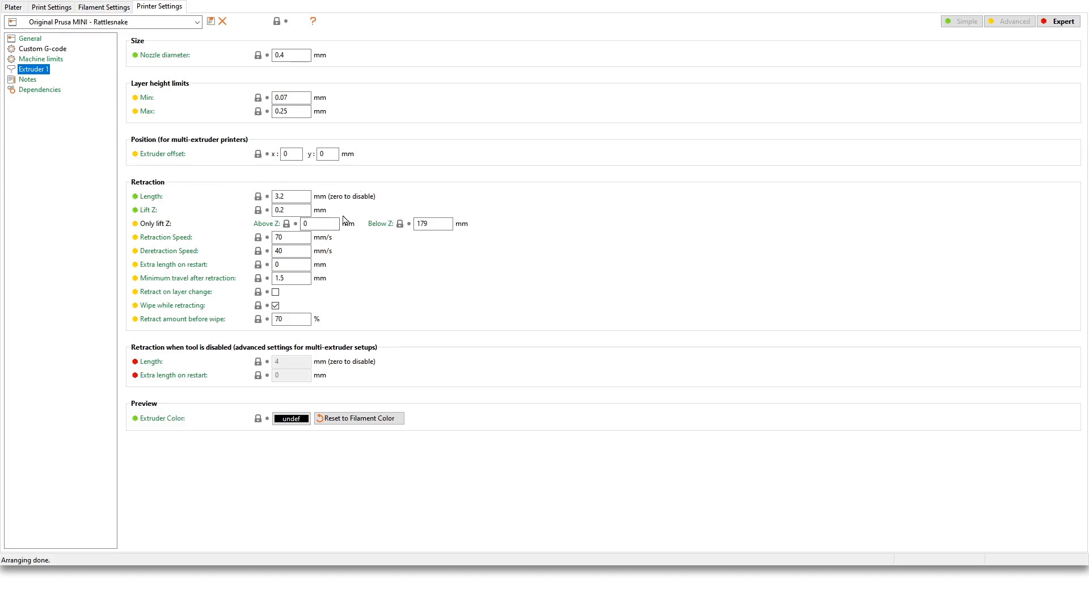
mouse_move(354, 307)
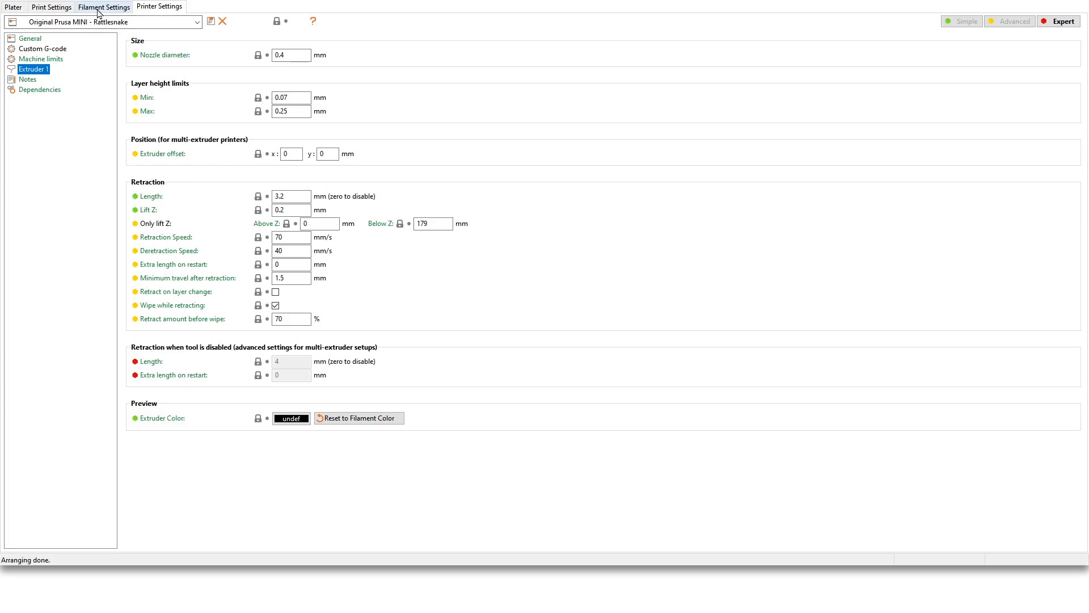
Show the Generic PLA filament's cooling page with the fan always on at 100%
left_click(104, 7)
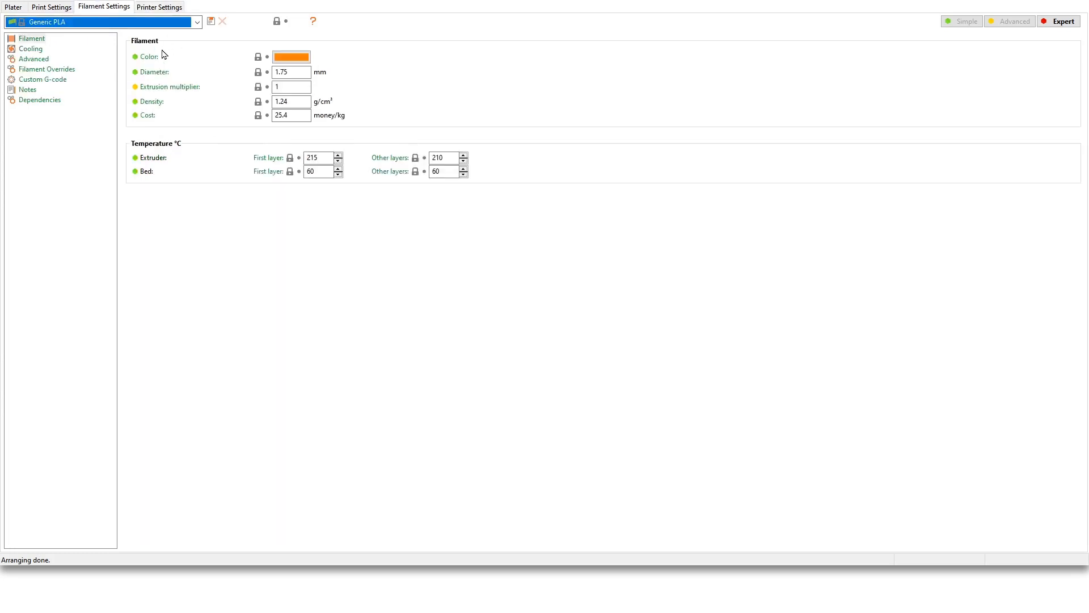
mouse_move(553, 128)
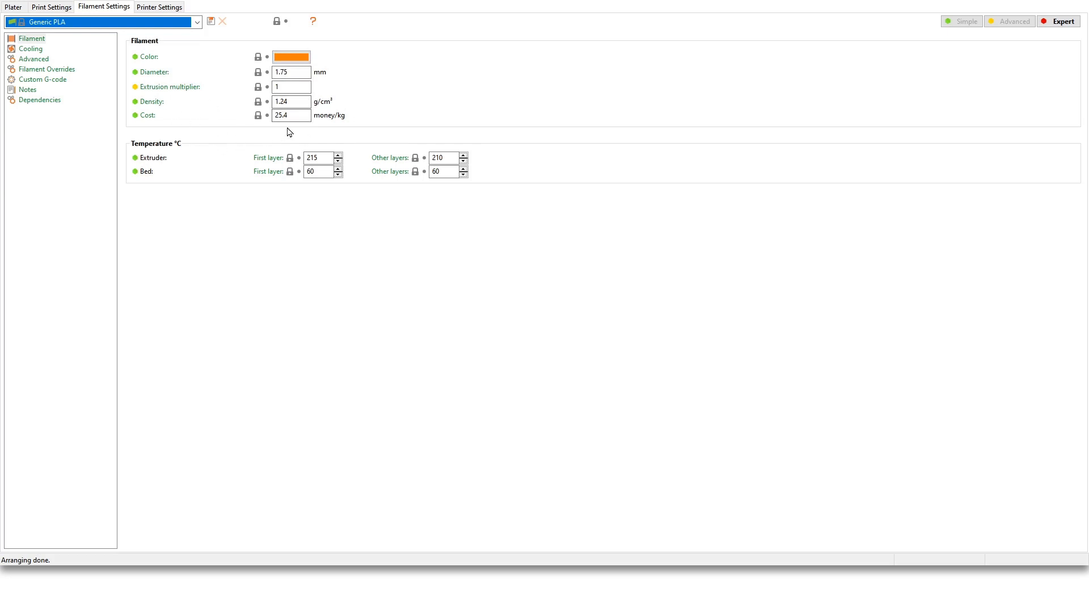
mouse_move(177, 172)
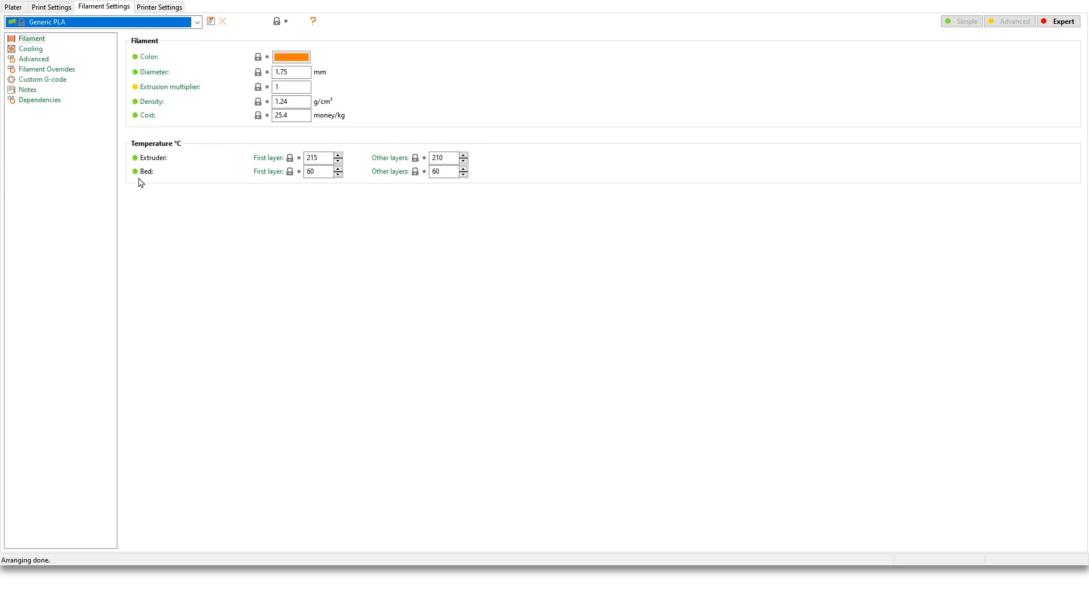
mouse_move(340, 195)
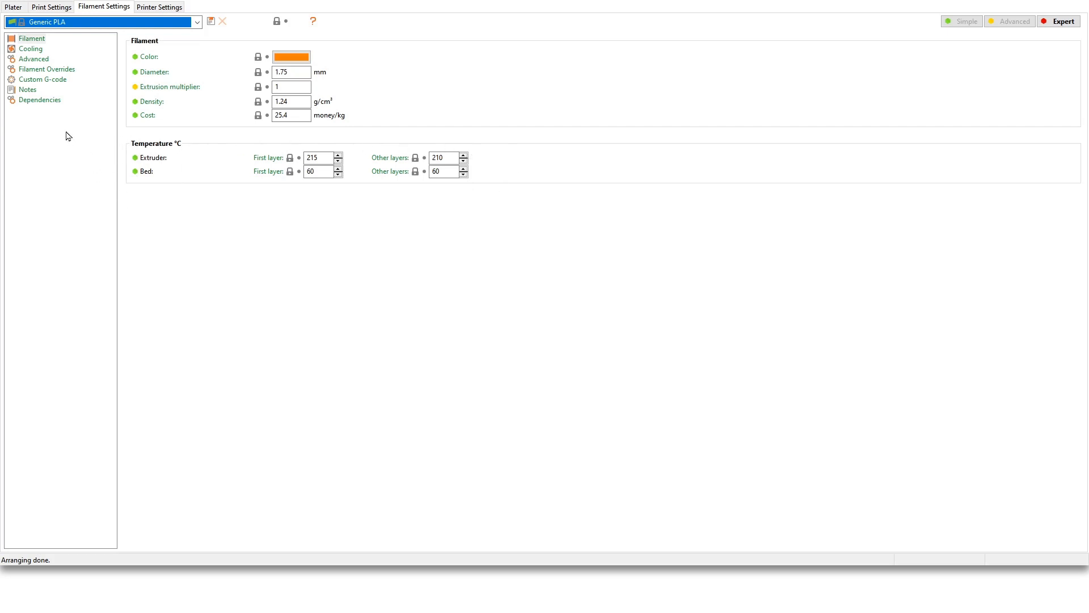
left_click(31, 48)
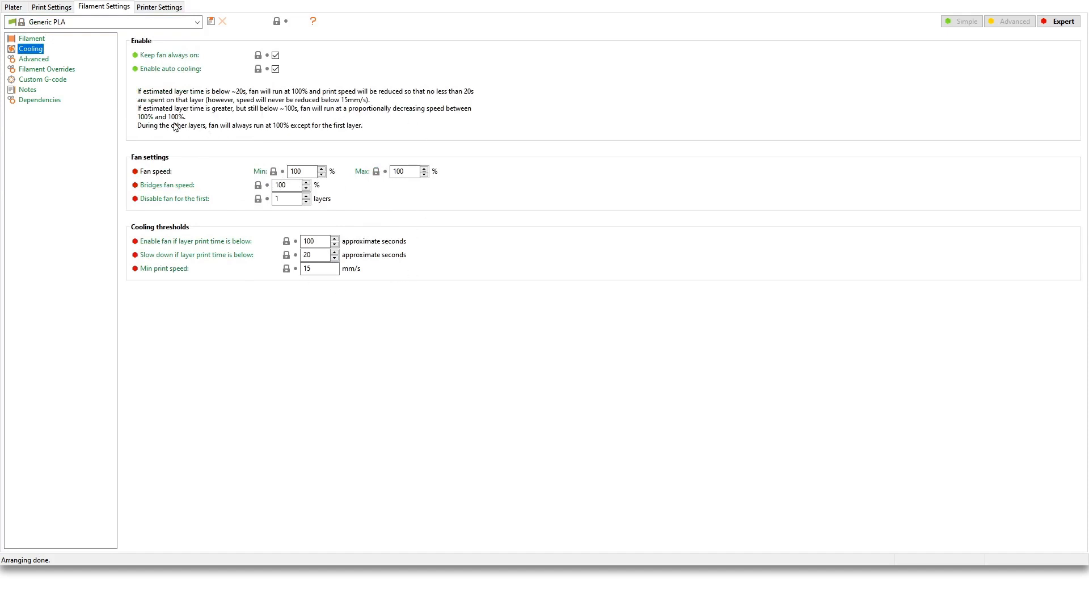
Review the filament's Advanced, Overrides and Custom G-code pages, then switch to the 0.20mm QUALITY print settings
left_click(33, 59)
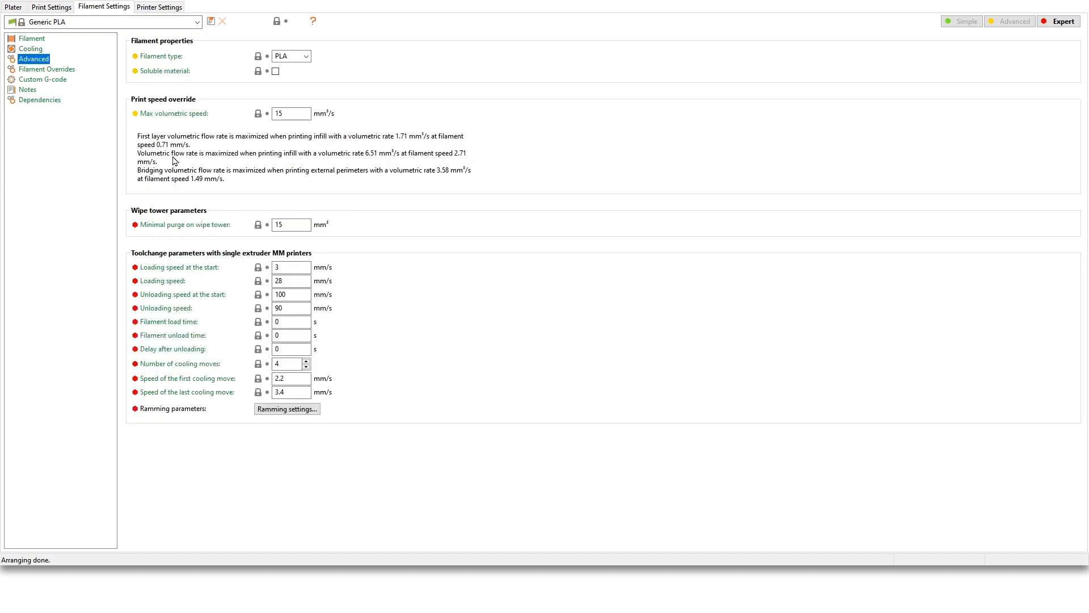
mouse_move(147, 239)
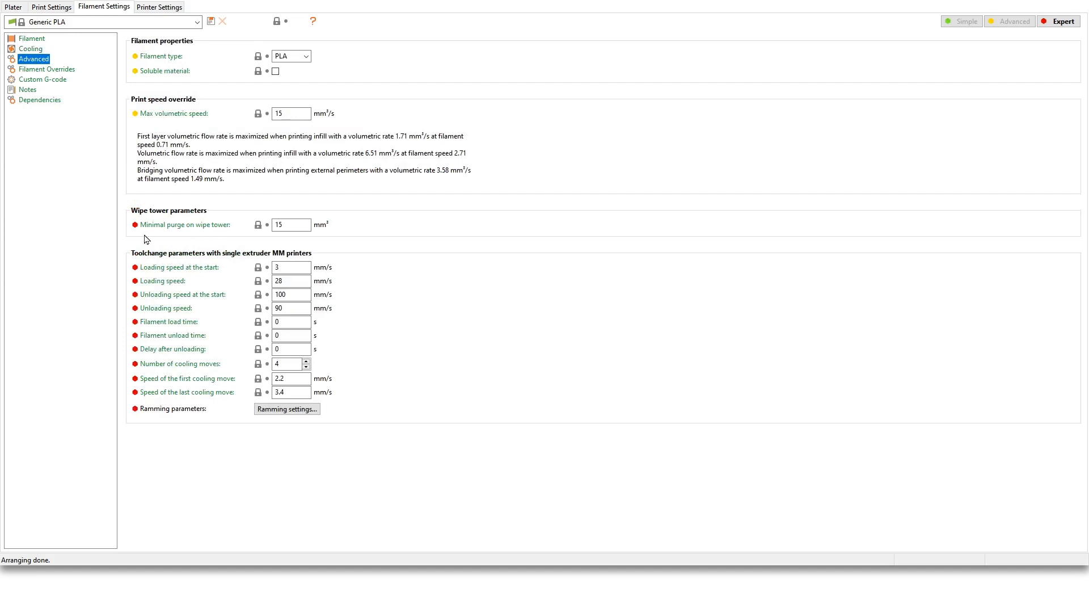
mouse_move(82, 430)
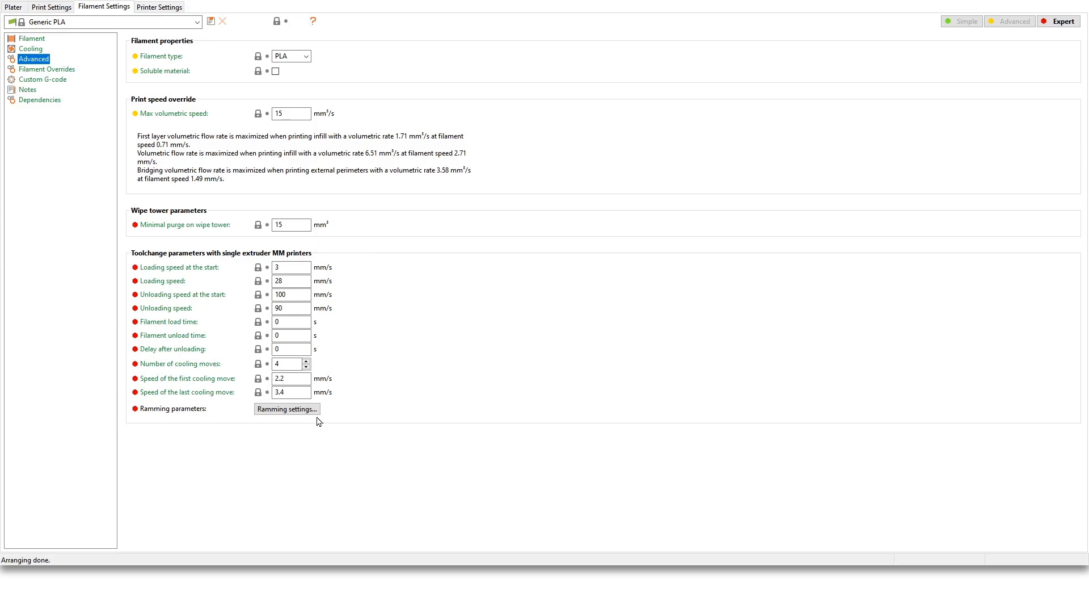
mouse_move(45, 78)
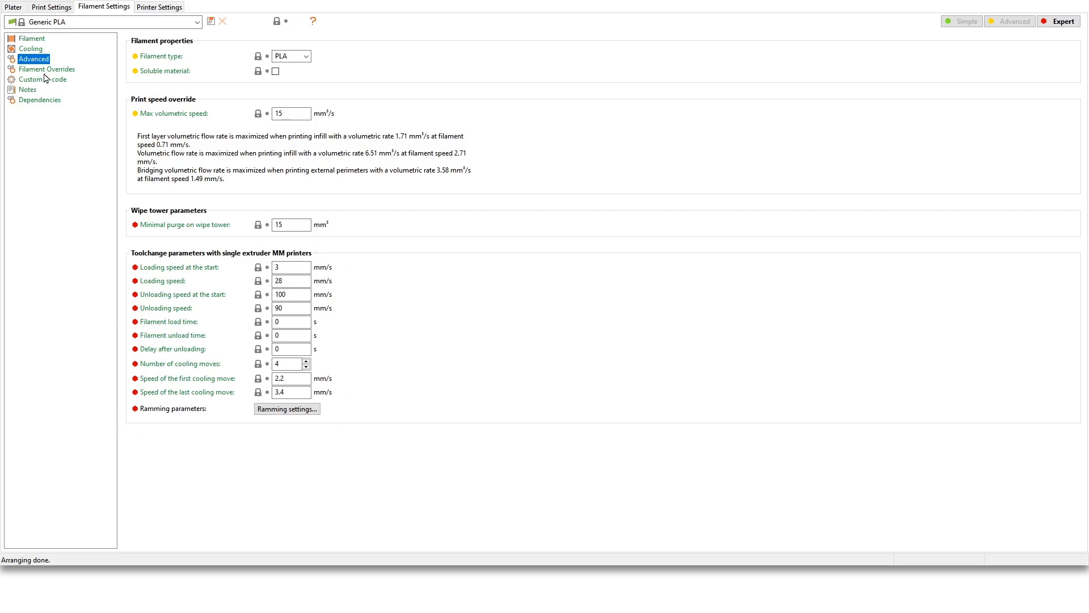
left_click(47, 69)
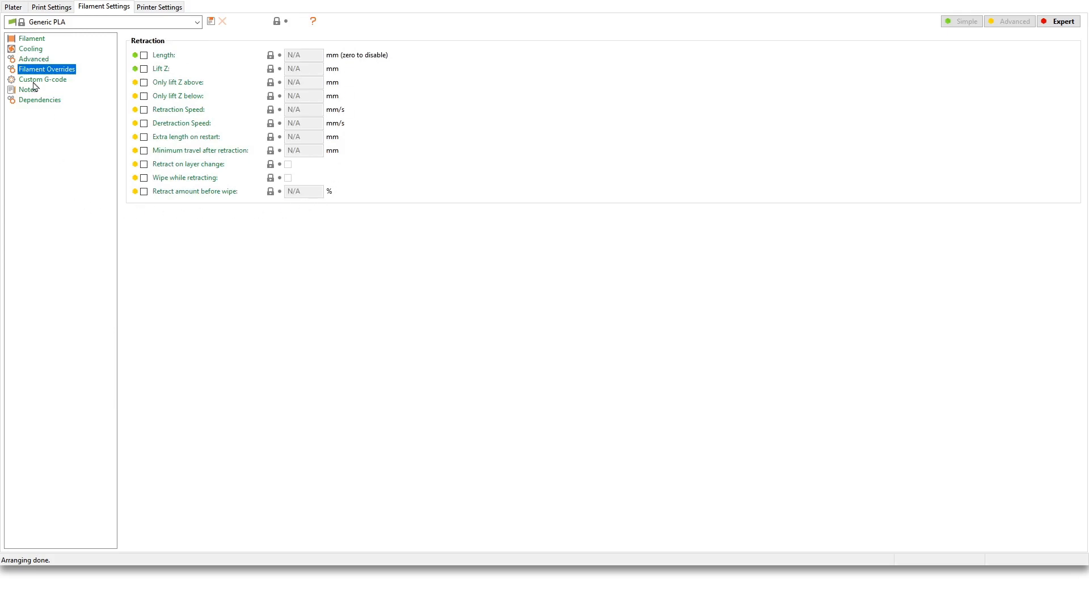
left_click(42, 79)
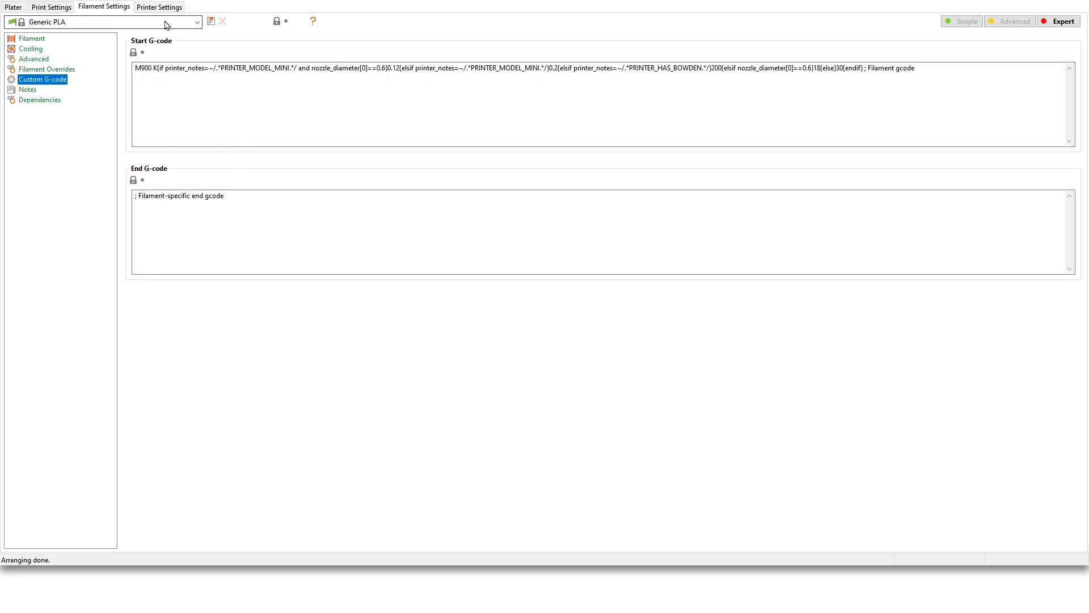
left_click(51, 7)
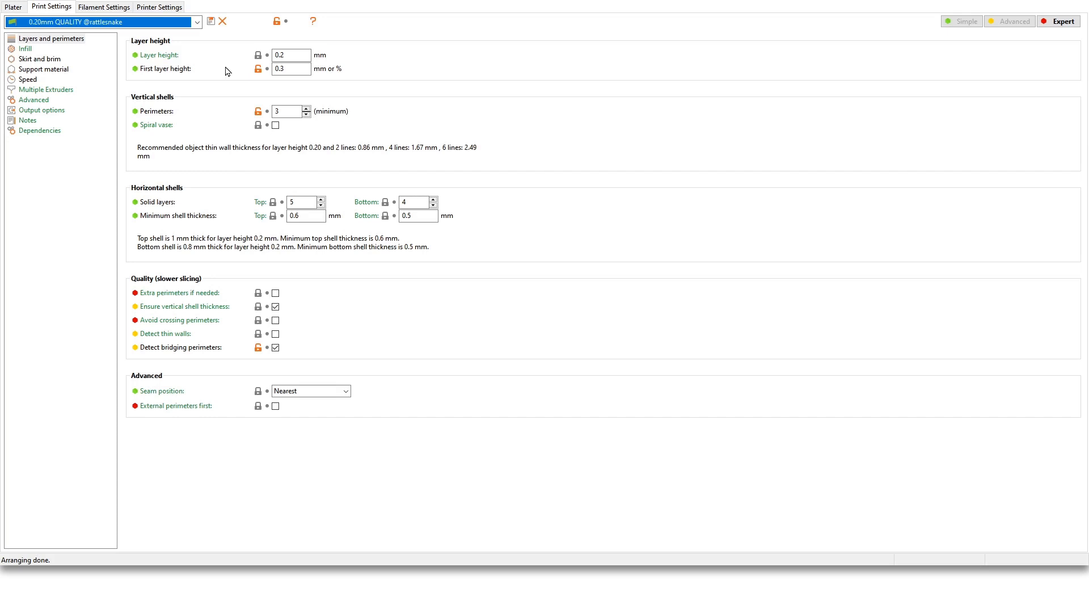
mouse_move(543, 80)
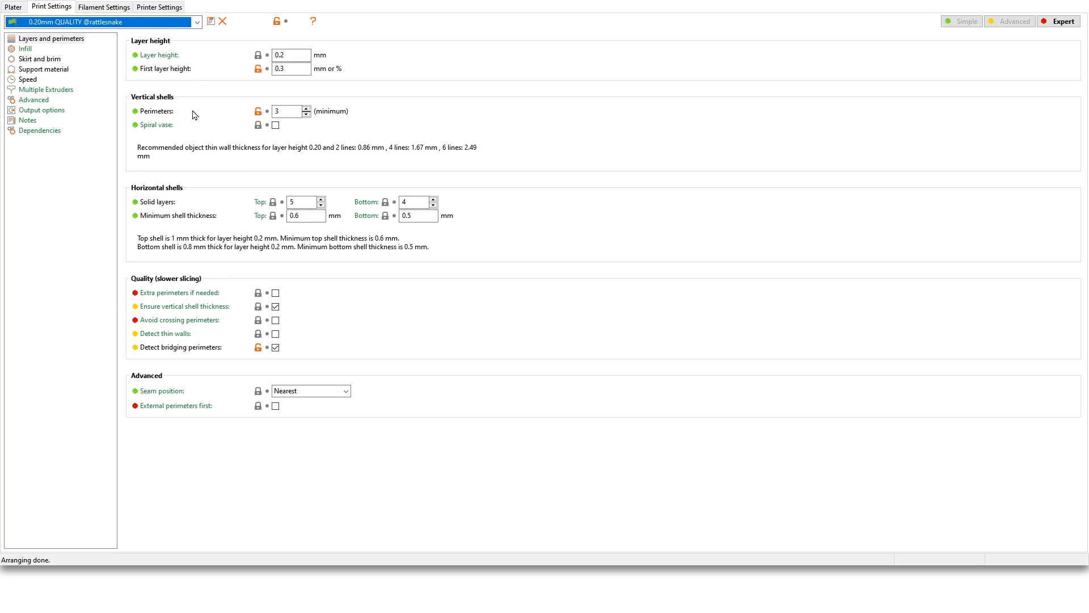
mouse_move(151, 72)
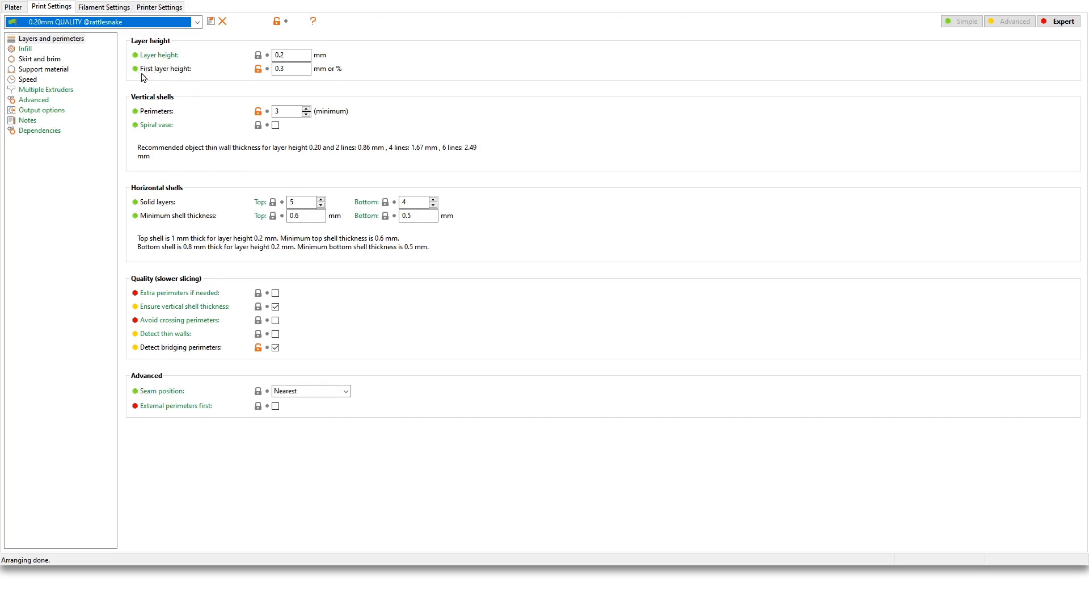
mouse_move(133, 79)
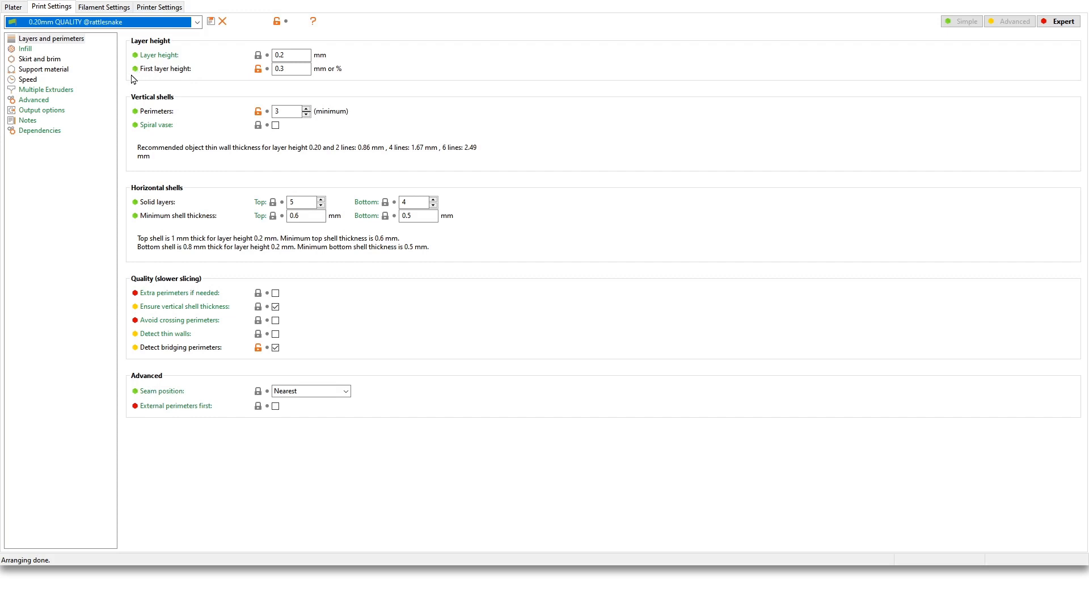
mouse_move(154, 68)
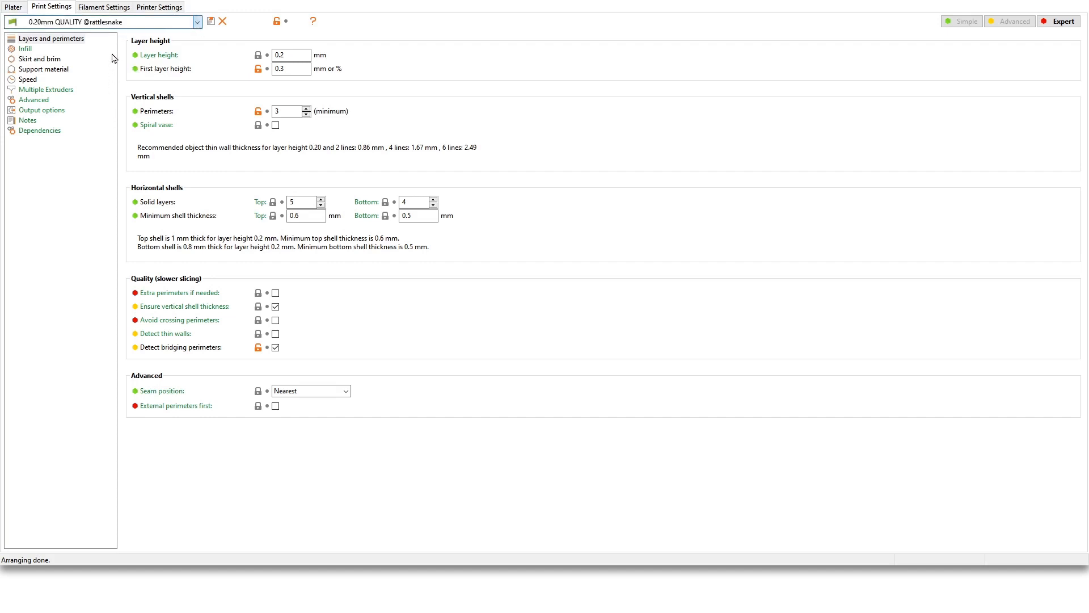
left_click(105, 22)
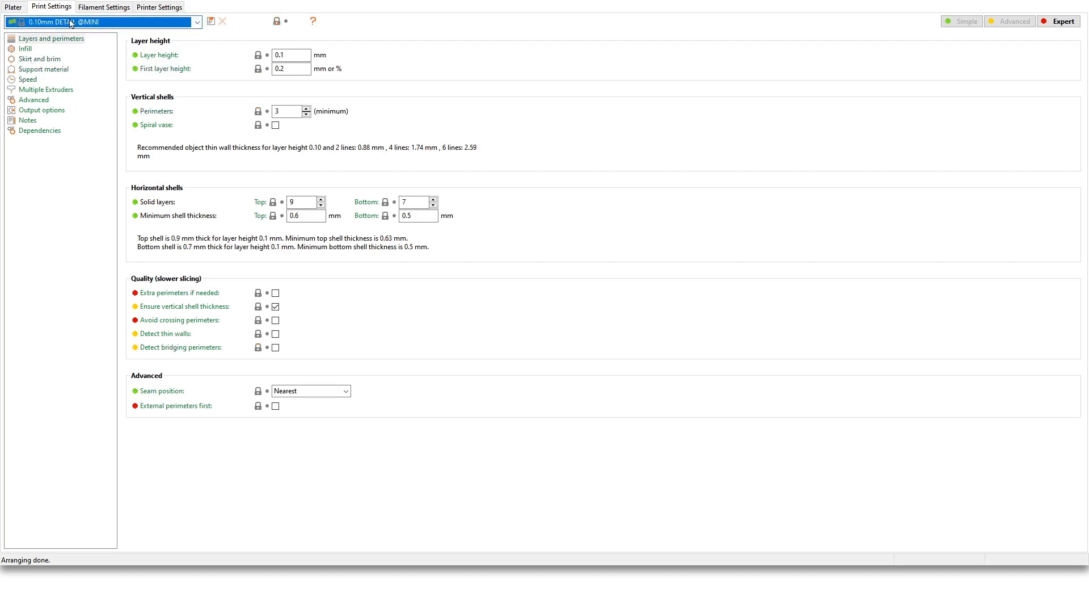
left_click(290, 68)
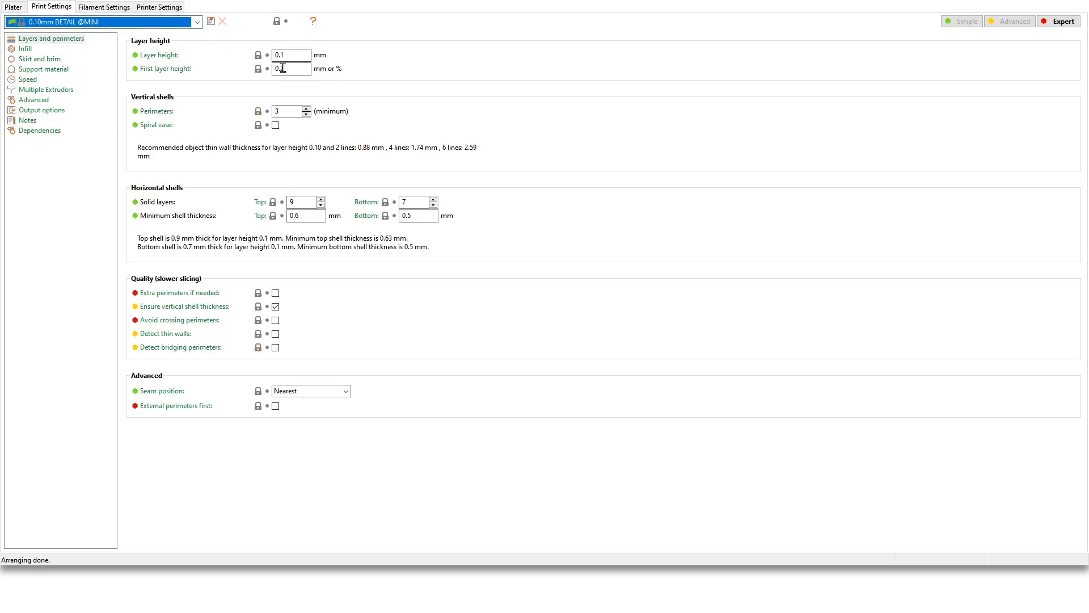
type("0.2")
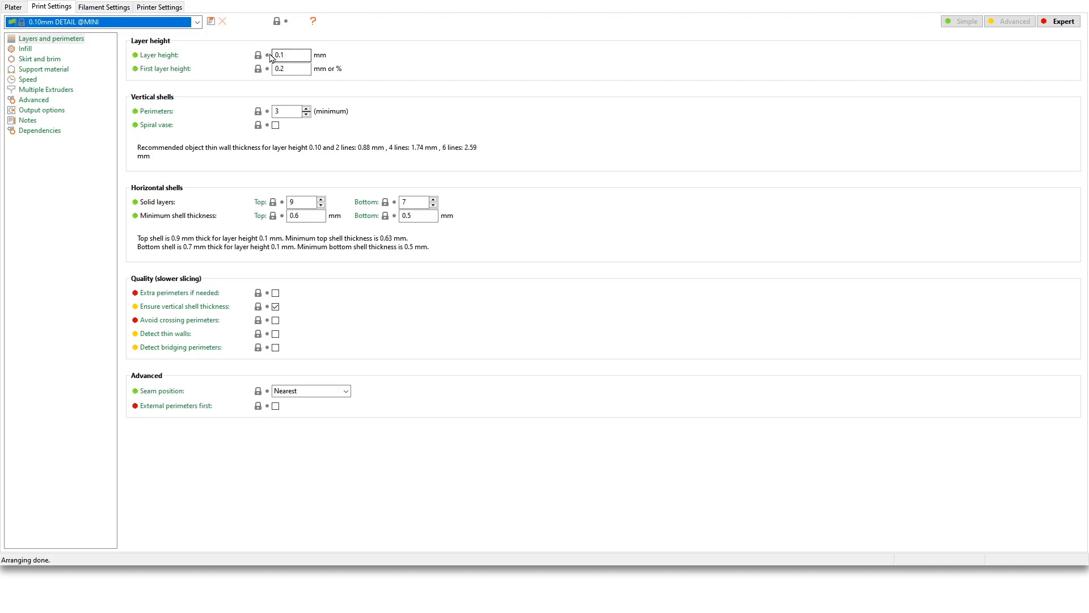
mouse_move(195, 72)
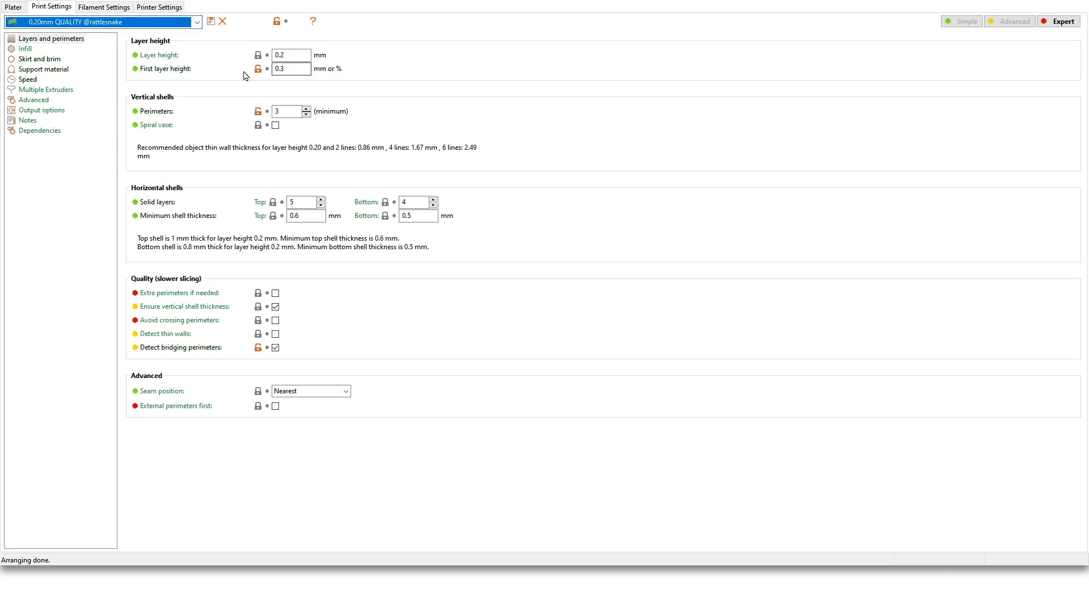
left_click(291, 55)
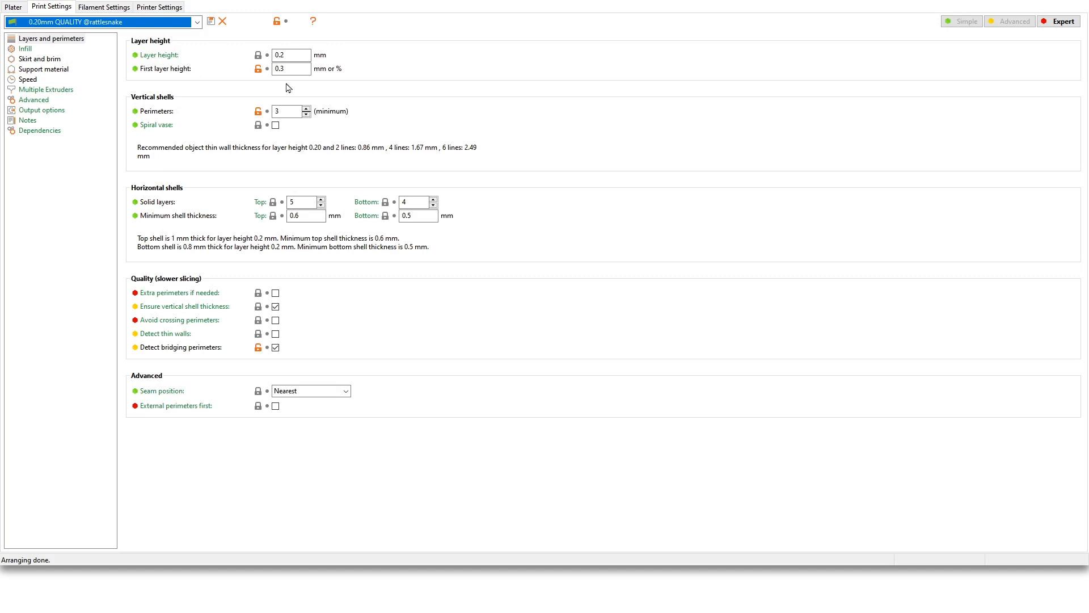
mouse_move(381, 85)
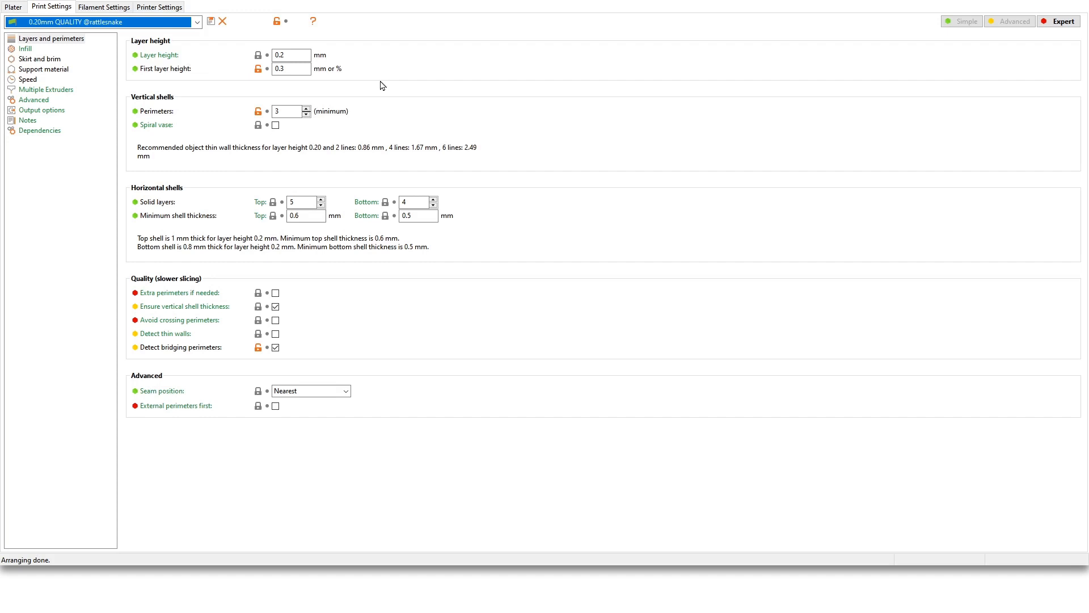
mouse_move(347, 85)
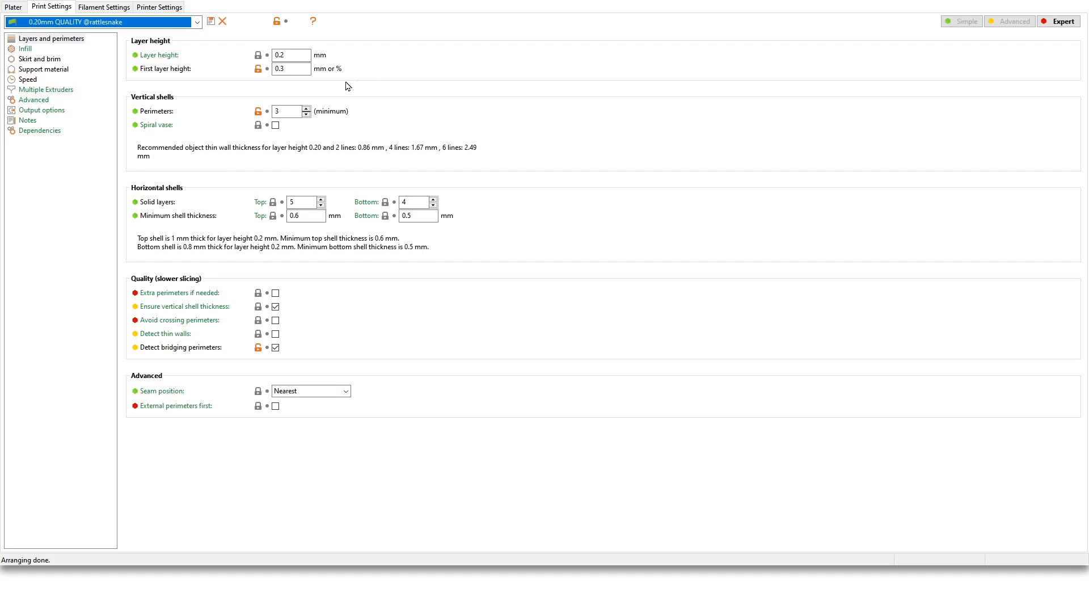
mouse_move(354, 72)
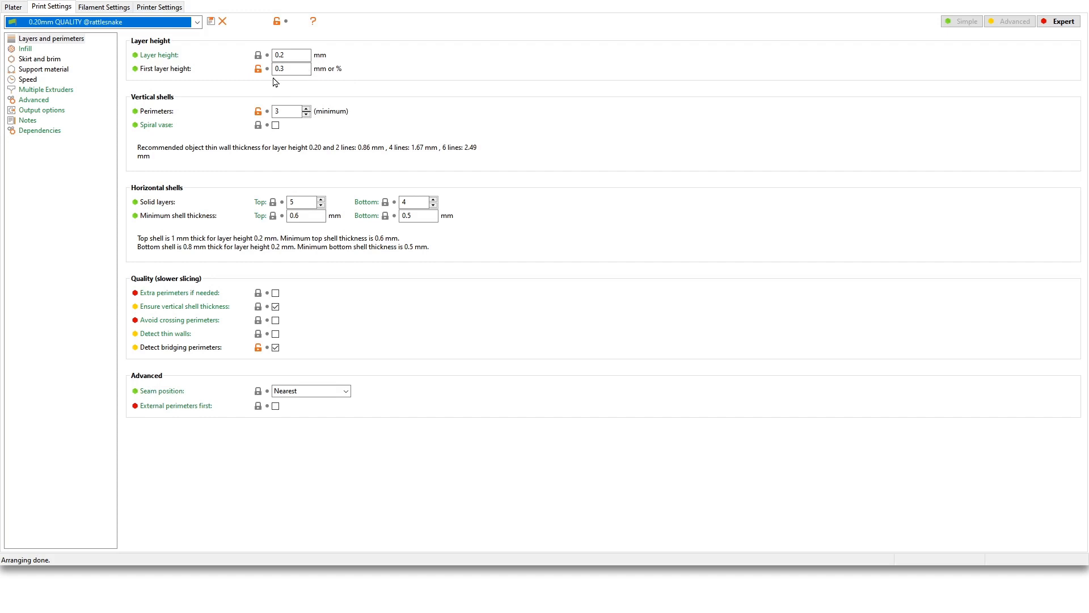
mouse_move(248, 84)
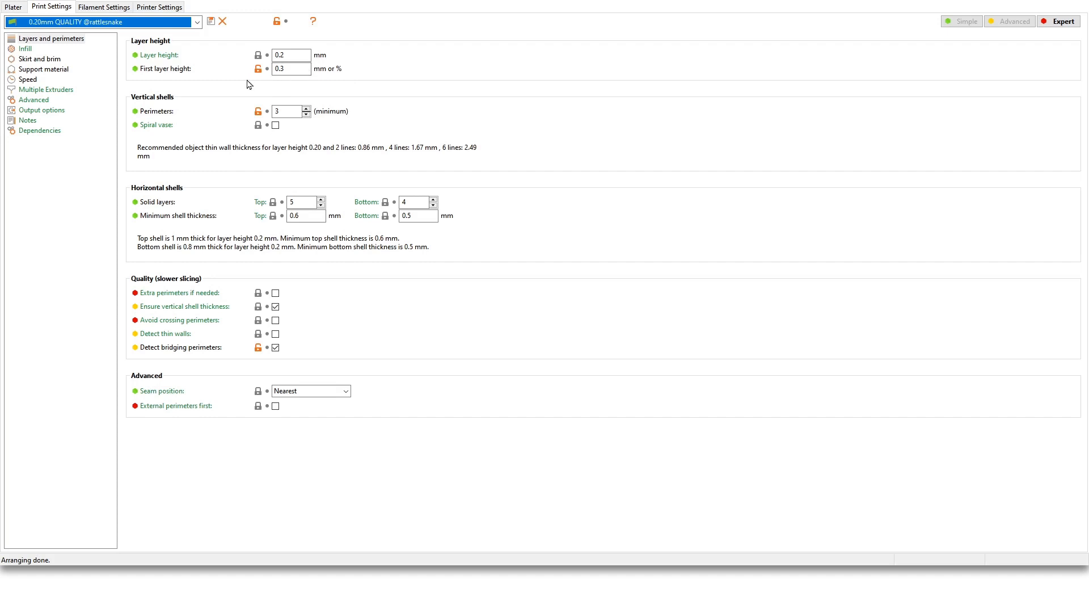
mouse_move(280, 84)
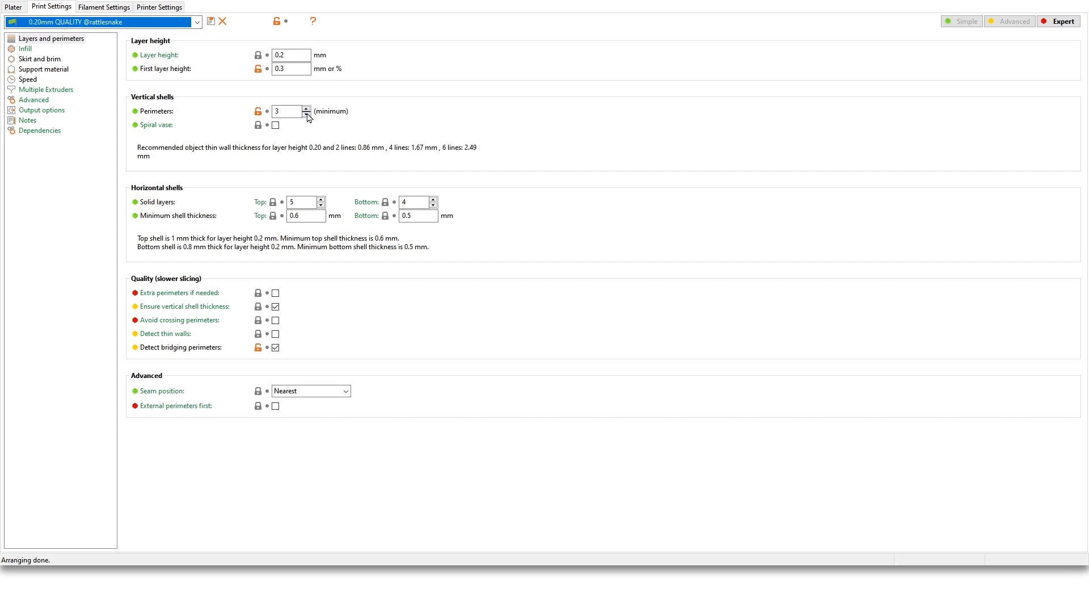
mouse_move(287, 128)
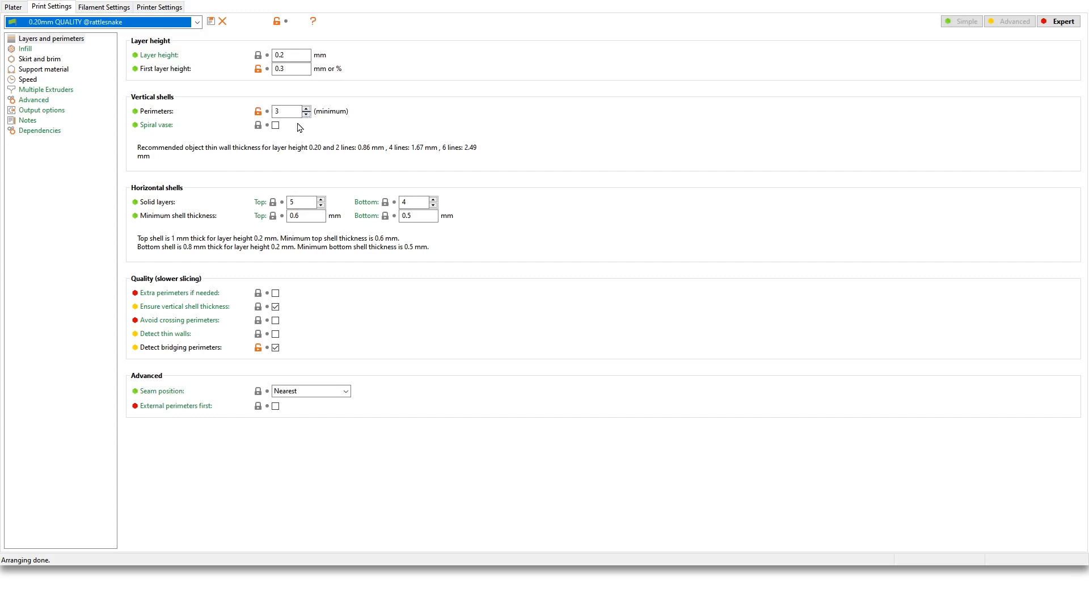
mouse_move(346, 133)
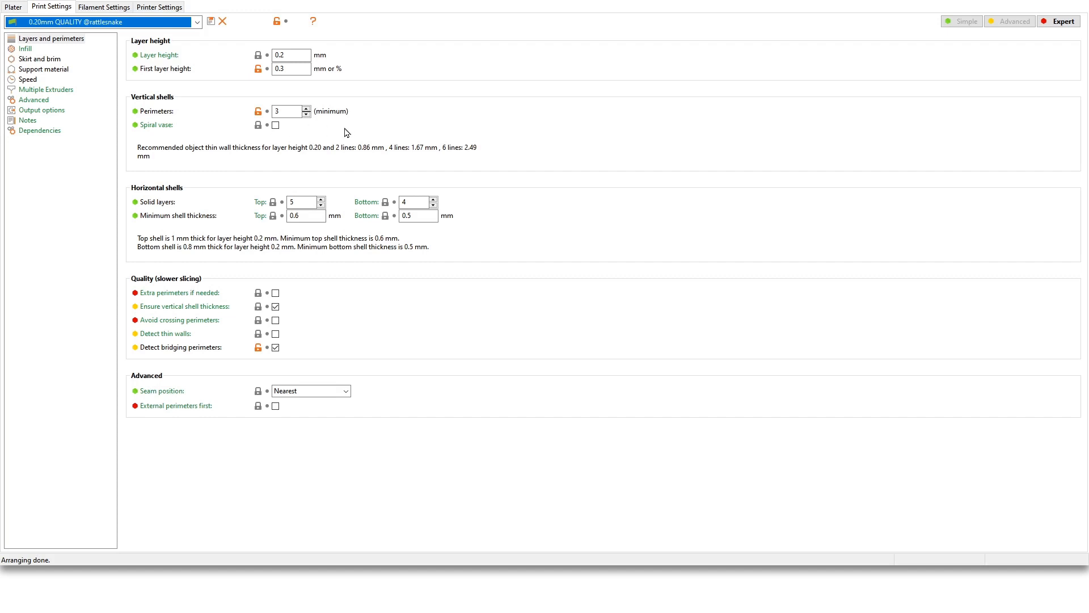
mouse_move(231, 197)
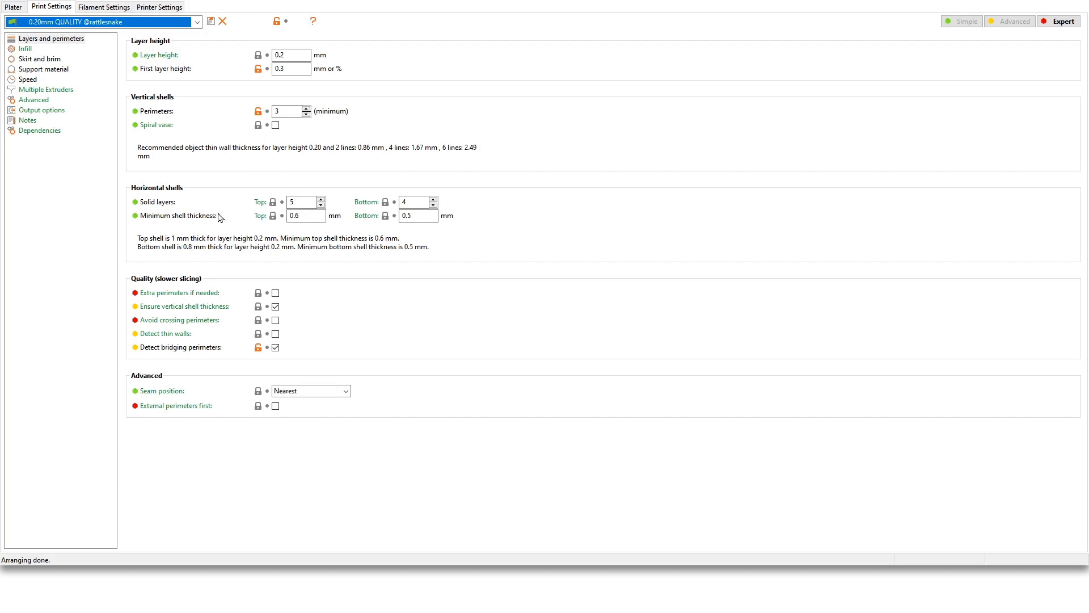
left_click(290, 54)
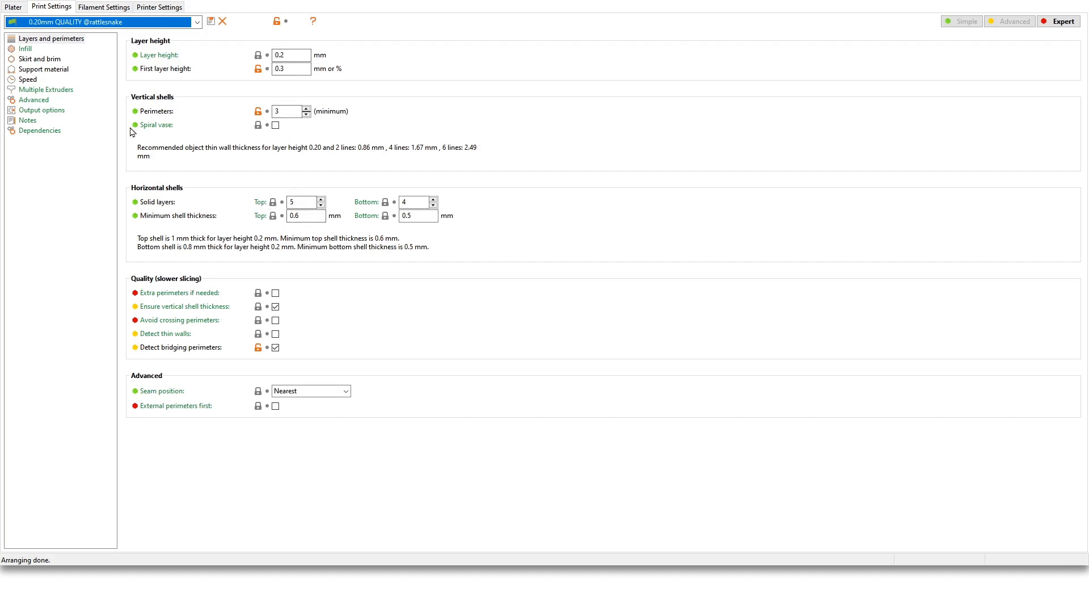
Show the infill page with 15% gyroid fill and rectilinear top and bottom patterns
left_click(25, 47)
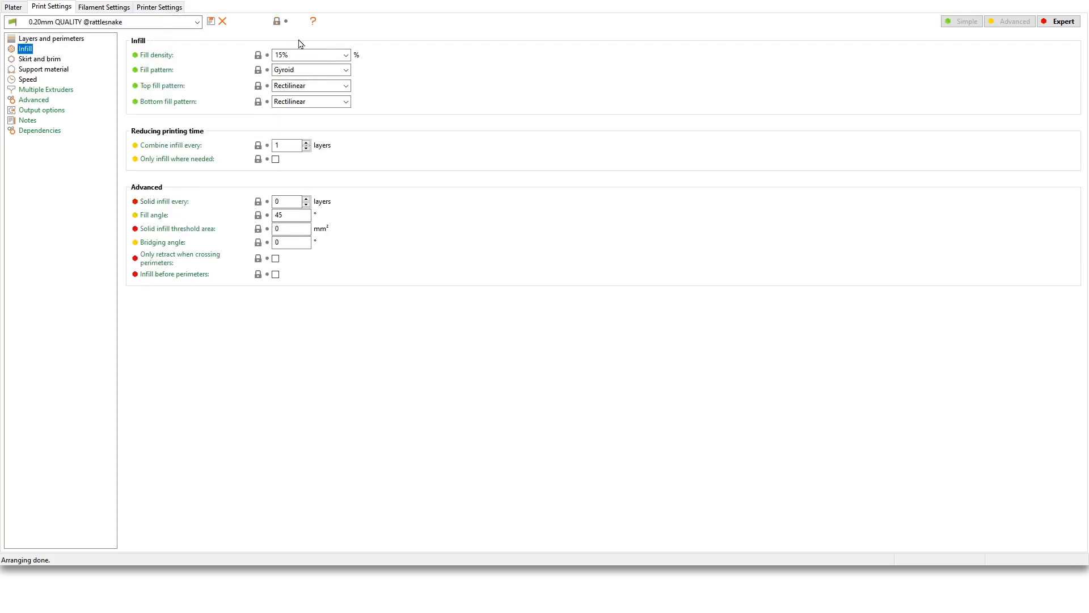
mouse_move(380, 116)
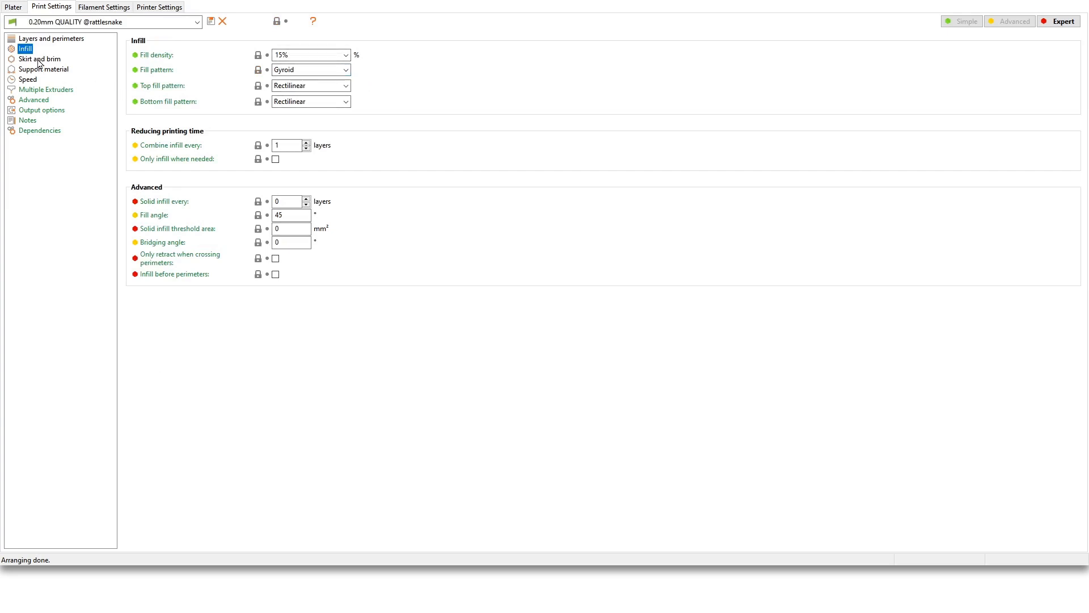
Show the skirt and brim page with 0 skirt loops and 0 mm brim
left_click(39, 58)
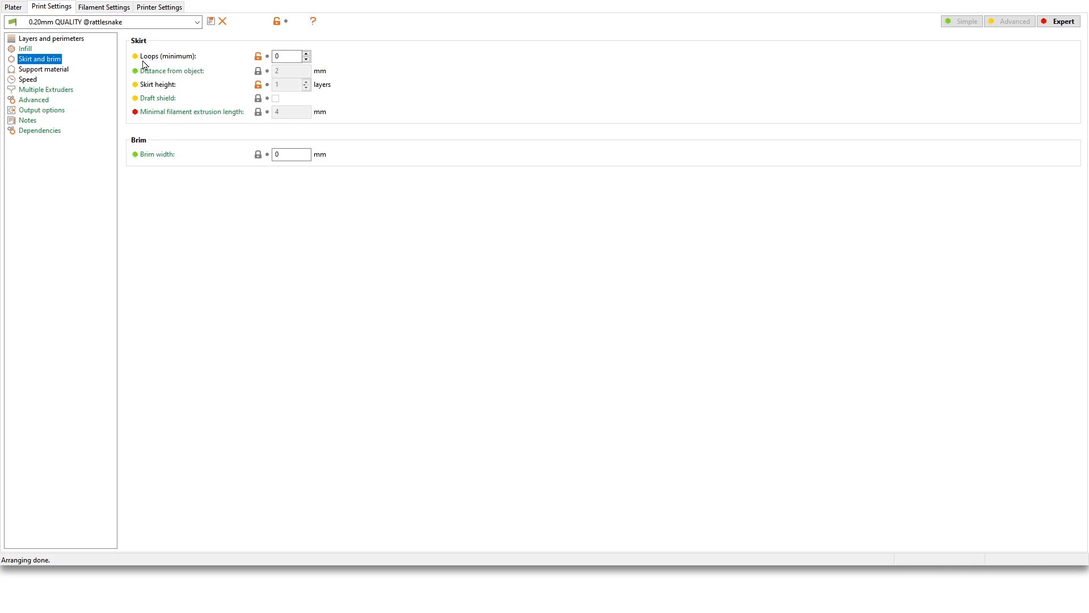
mouse_move(209, 67)
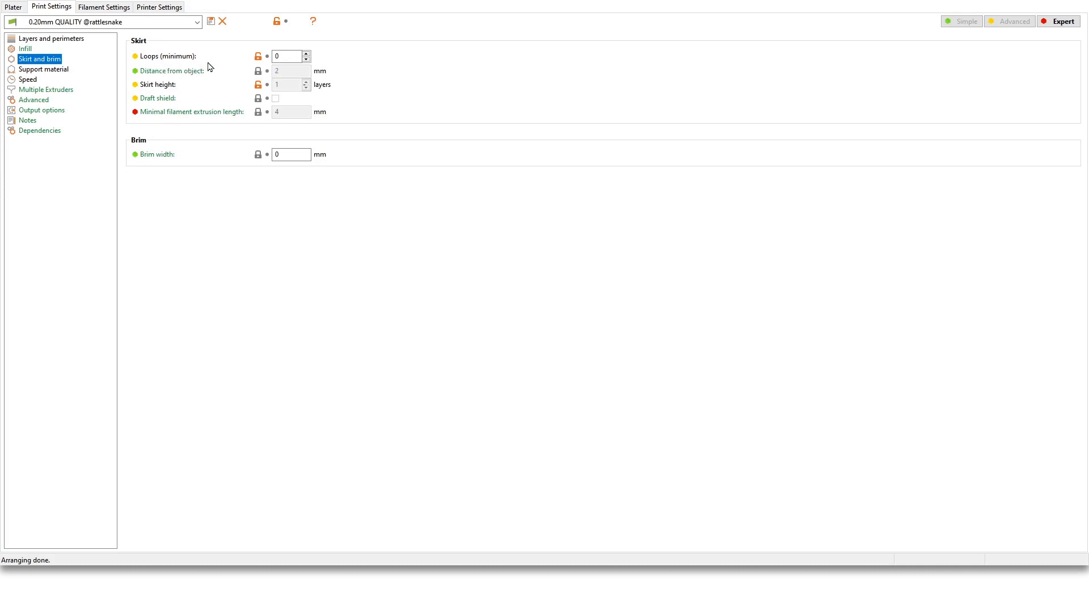
mouse_move(220, 64)
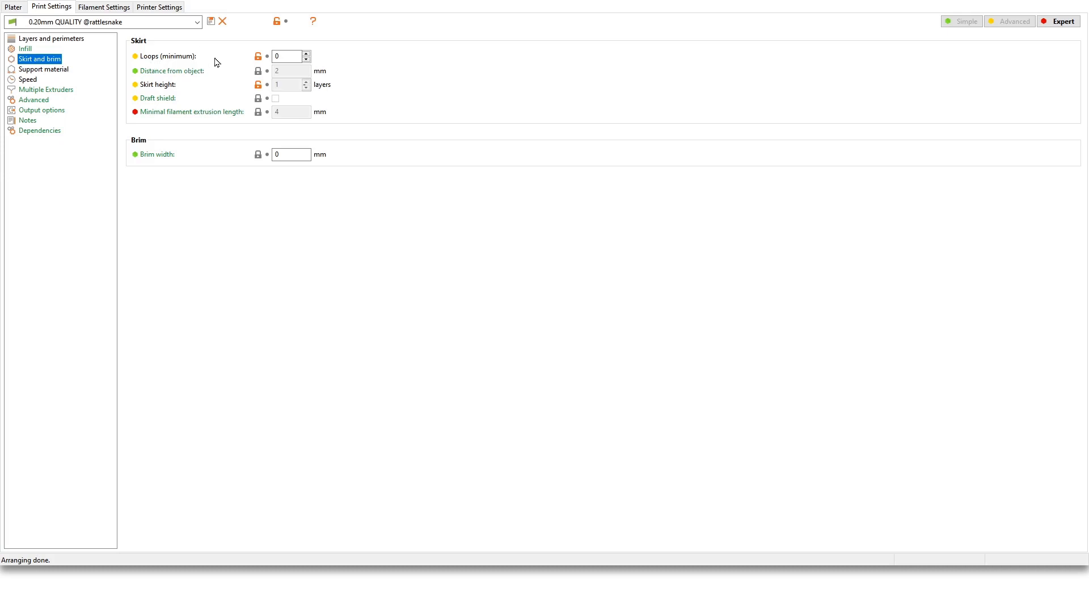
mouse_move(218, 108)
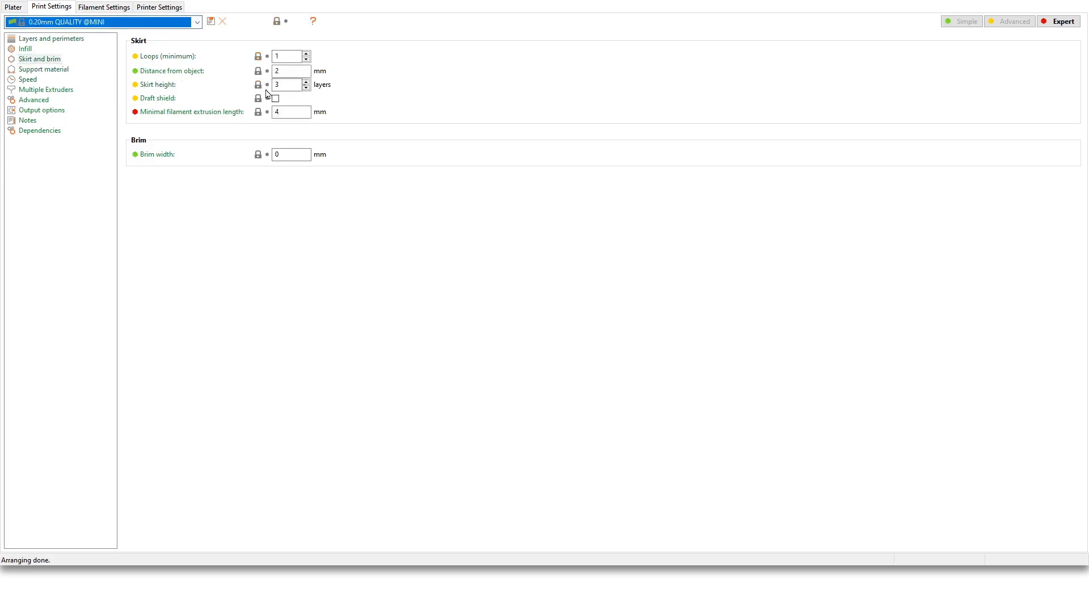
mouse_move(222, 90)
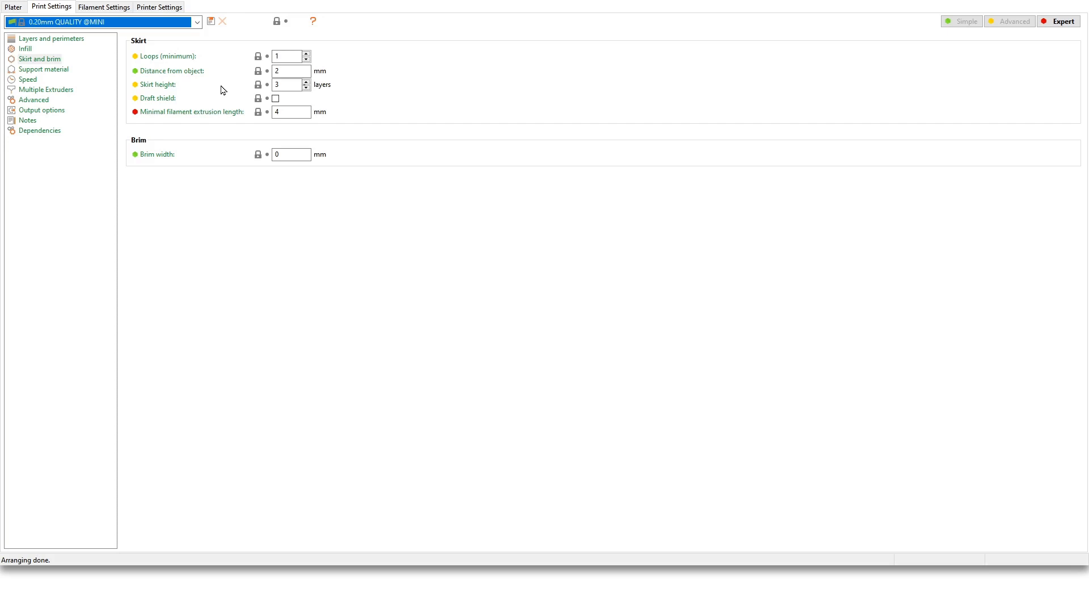
mouse_move(300, 91)
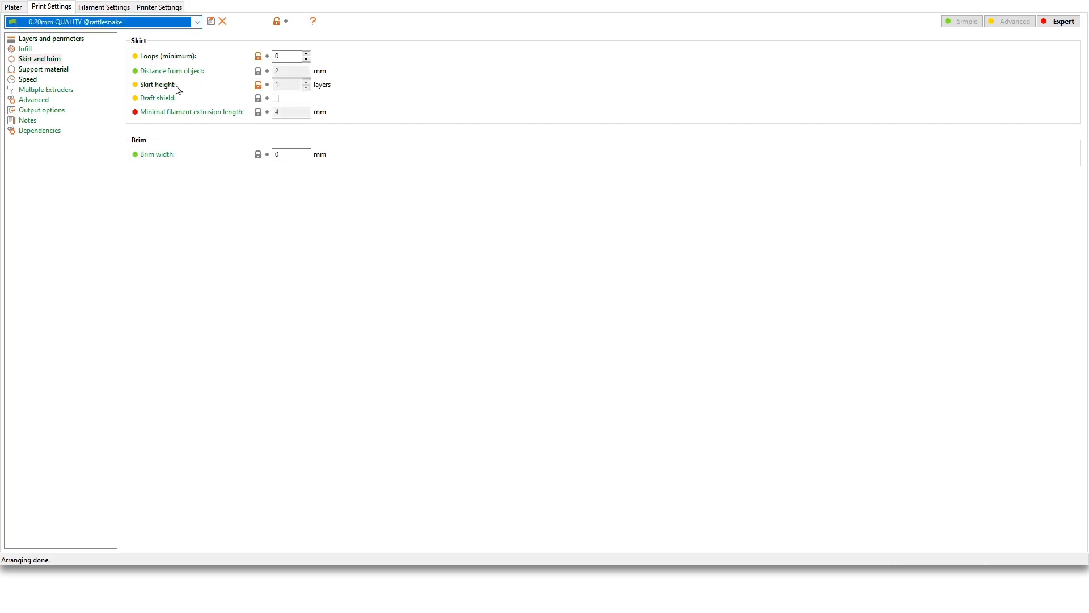
mouse_move(230, 76)
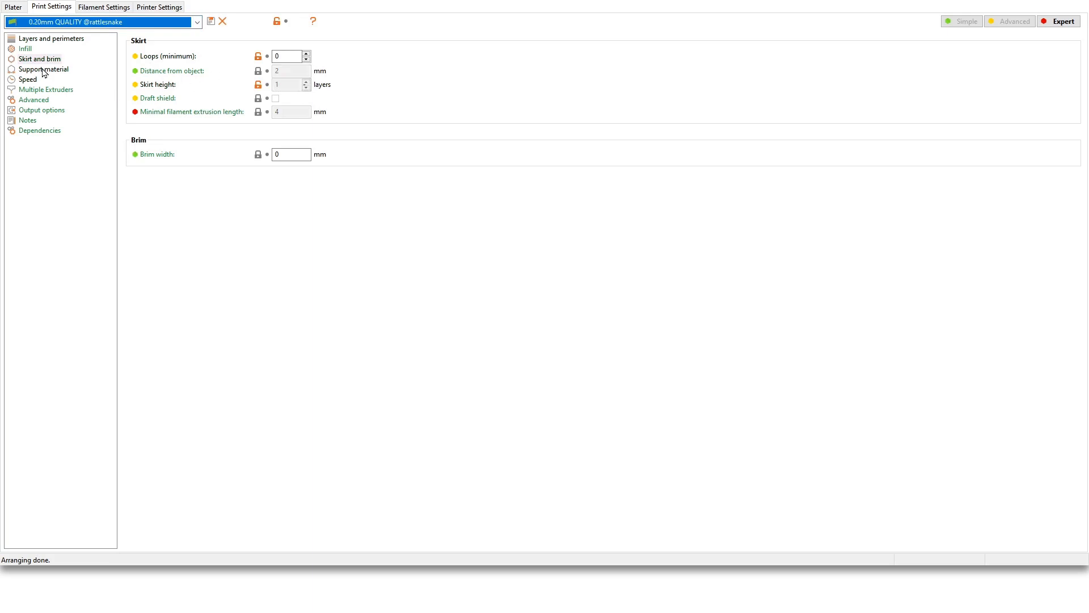
Show the Support material page of the 0.20mm QUALITY print profile
left_click(44, 69)
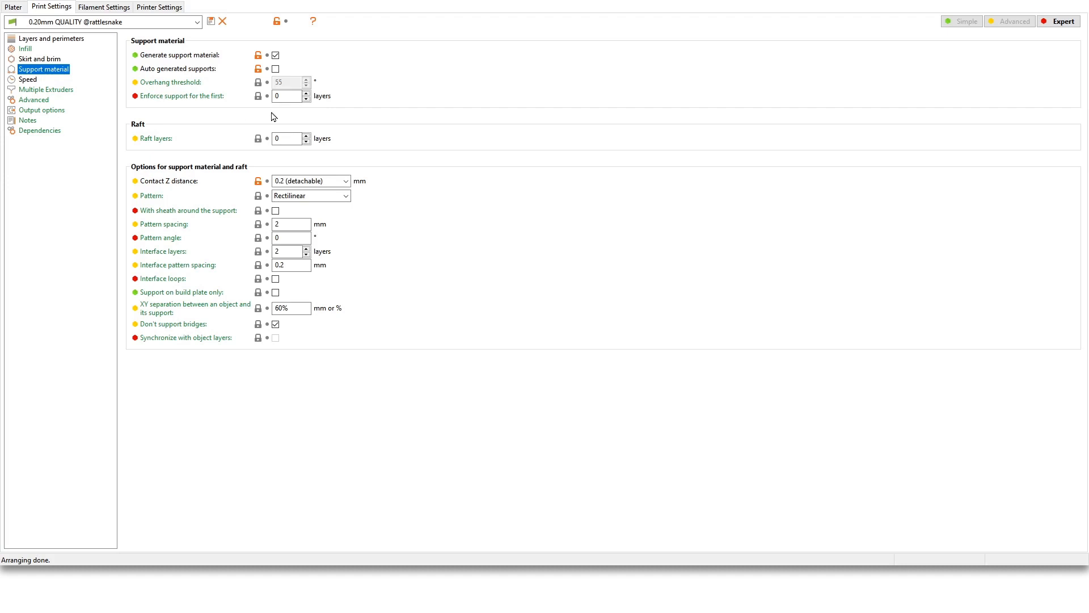
mouse_move(168, 120)
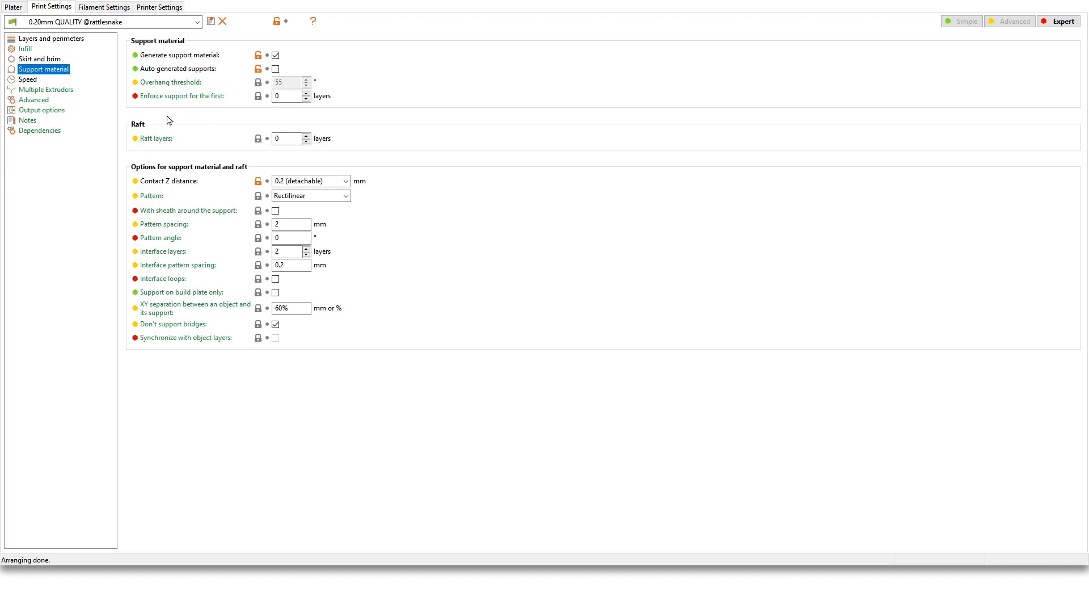
mouse_move(351, 146)
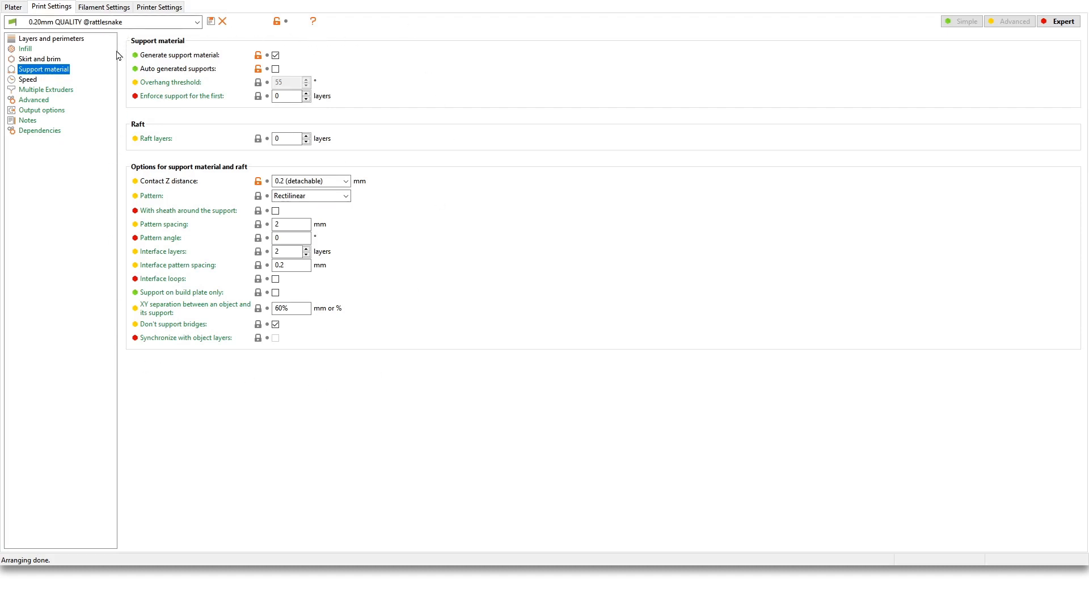
mouse_move(353, 47)
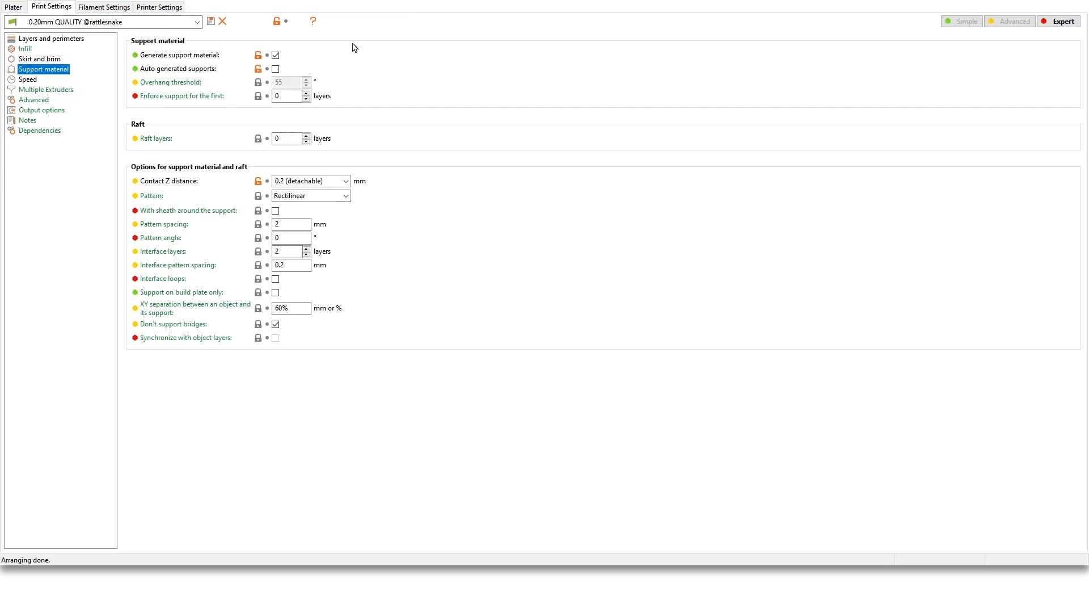
mouse_move(13, 7)
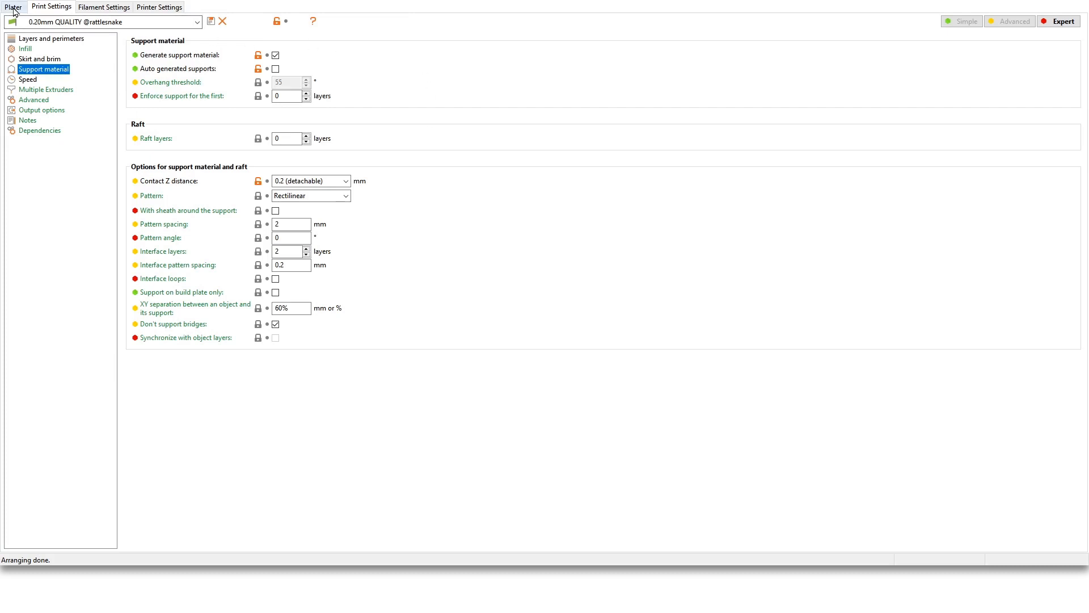
Return to the plater with the Nefertiti bust and deselect the model
left_click(13, 7)
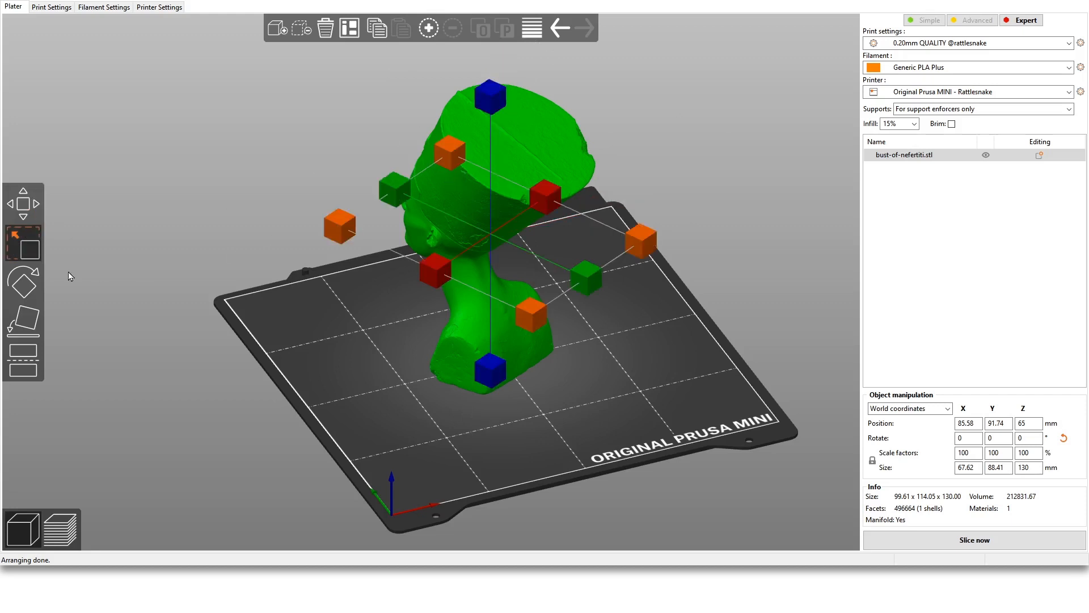
left_click(23, 282)
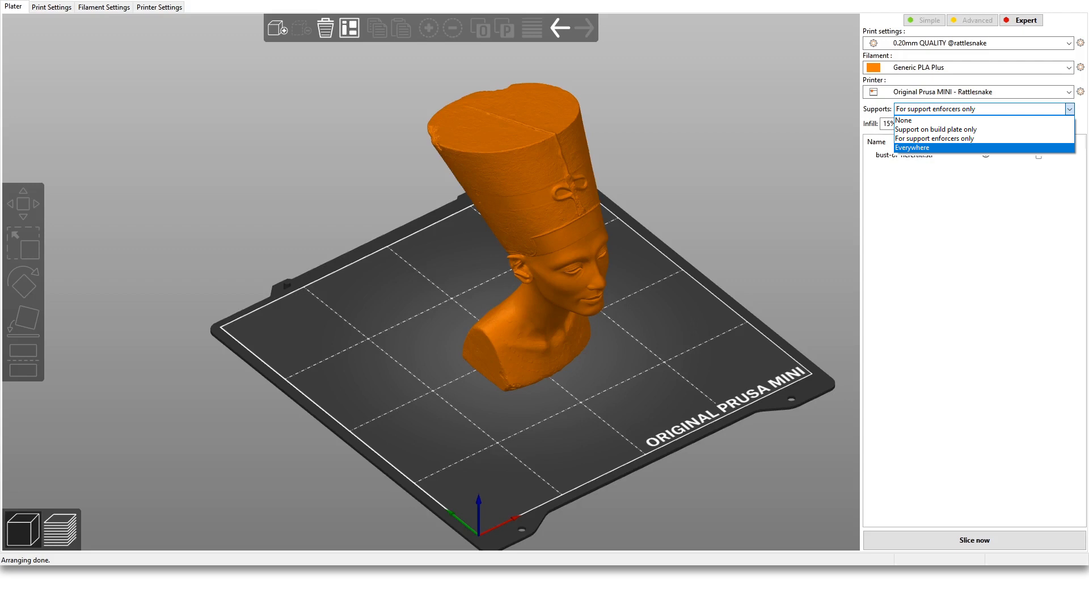
Set Supports to Everywhere and slice the bust
left_click(913, 147)
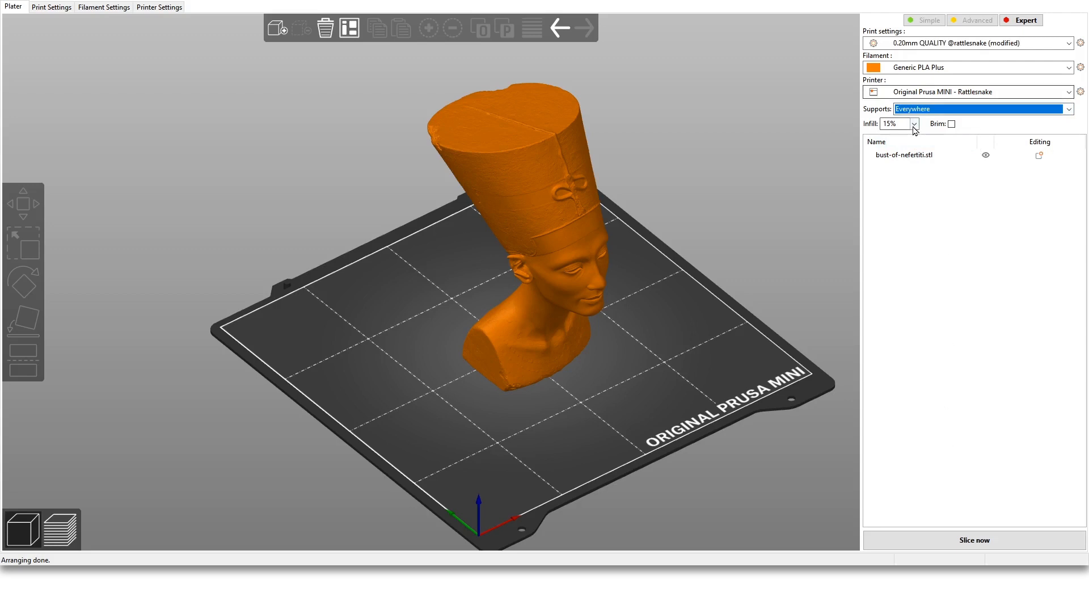
left_click(974, 540)
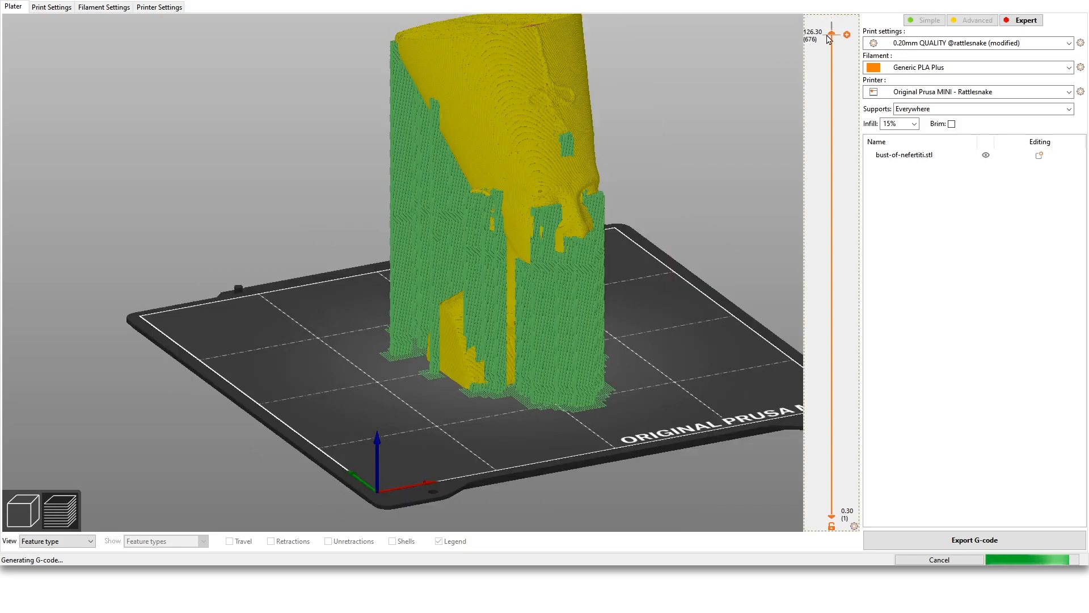
Step the layer preview from the first layer up through 27.50, 66.50 and 88.70 mm to check the supports
left_click_drag(831, 32, 832, 412)
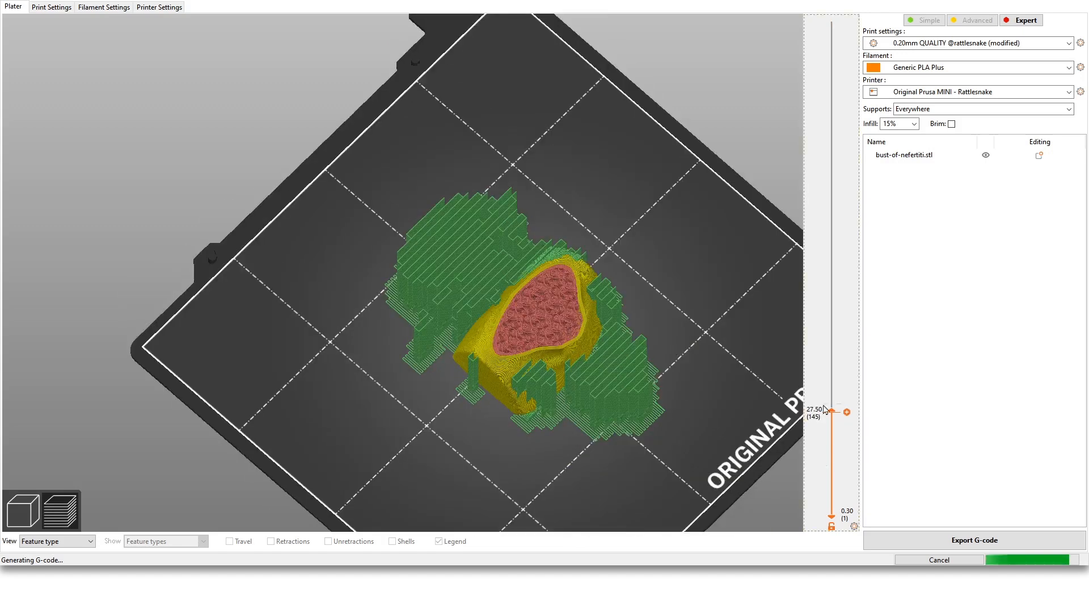
left_click_drag(830, 411, 831, 524)
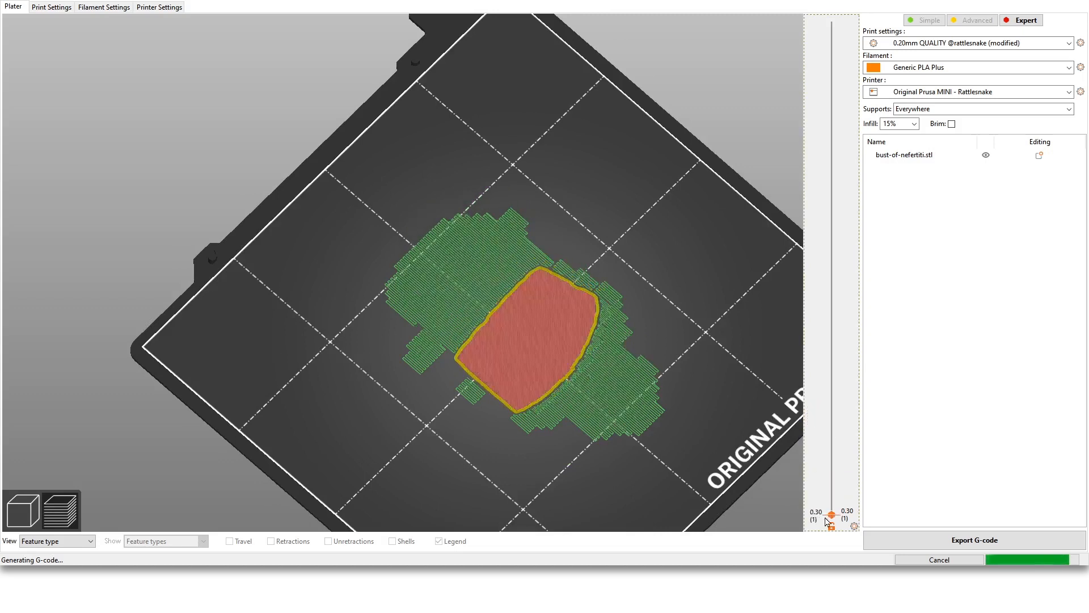
left_click_drag(832, 518, 832, 265)
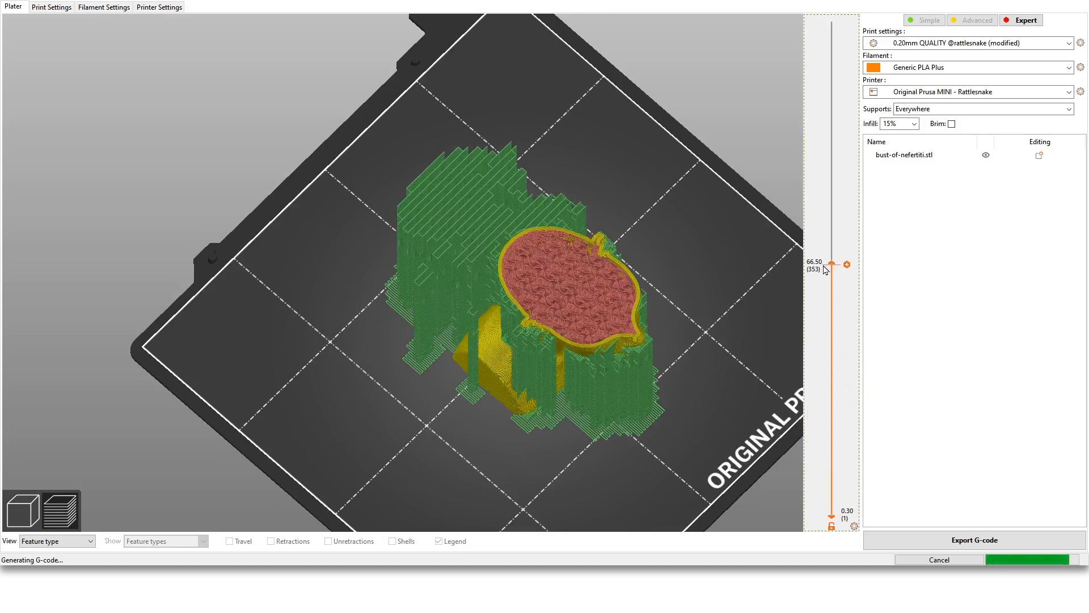
left_click_drag(832, 264, 832, 184)
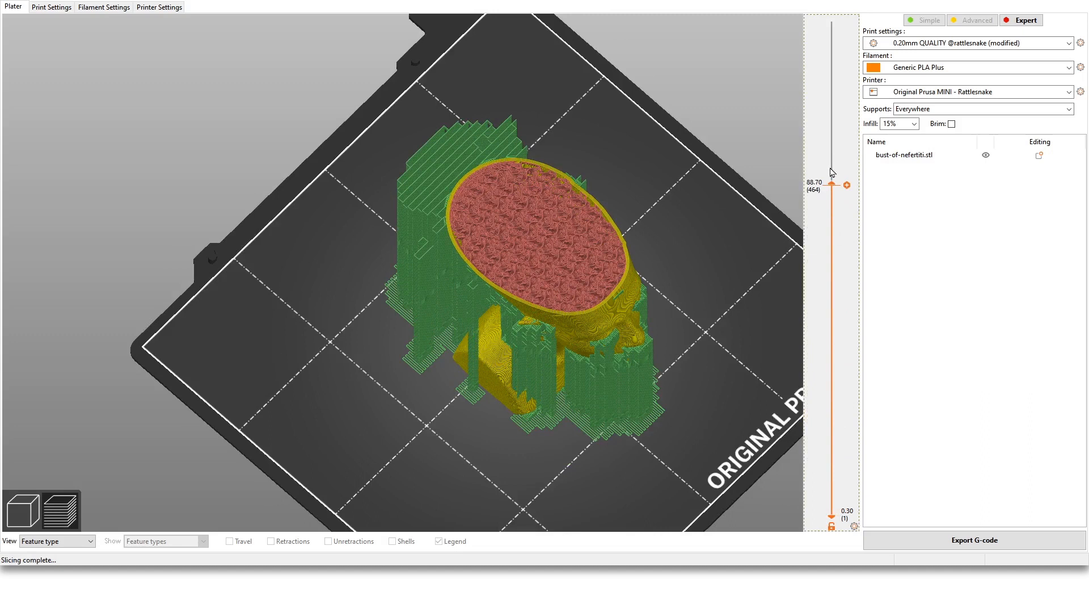
left_click_drag(831, 182, 831, 219)
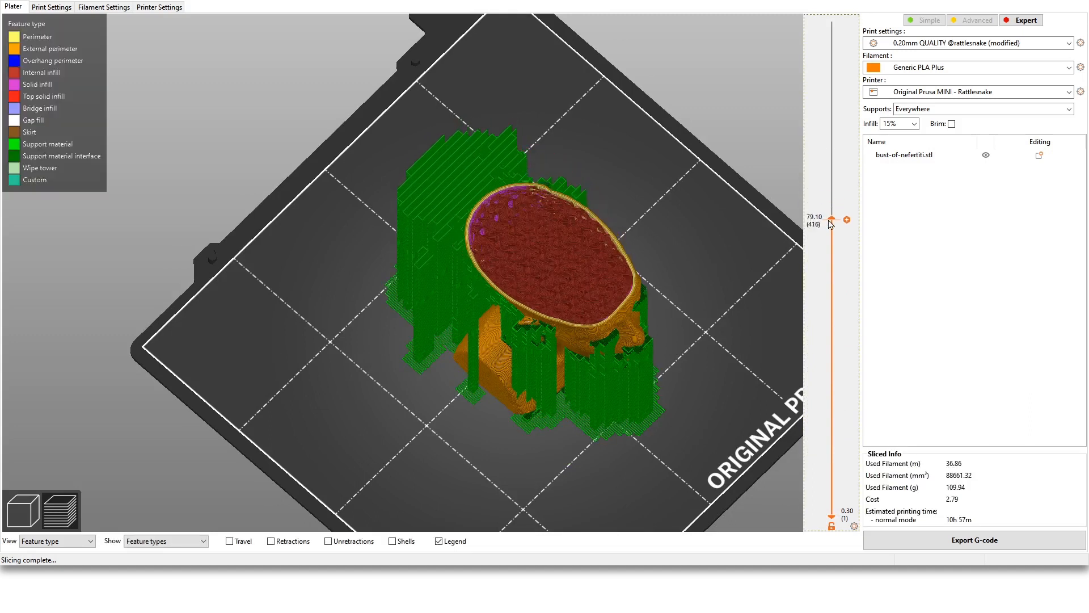
left_click_drag(831, 219, 832, 182)
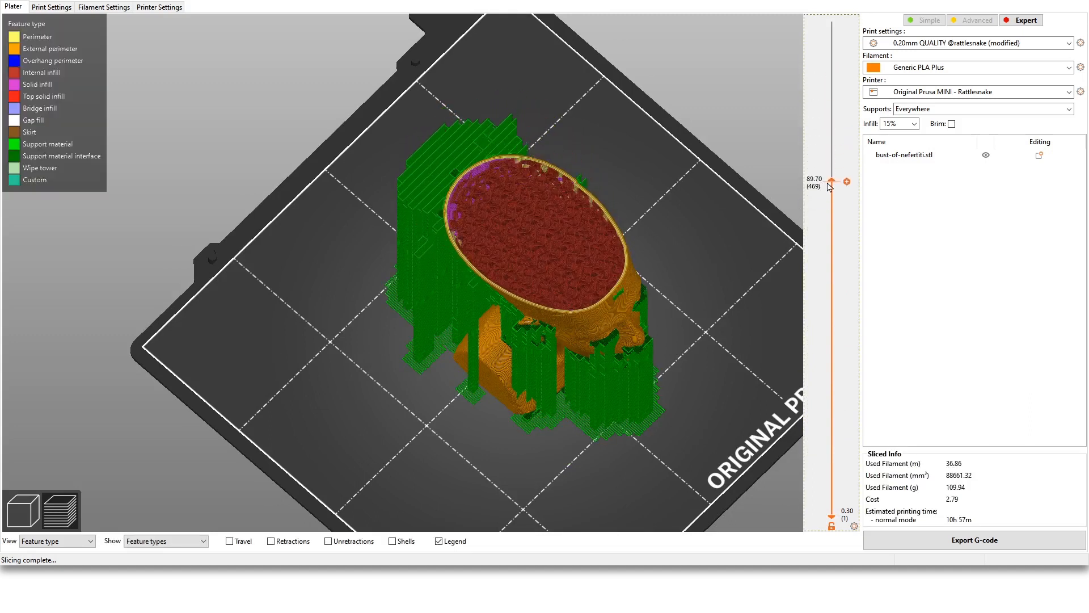
left_click_drag(832, 182, 832, 156)
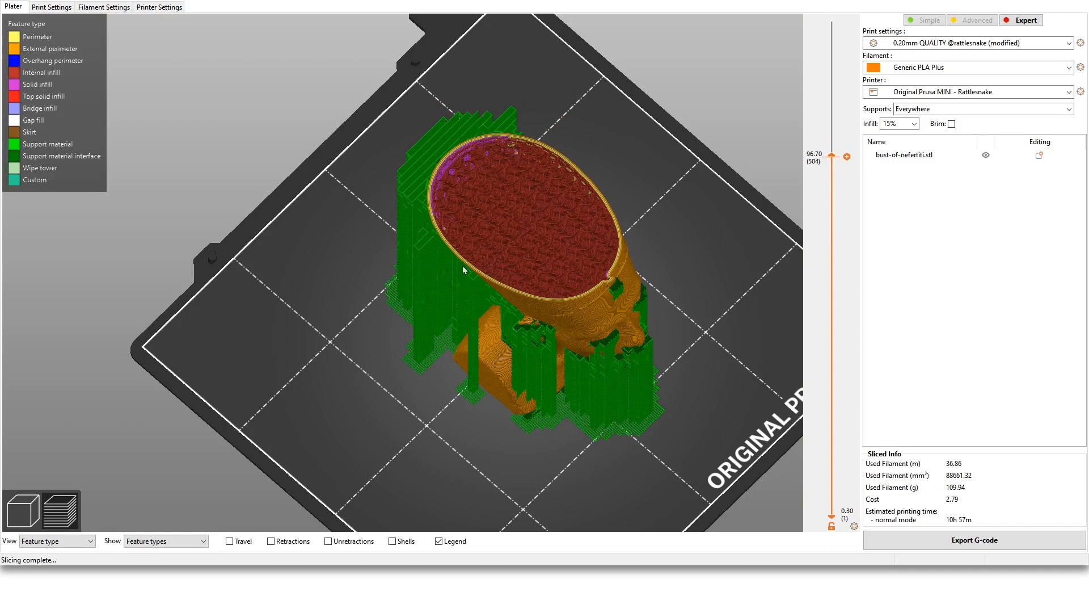
left_click_drag(466, 270, 426, 411)
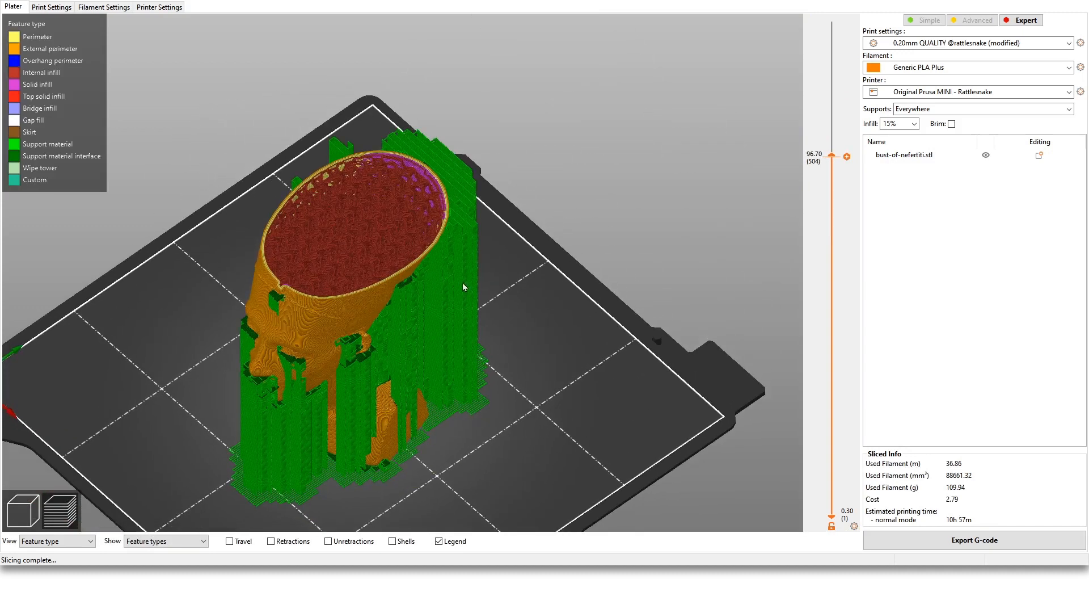
Scrub through mid-height layers, restore the full bust and orbit to view supports under the face
left_click_drag(846, 156, 846, 143)
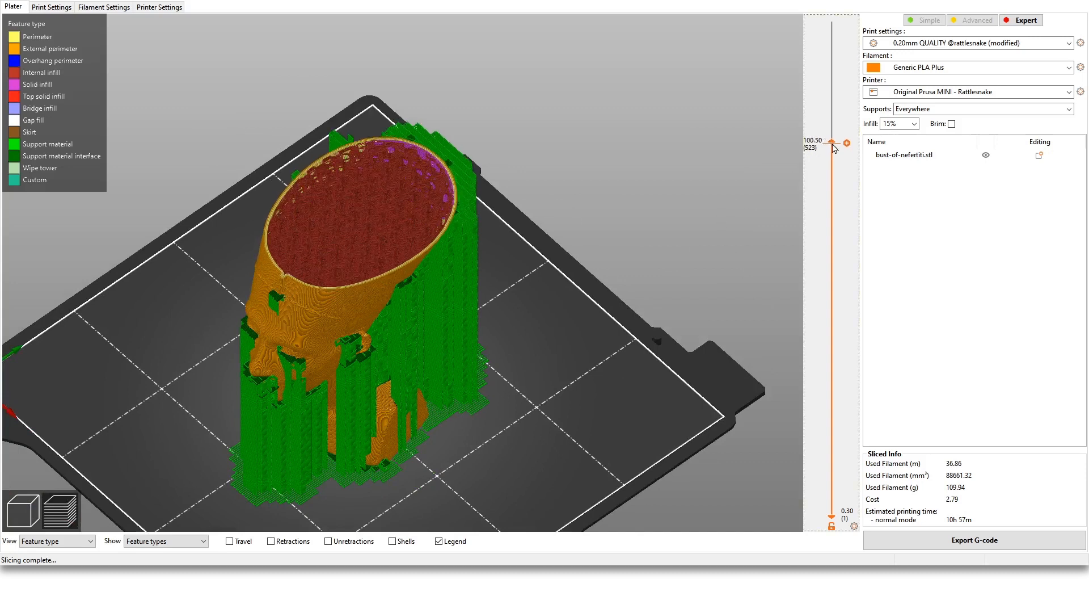
left_click_drag(832, 143, 832, 305)
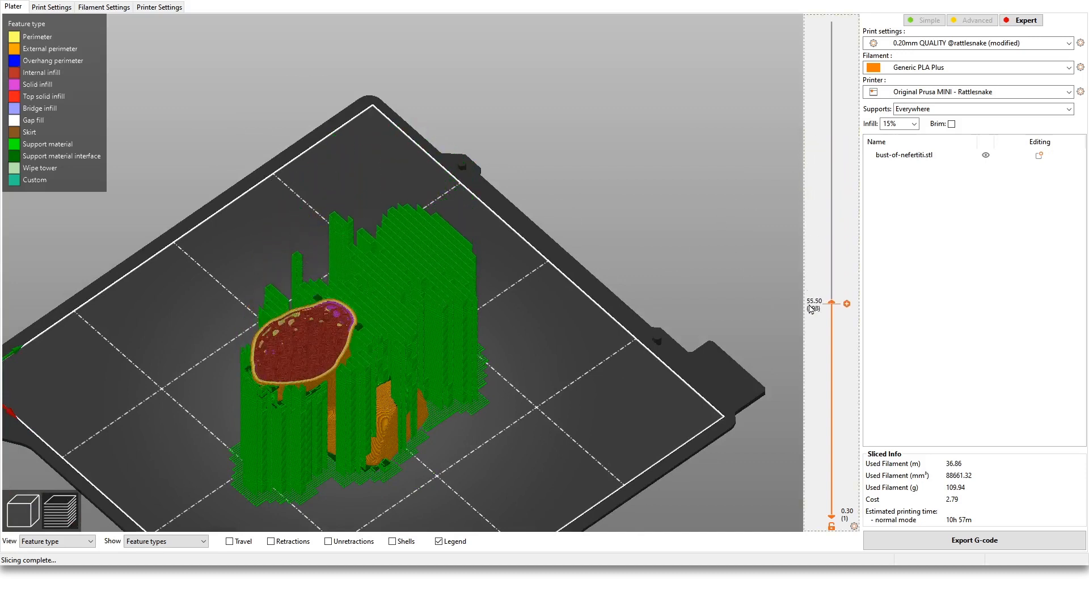
left_click_drag(831, 304, 831, 216)
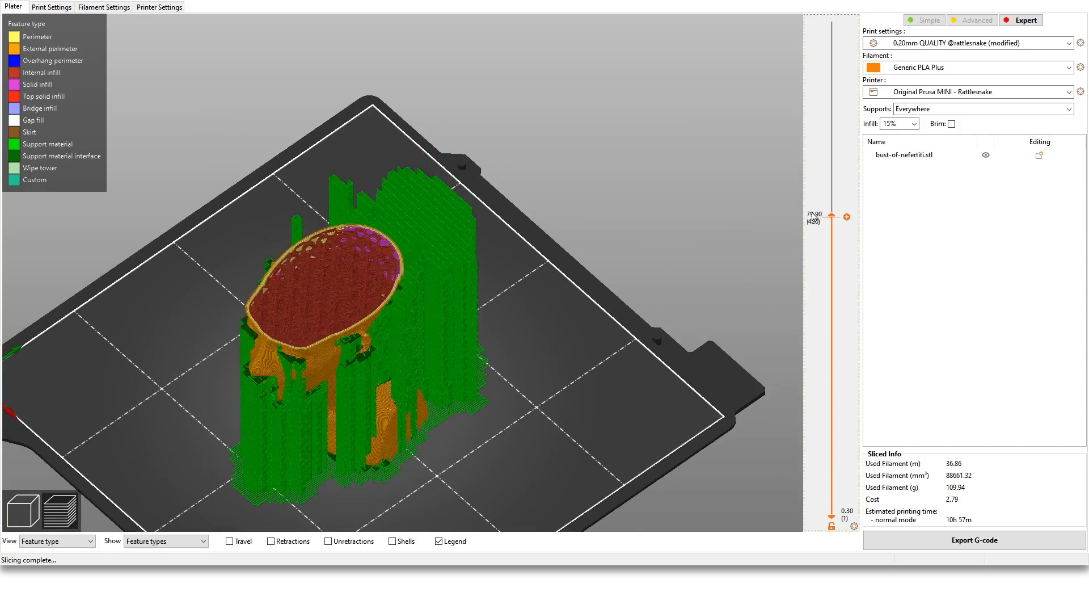
left_click_drag(845, 216, 846, 299)
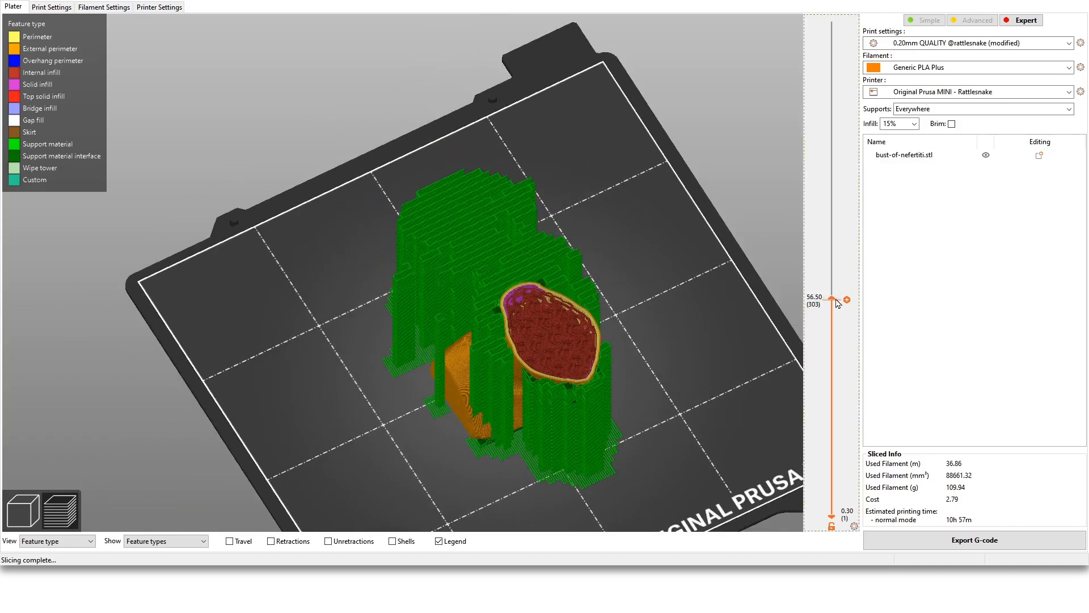
left_click_drag(838, 300, 837, 24)
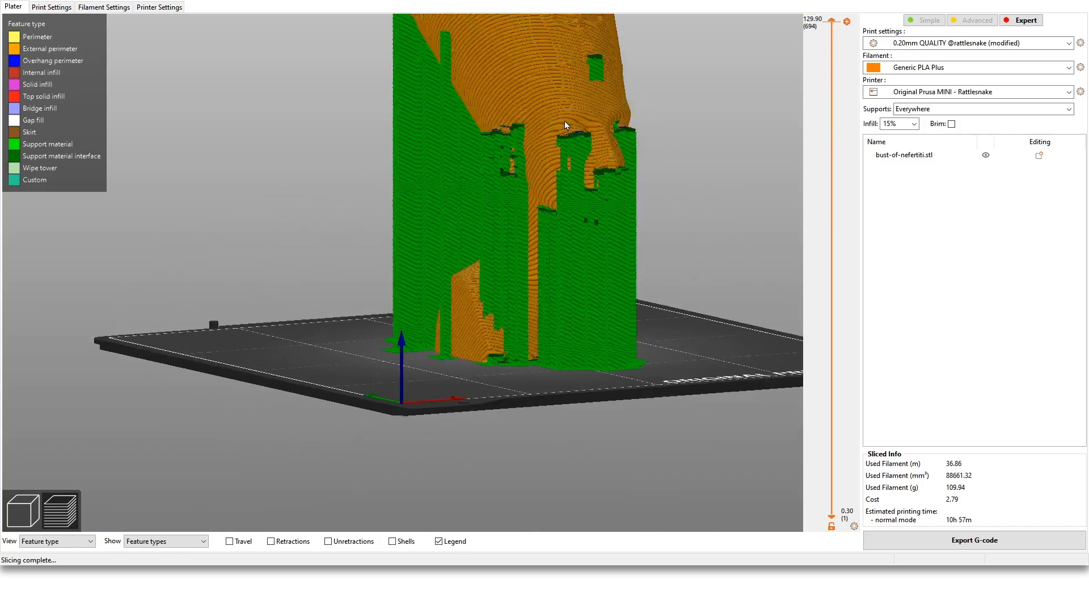
left_click_drag(564, 125, 300, 271)
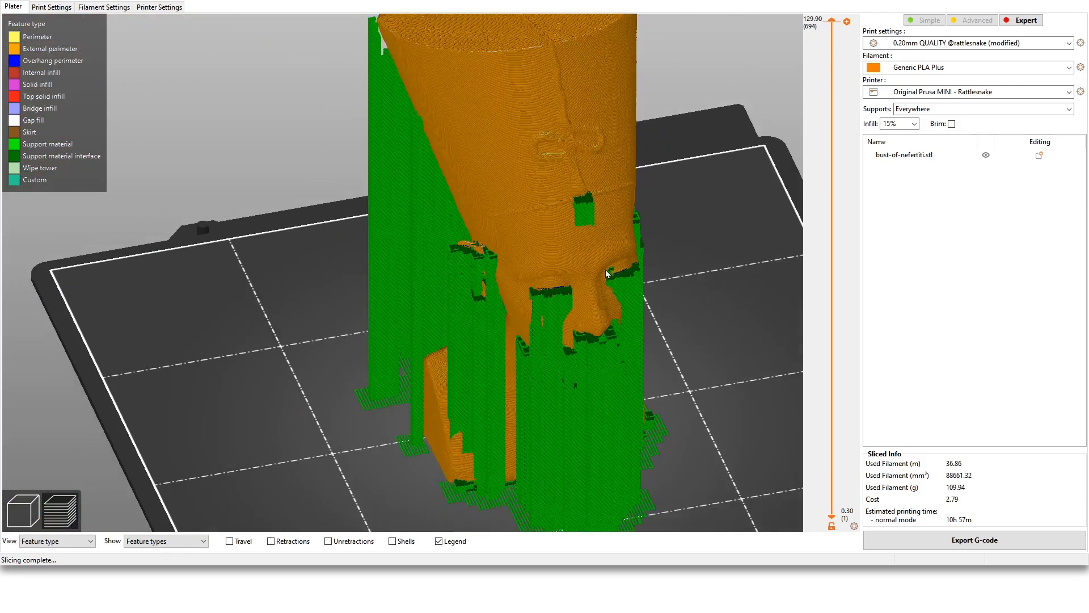
left_click_drag(605, 278, 415, 335)
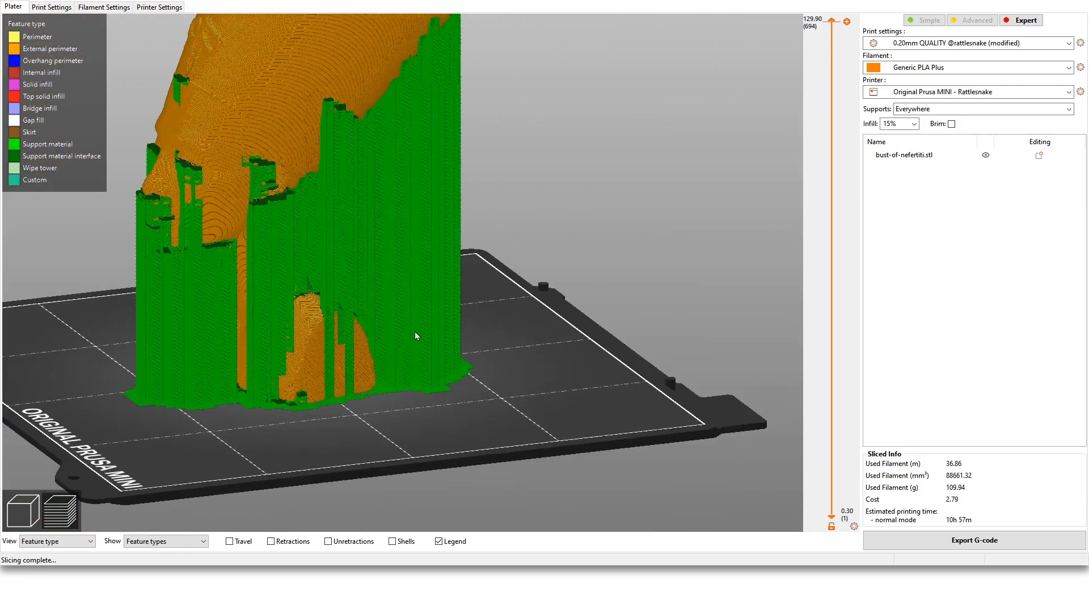
left_click_drag(415, 336, 553, 336)
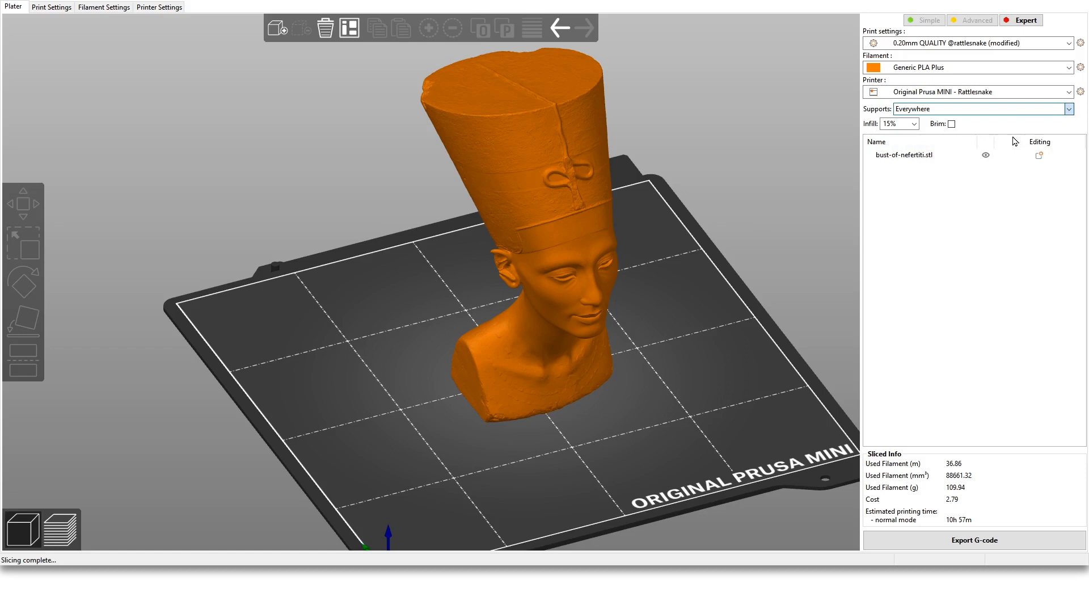
Set Supports to 'For support enforcers only' and bring up the bust's object options
left_click(981, 109)
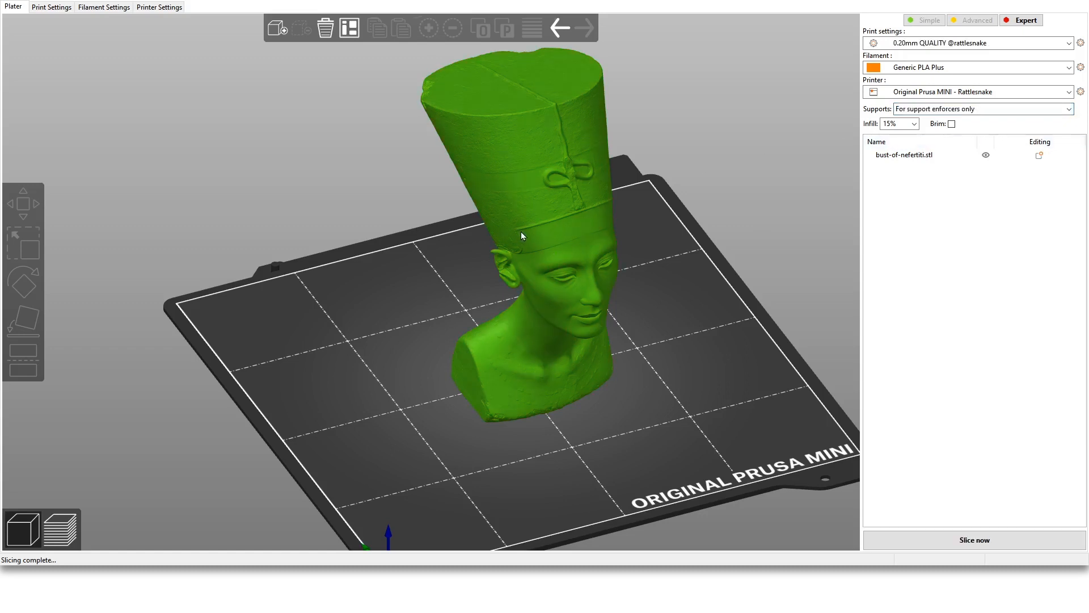
left_click(522, 237)
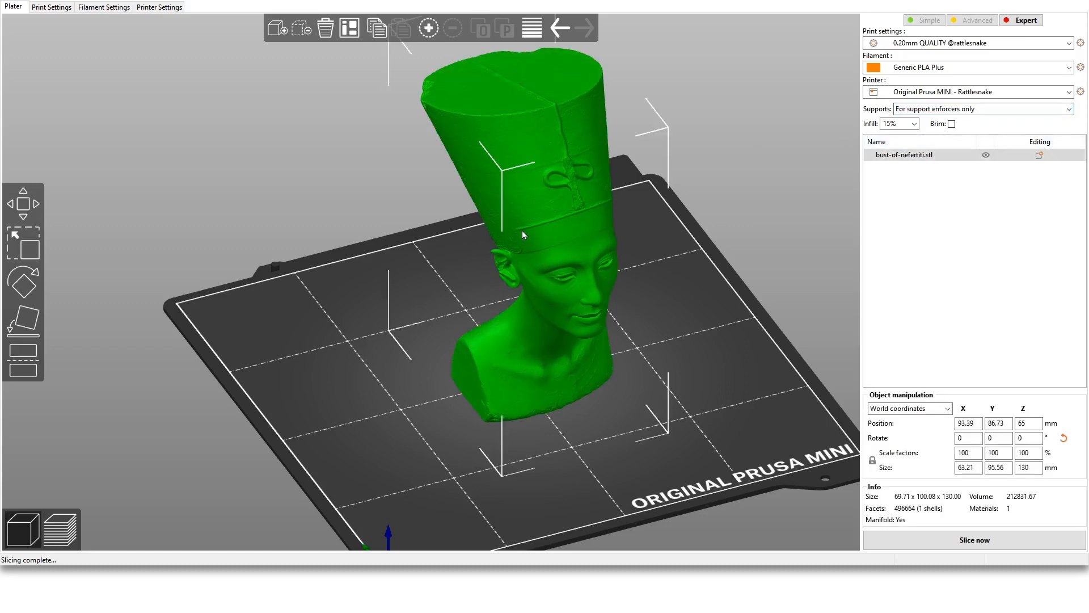
right_click(522, 235)
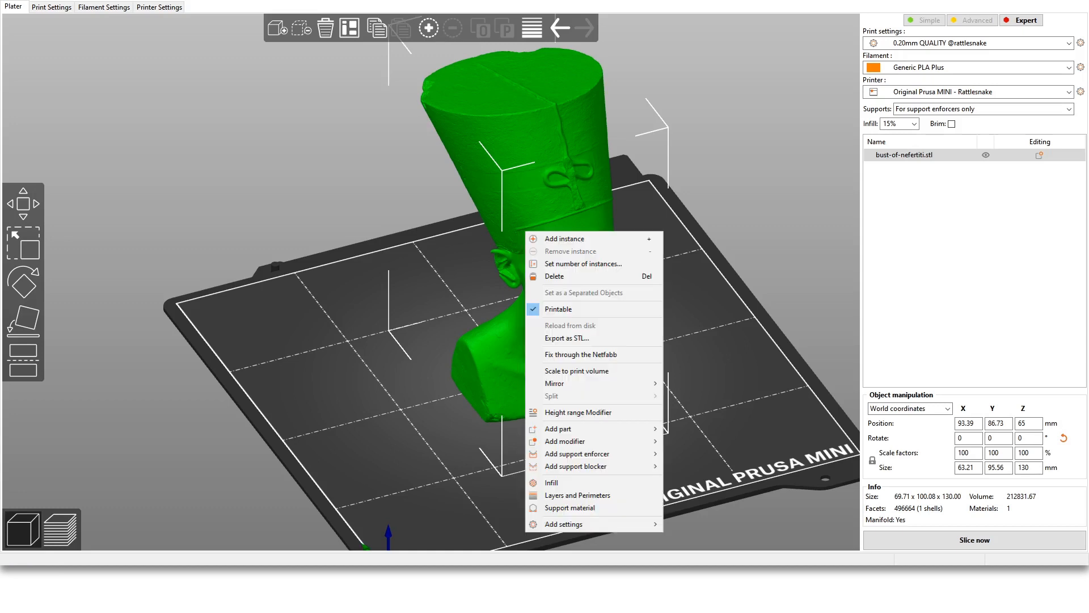
mouse_move(575, 452)
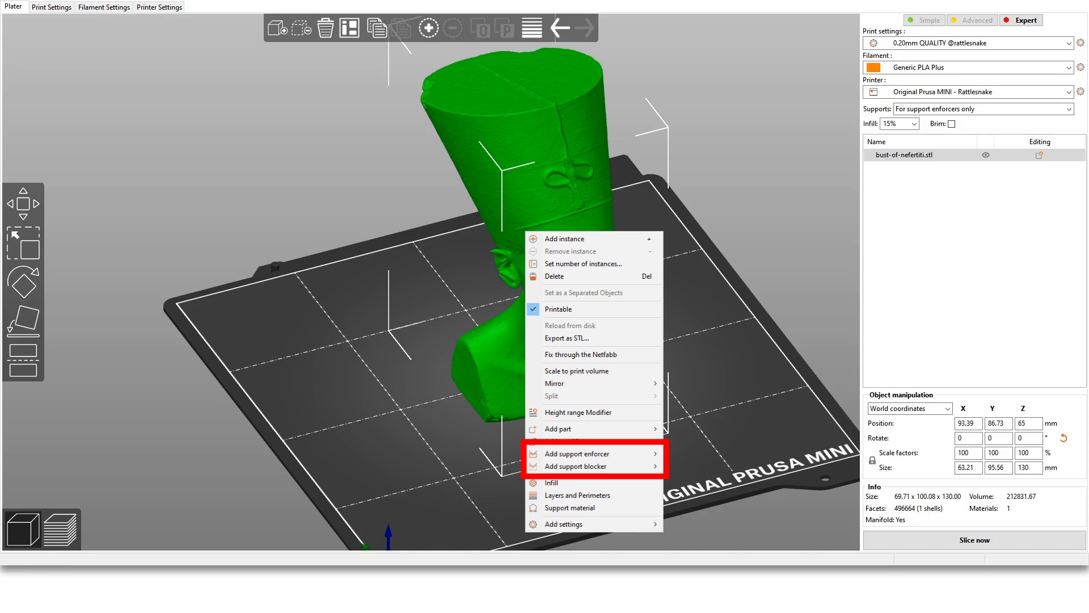
mouse_move(577, 454)
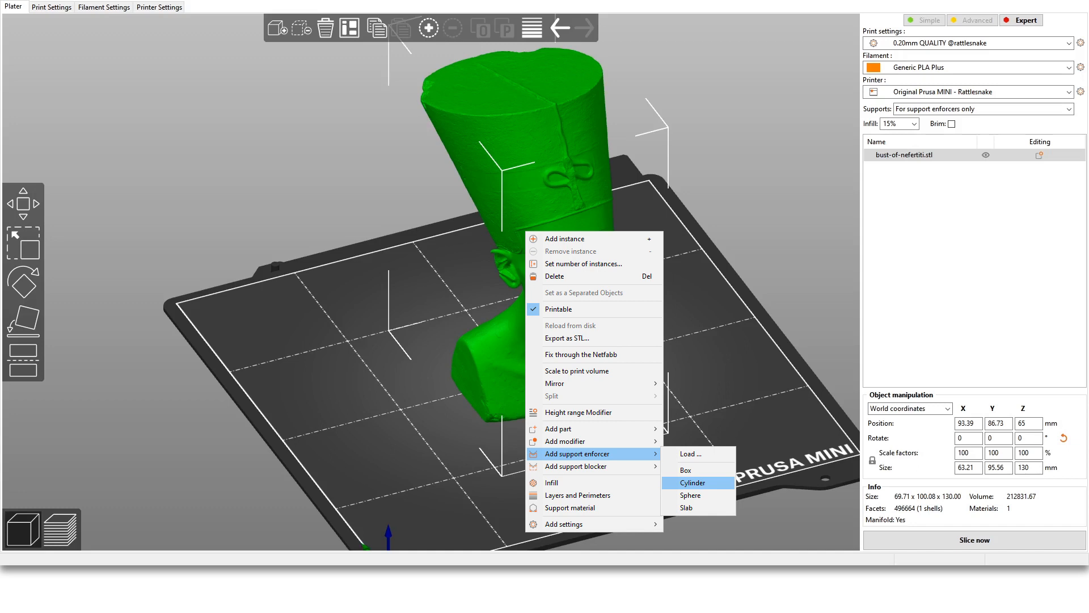
Add a cylinder support enforcer, centre it in front of the bust and enlarge it beneath the chin
left_click(692, 483)
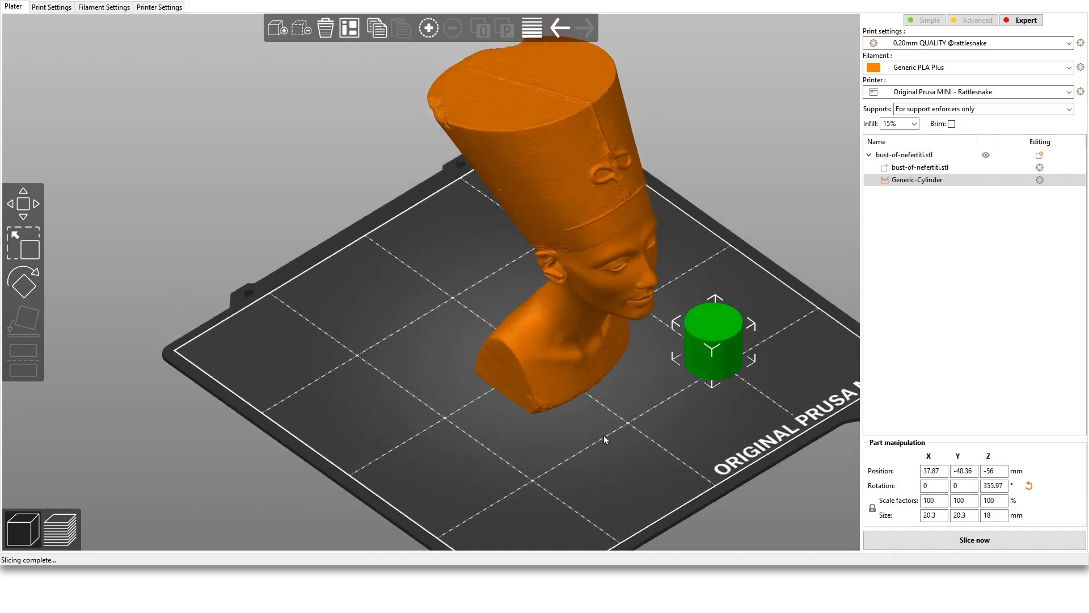
left_click_drag(712, 341, 691, 355)
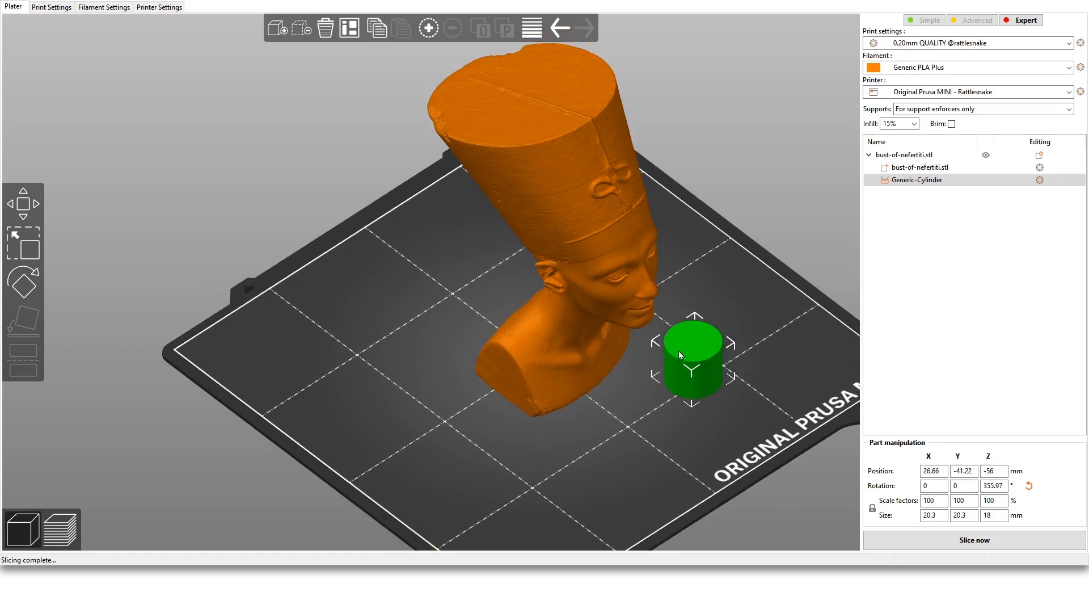
left_click_drag(691, 354, 584, 444)
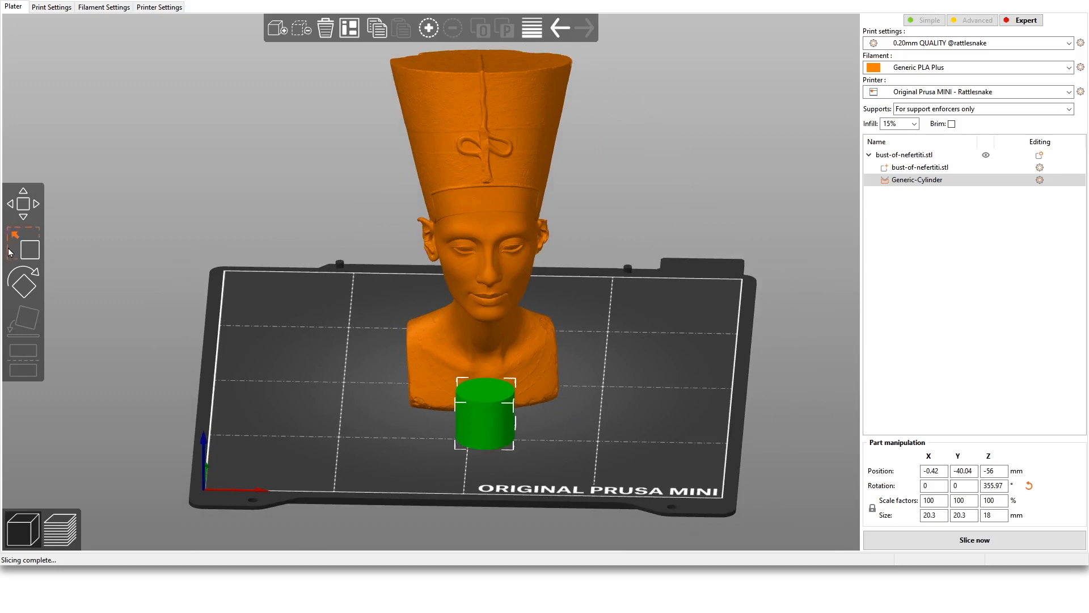
left_click_drag(487, 278, 590, 368)
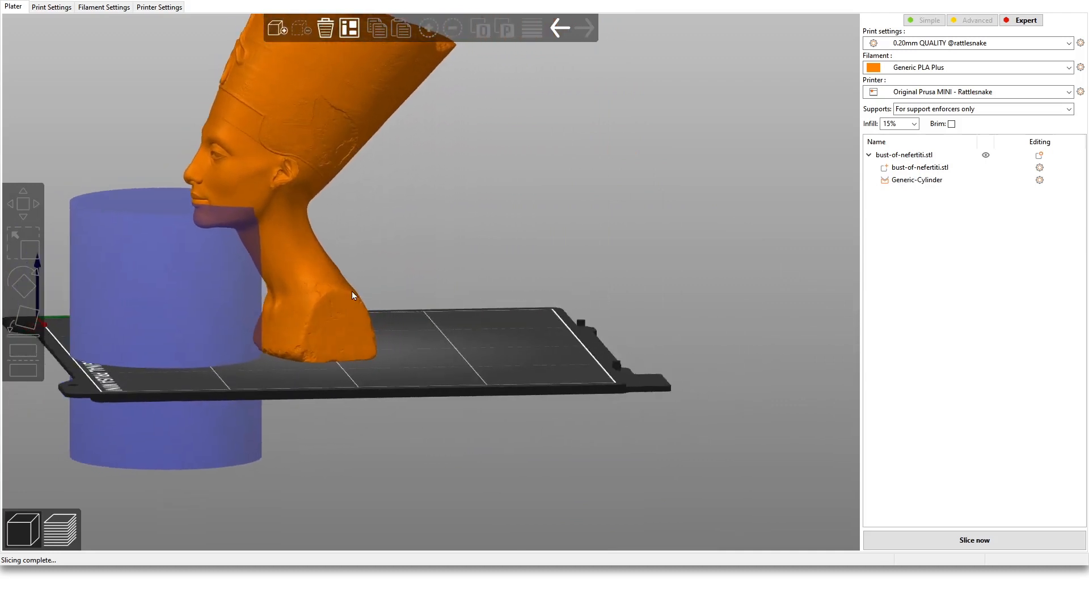
Stretch the newest cylinder enforcer into a column about 116 mm tall beside the head
left_click_drag(347, 295, 496, 354)
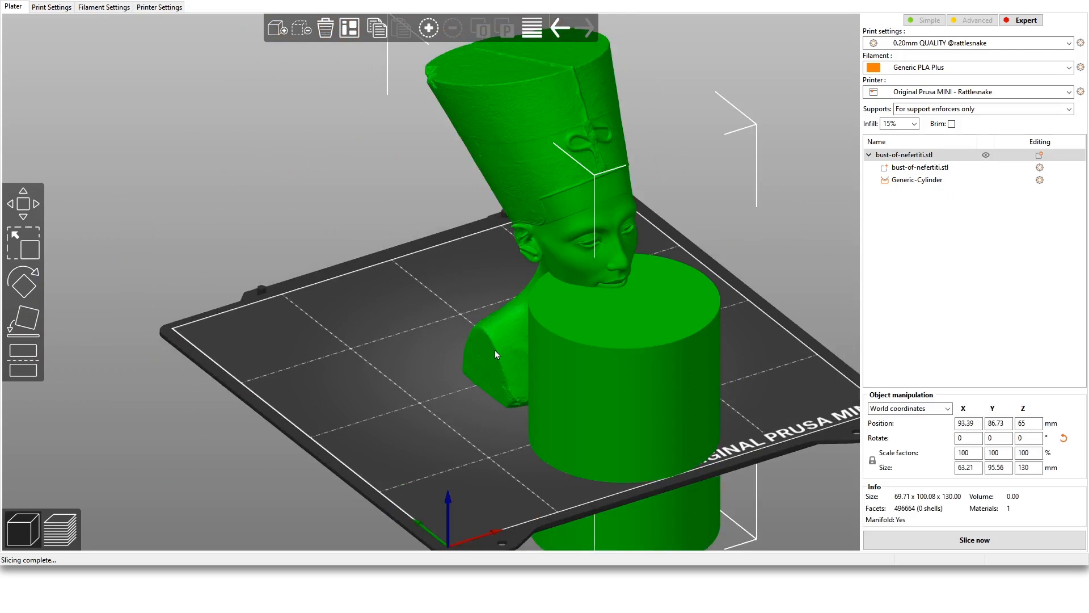
mouse_move(626, 274)
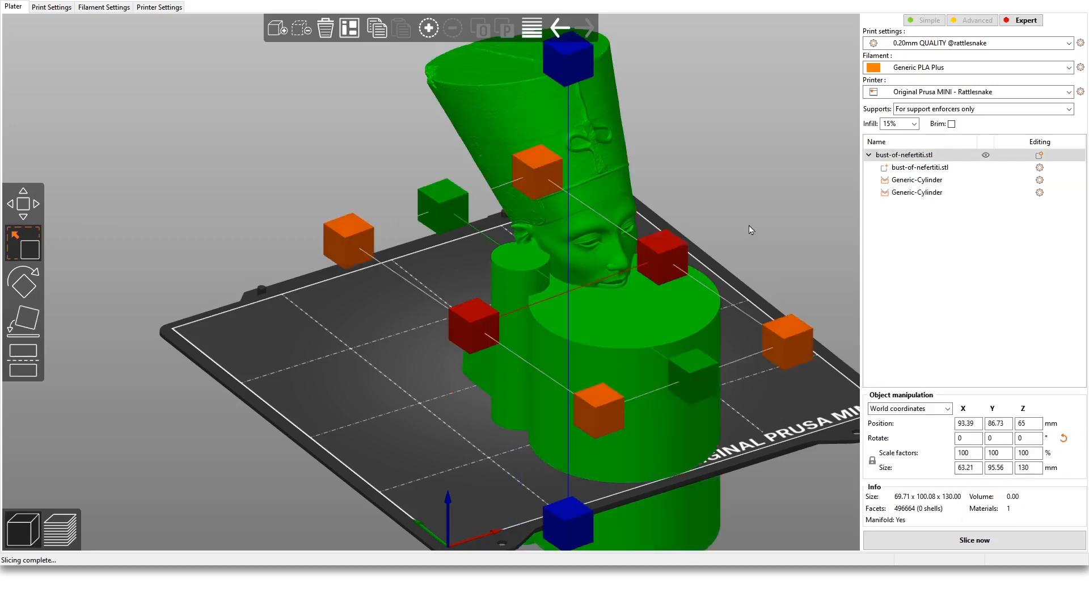
mouse_move(631, 252)
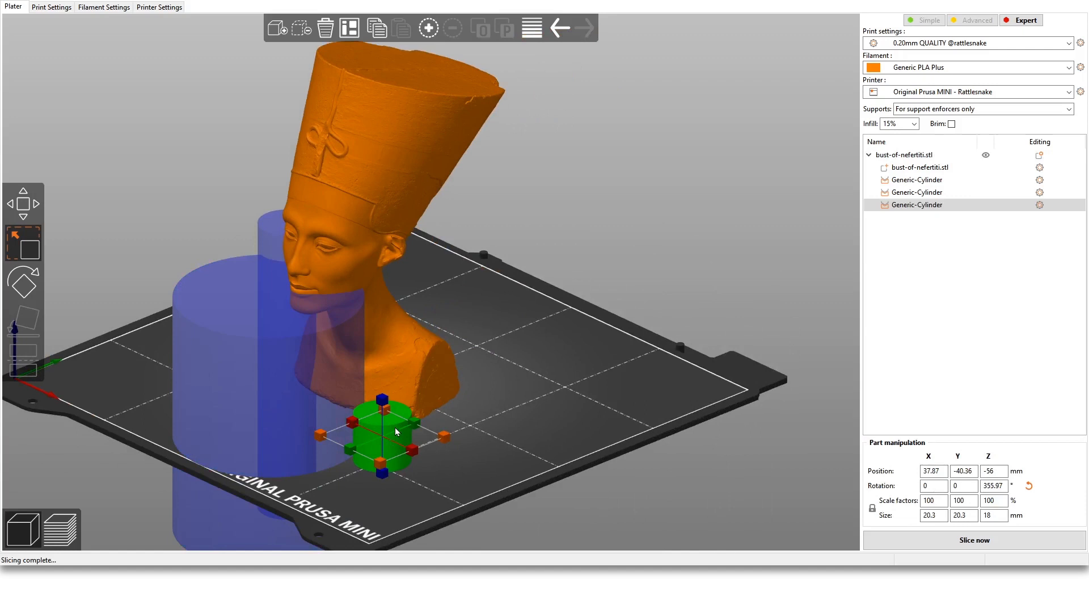
left_click_drag(382, 404, 397, 270)
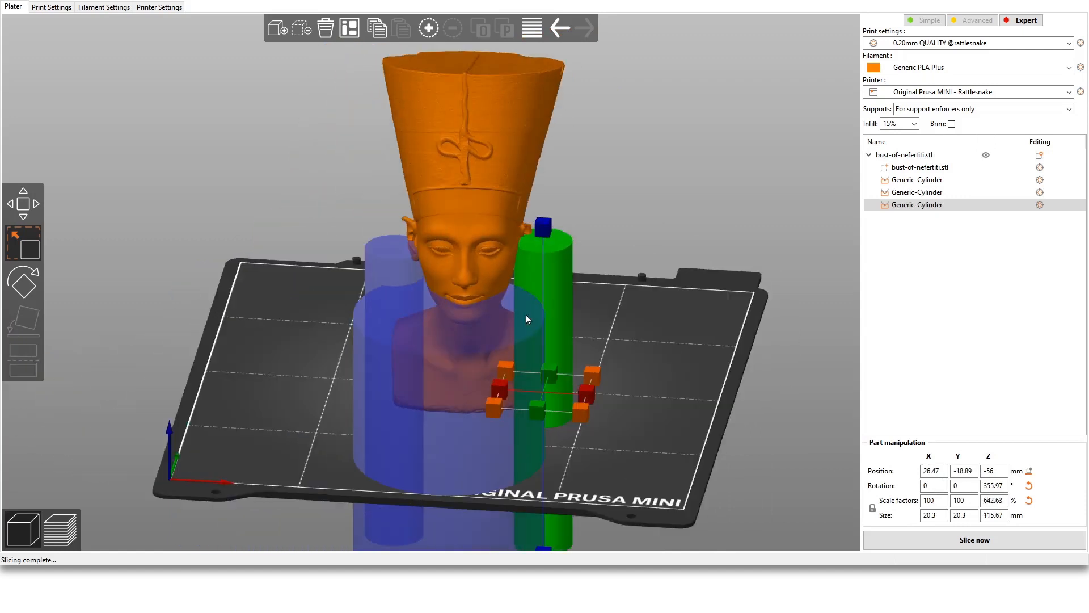
Orbit the bust to check all three cylinder enforcers before slicing
left_click_drag(527, 320, 628, 304)
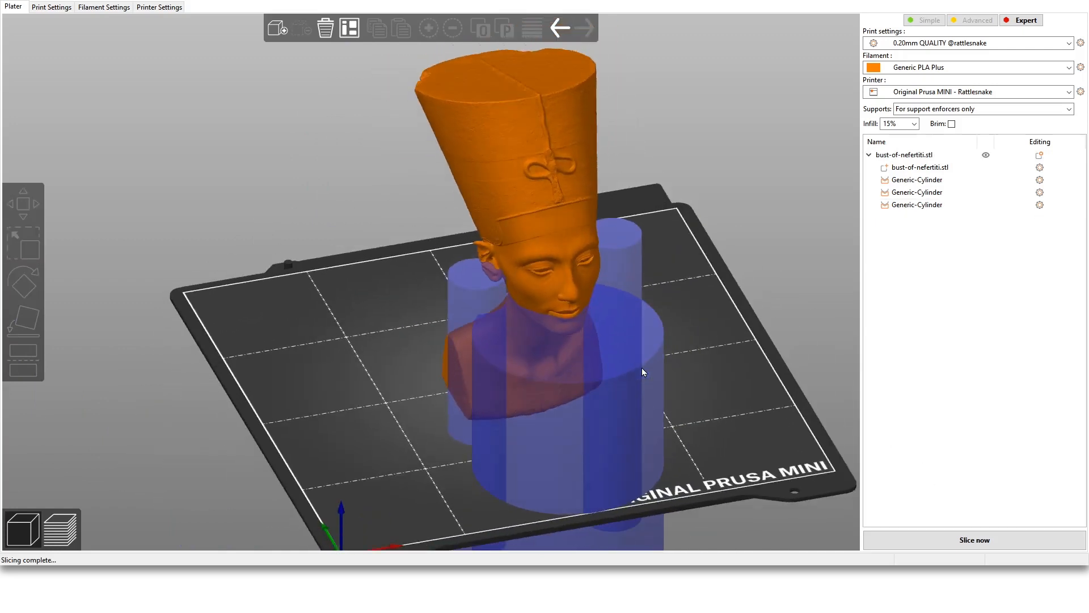
left_click_drag(642, 372, 681, 314)
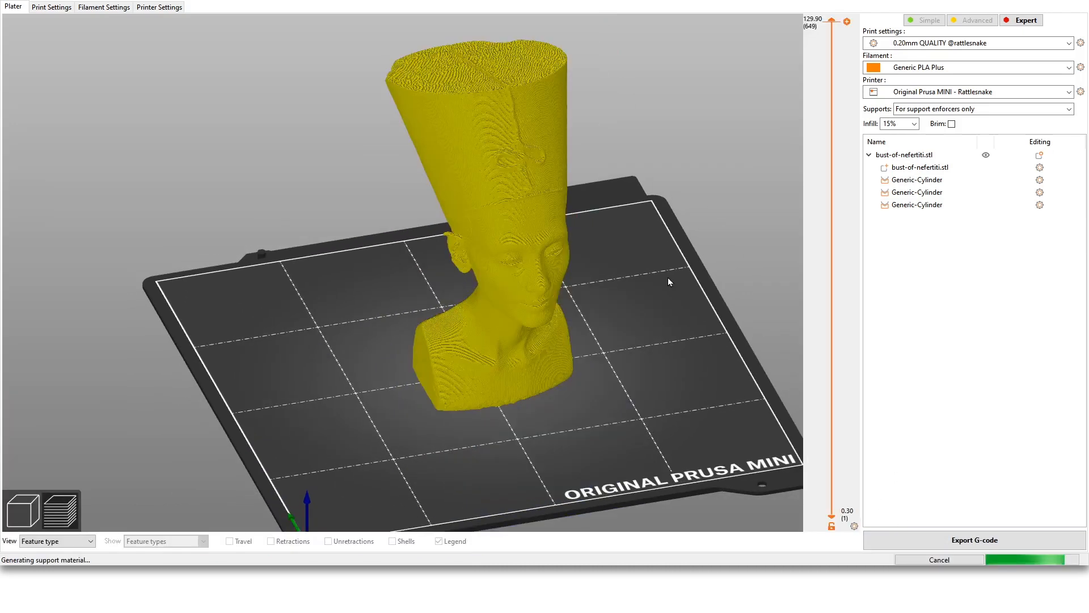
Lower the preview below the top layers and orbit to view the enforcer supports under the chin
left_click_drag(832, 20, 832, 49)
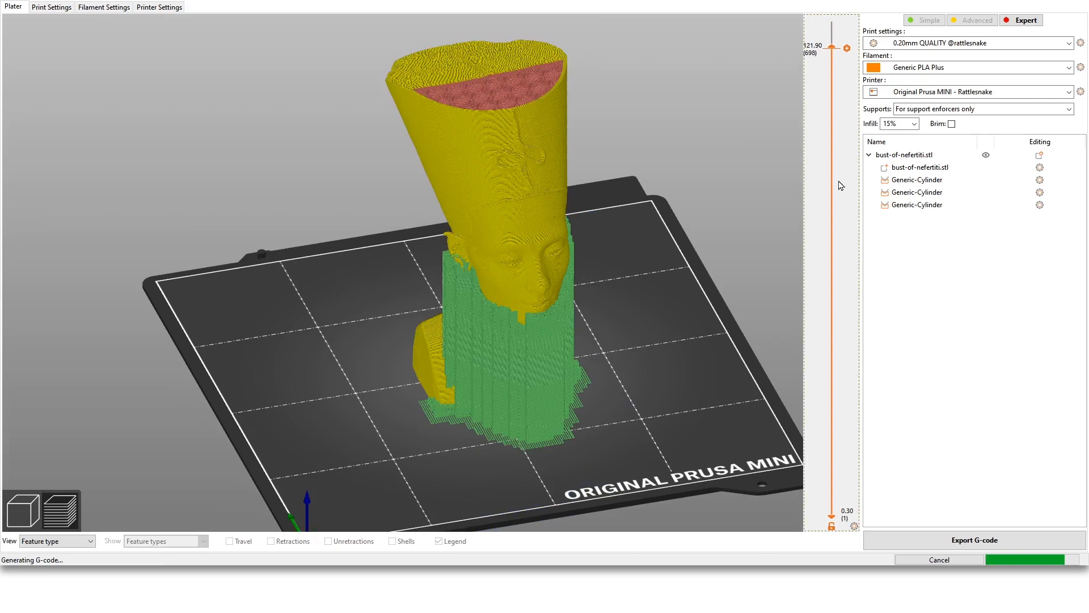
left_click_drag(832, 36, 832, 20)
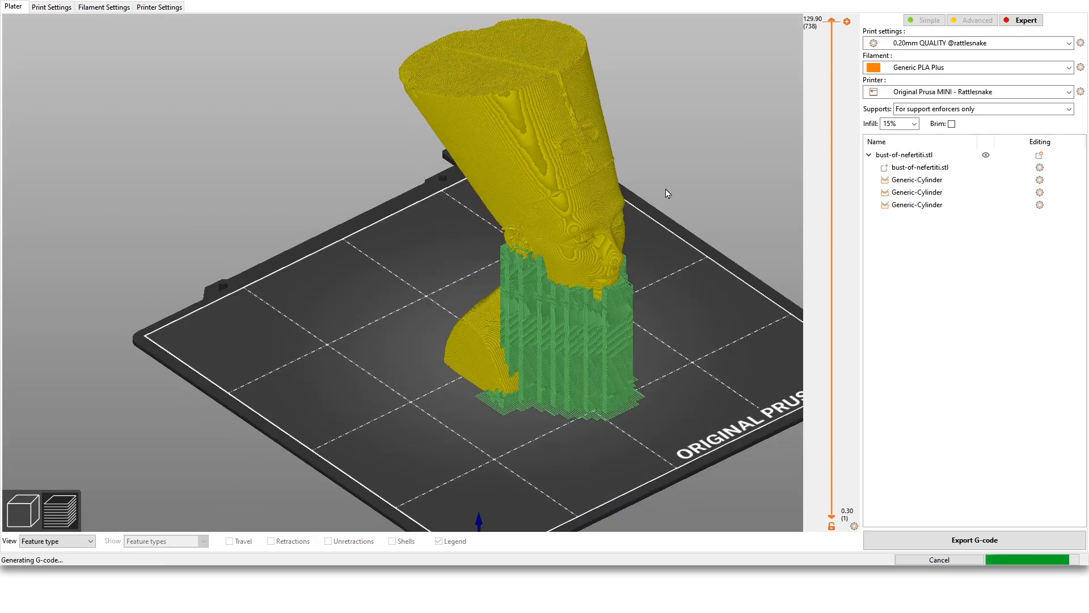
left_click_drag(667, 193, 682, 166)
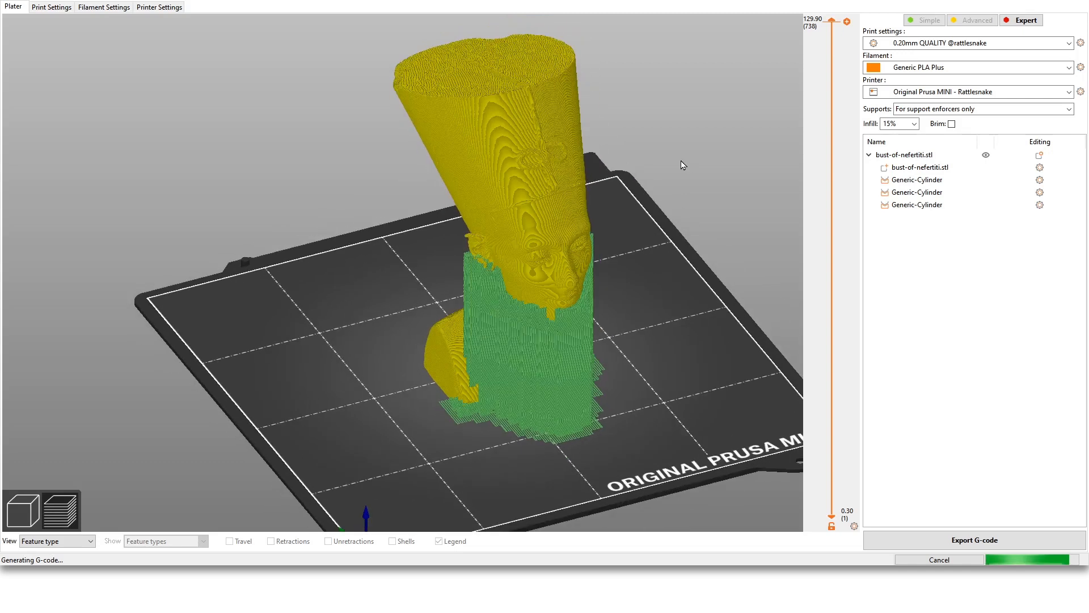
left_click_drag(681, 165, 712, 169)
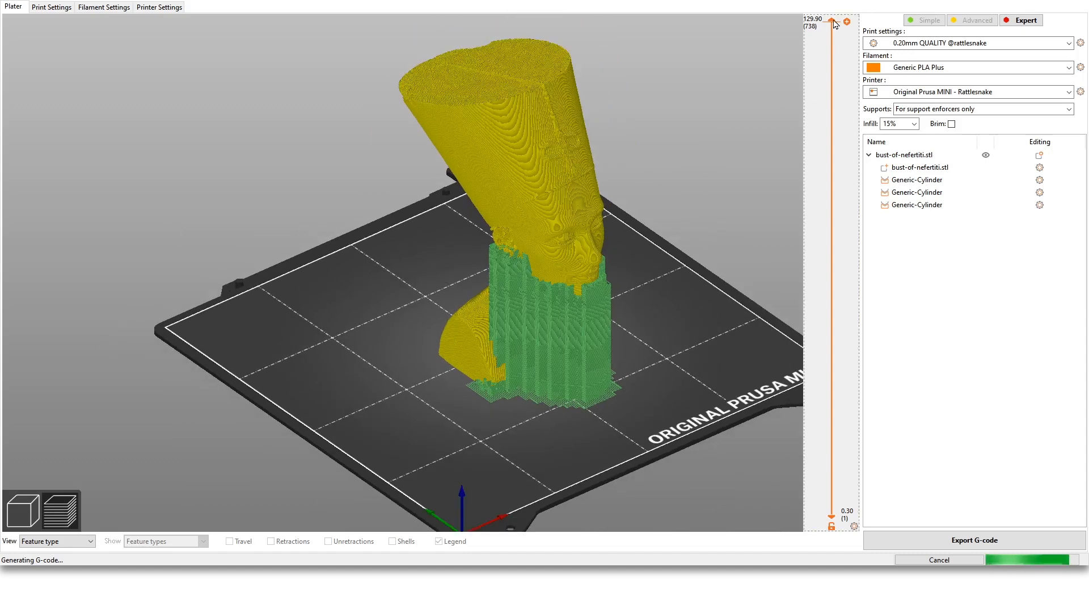
Scrub the preview down to the first layers and back up into the head cross-section
left_click_drag(832, 23, 831, 249)
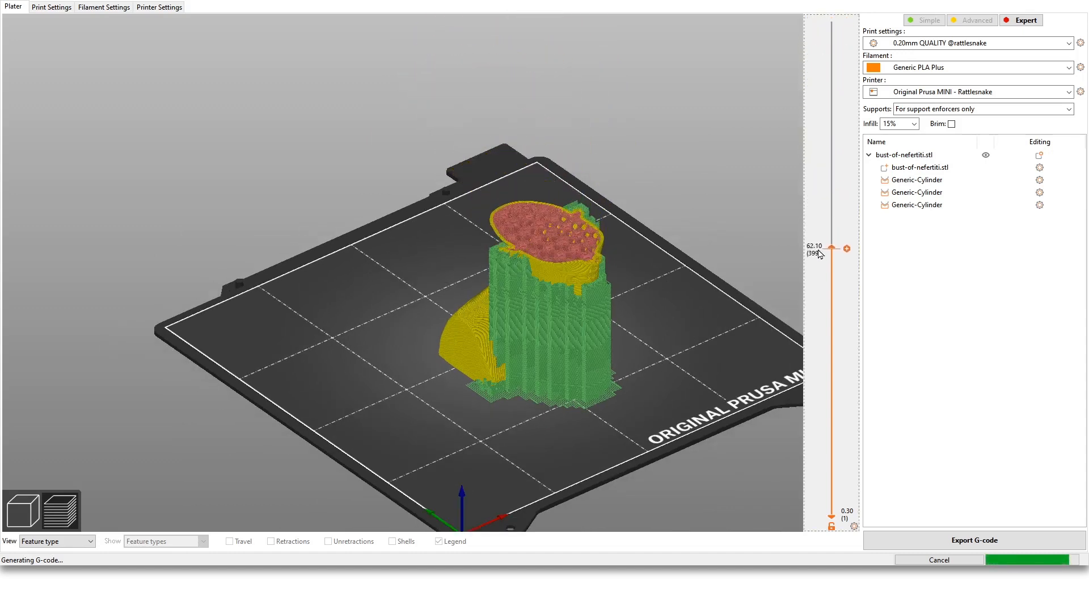
left_click_drag(833, 248, 833, 432)
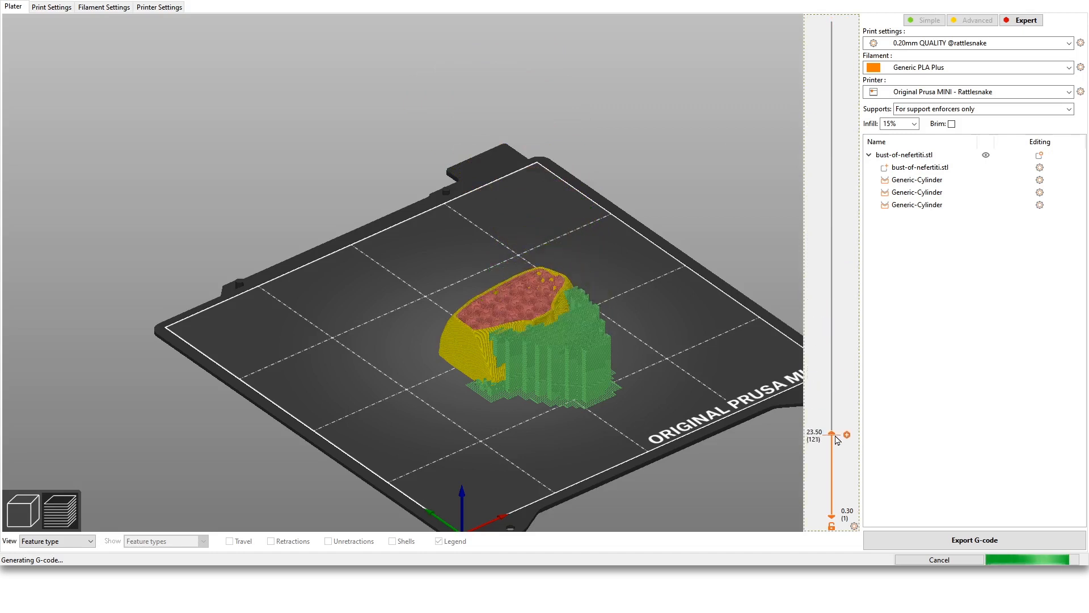
left_click_drag(831, 435, 832, 489)
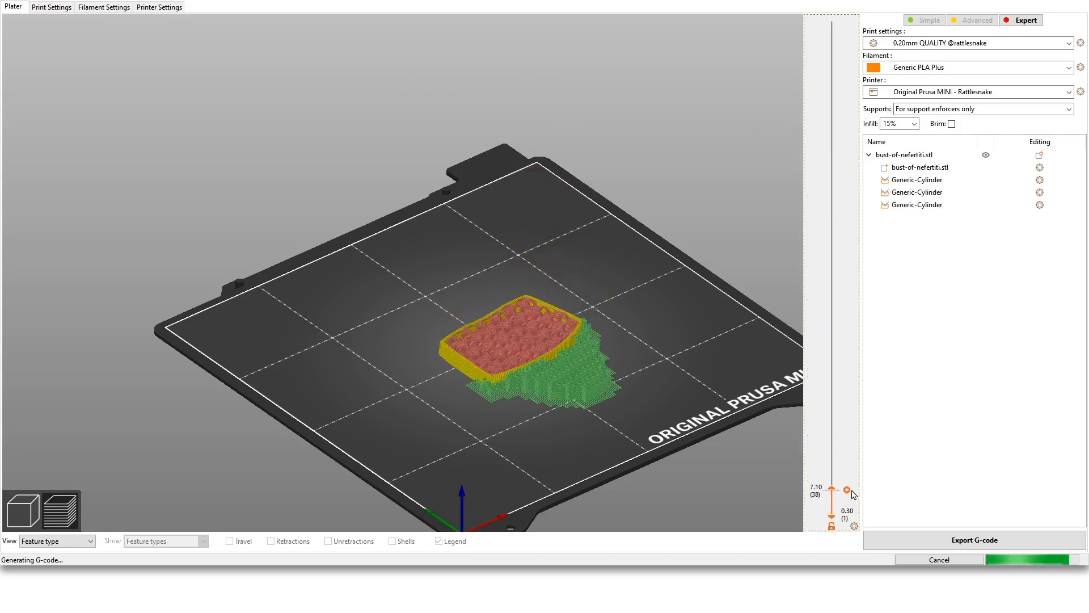
left_click_drag(854, 489, 846, 318)
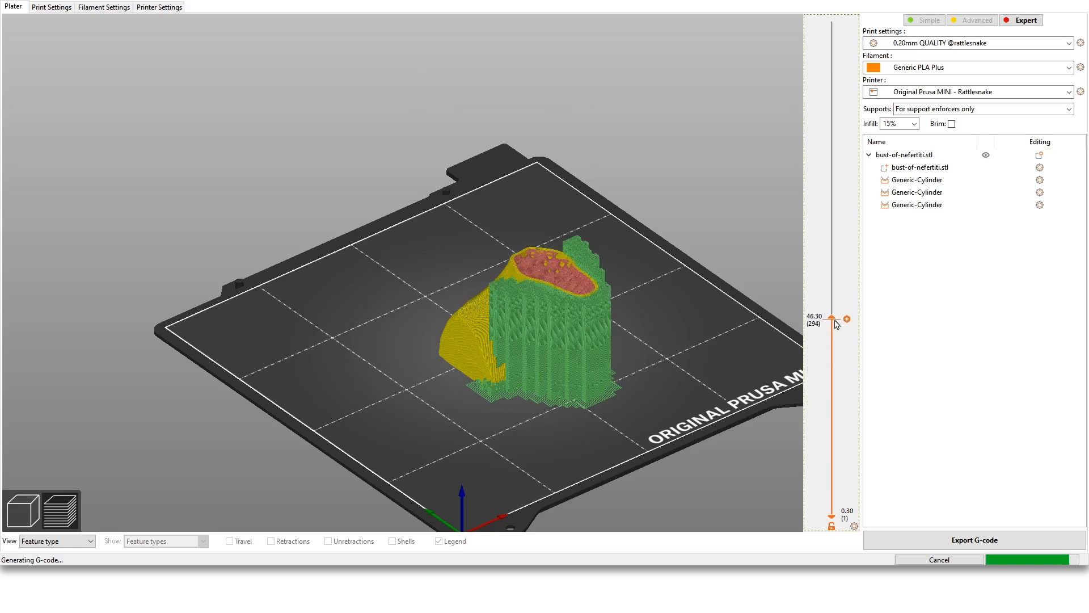
left_click_drag(832, 321, 832, 245)
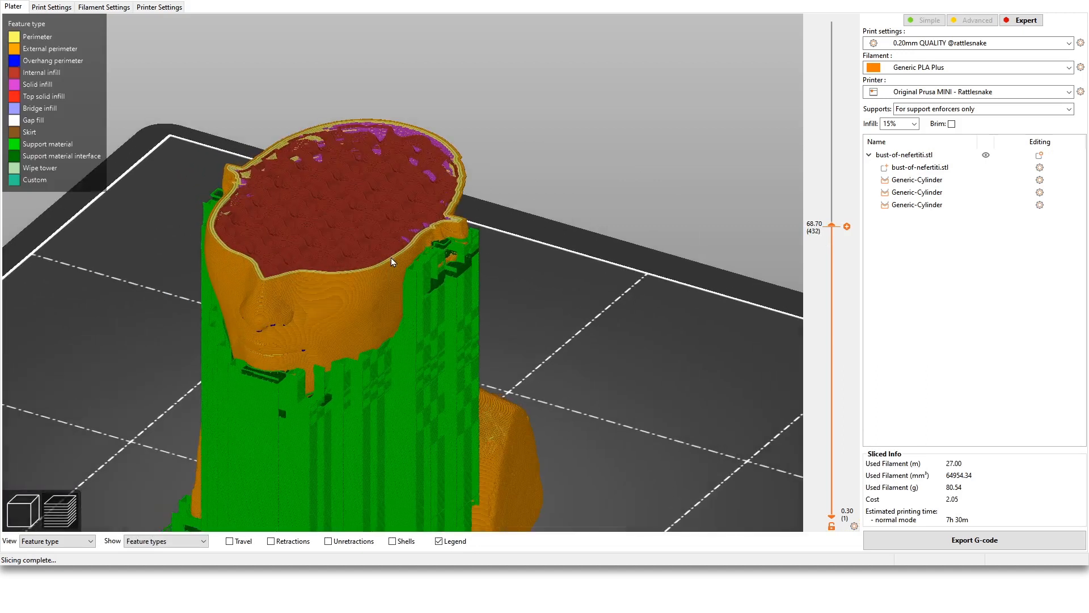
Step the preview a few layers down and up through cross-sections of the head
left_click_drag(833, 224, 833, 232)
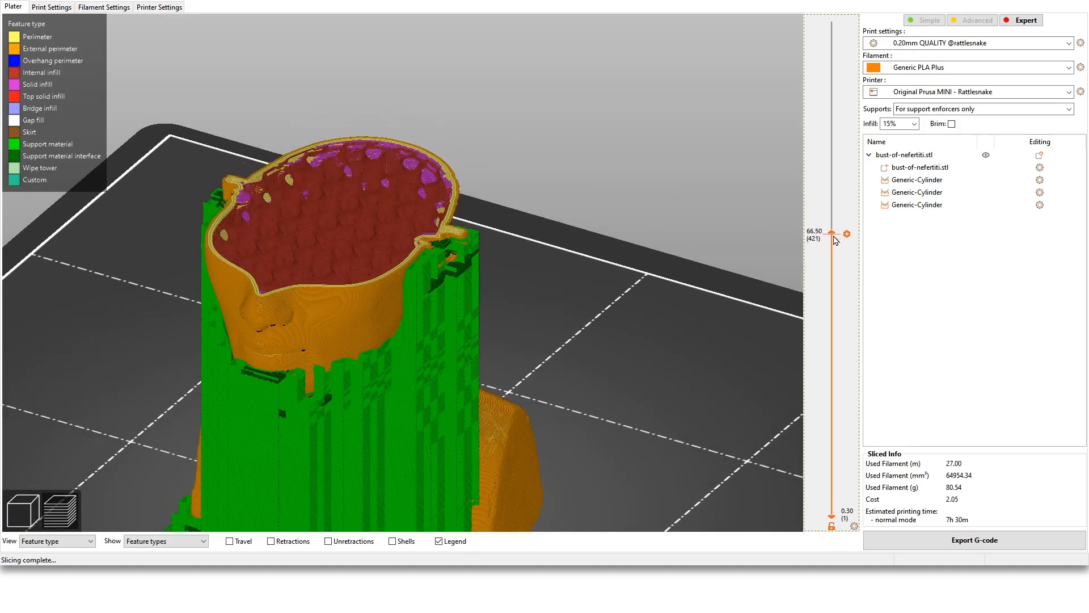
left_click_drag(833, 232, 833, 246)
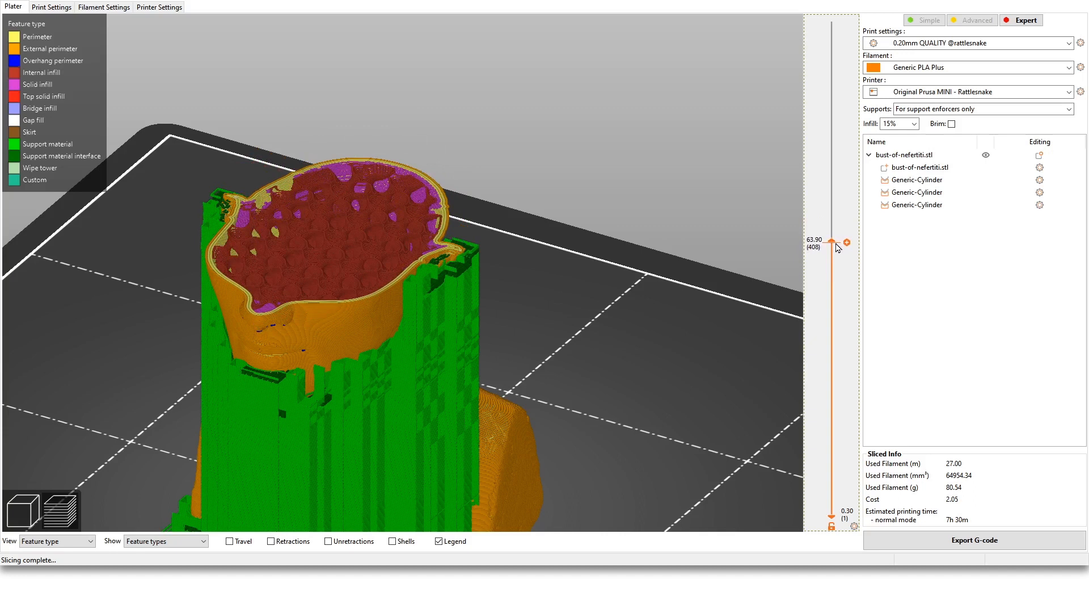
left_click_drag(833, 246, 833, 259)
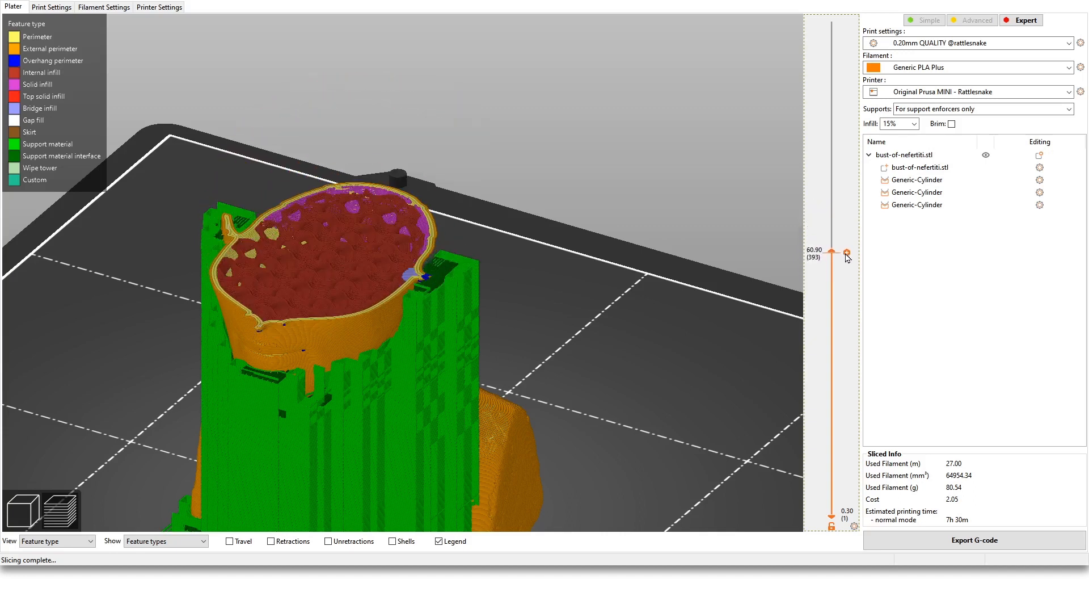
left_click_drag(846, 250, 846, 249)
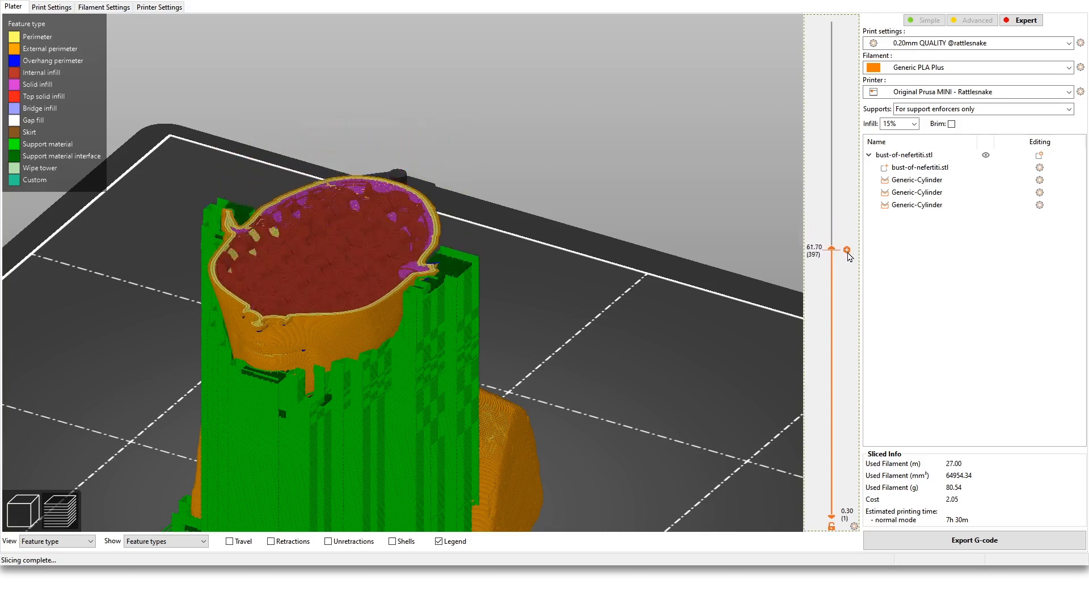
left_click_drag(846, 250, 846, 225)
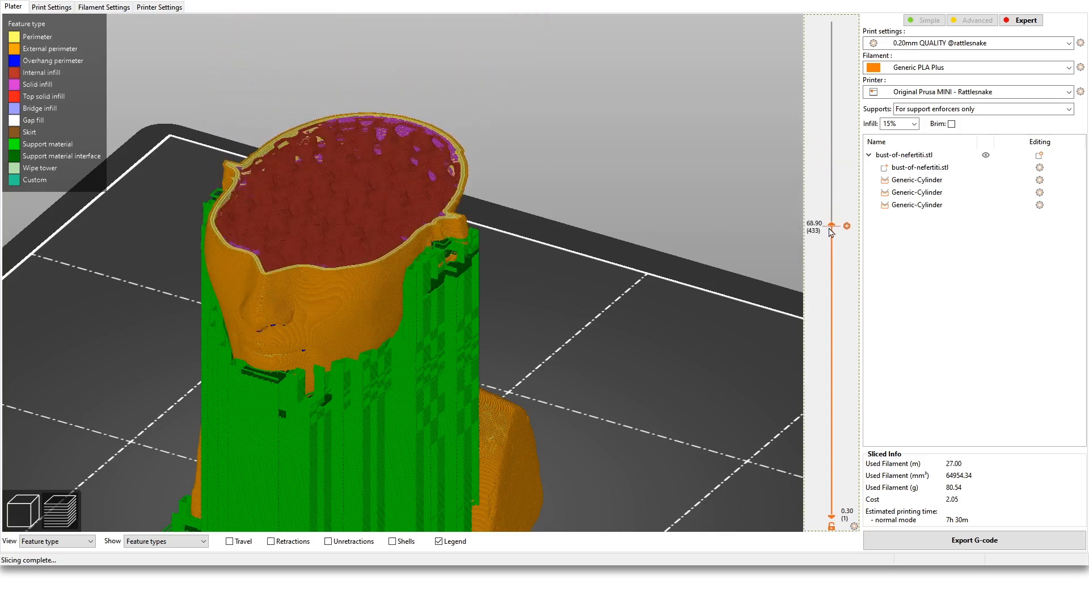
Restore the full 129.90 mm preview showing the bust front-on with supports under the chin
left_click_drag(832, 224, 832, 19)
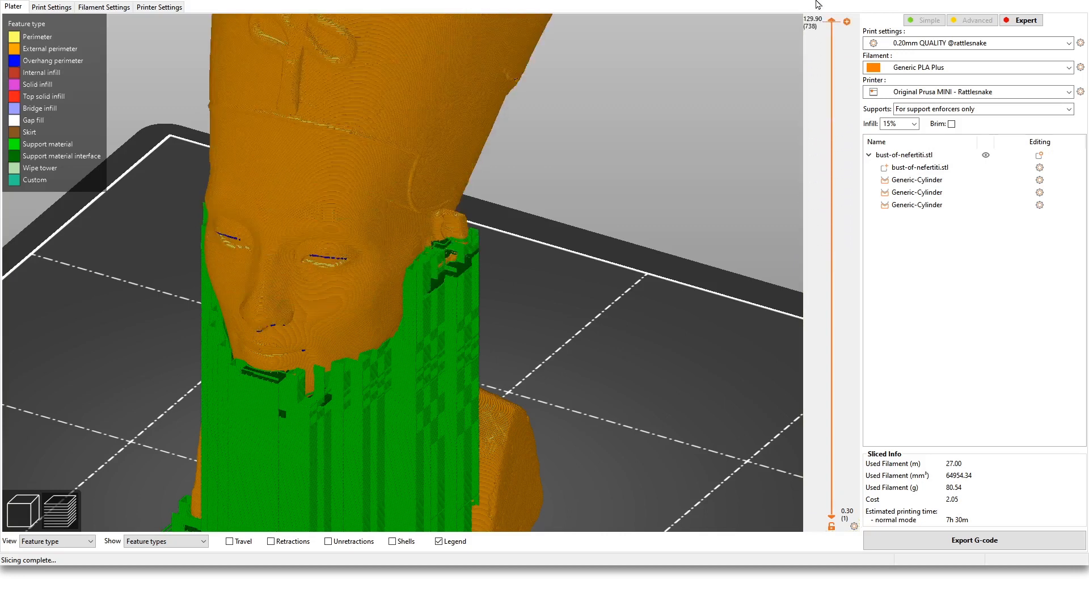
left_click_drag(832, 21, 832, 246)
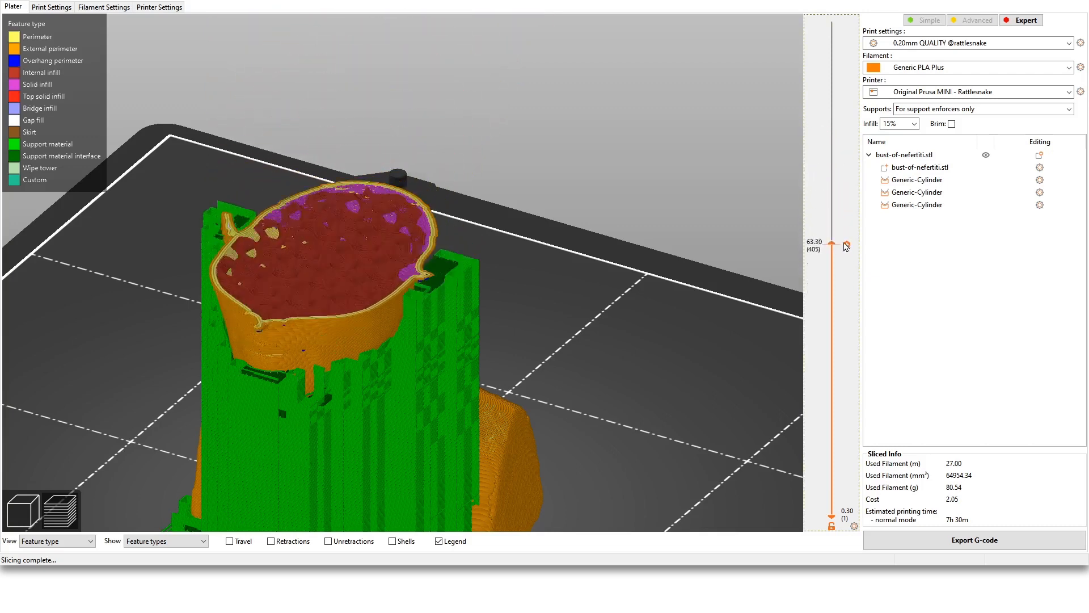
left_click_drag(832, 245, 832, 21)
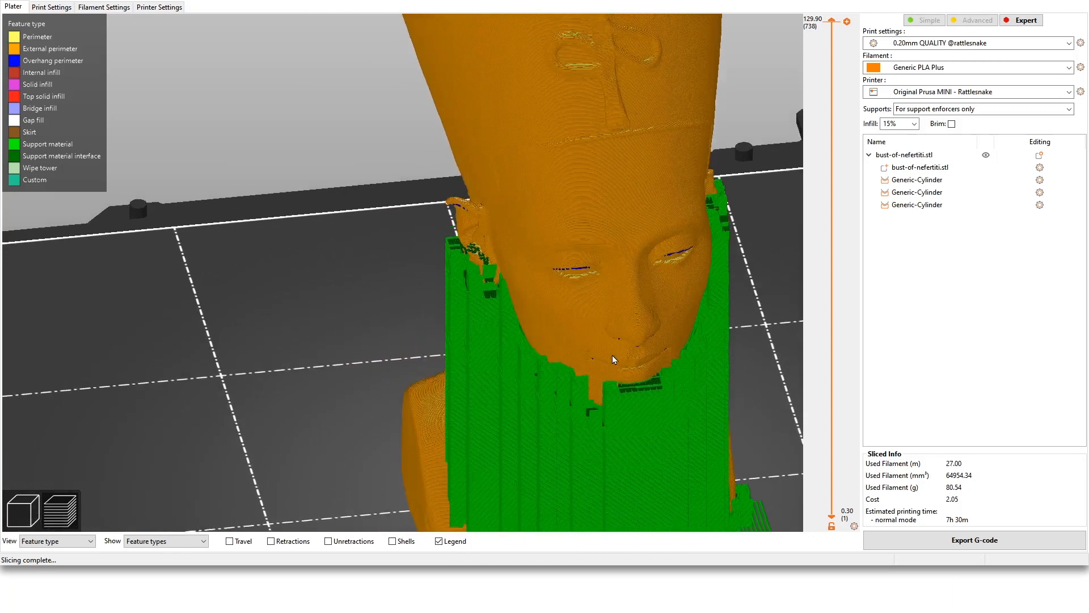
Orbit around the bust to inspect the chin and ear supports from the side, front and above
left_click_drag(613, 359, 149, 326)
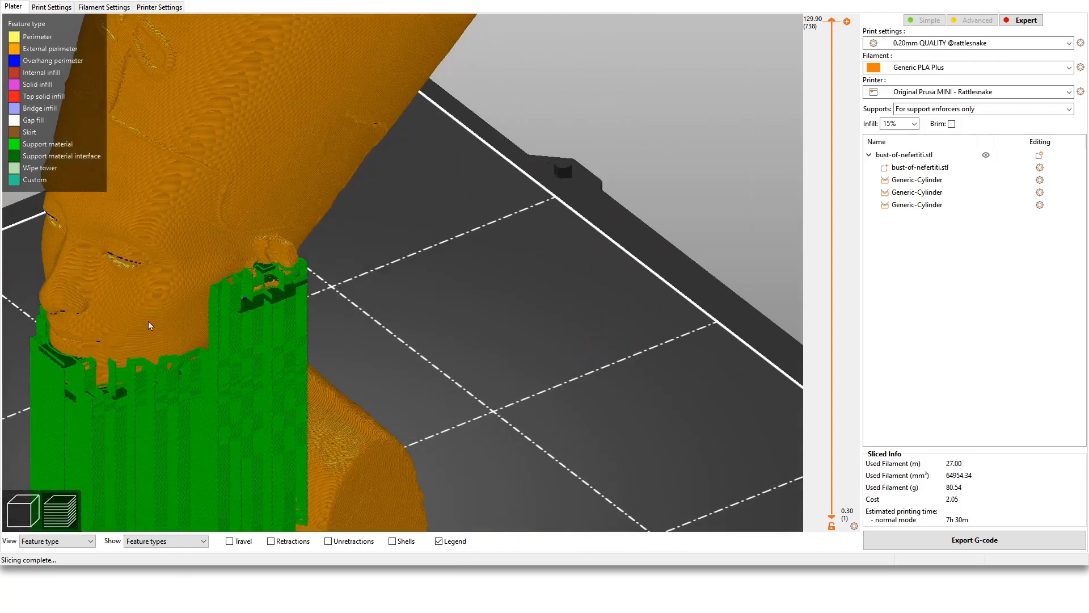
left_click_drag(148, 326, 438, 340)
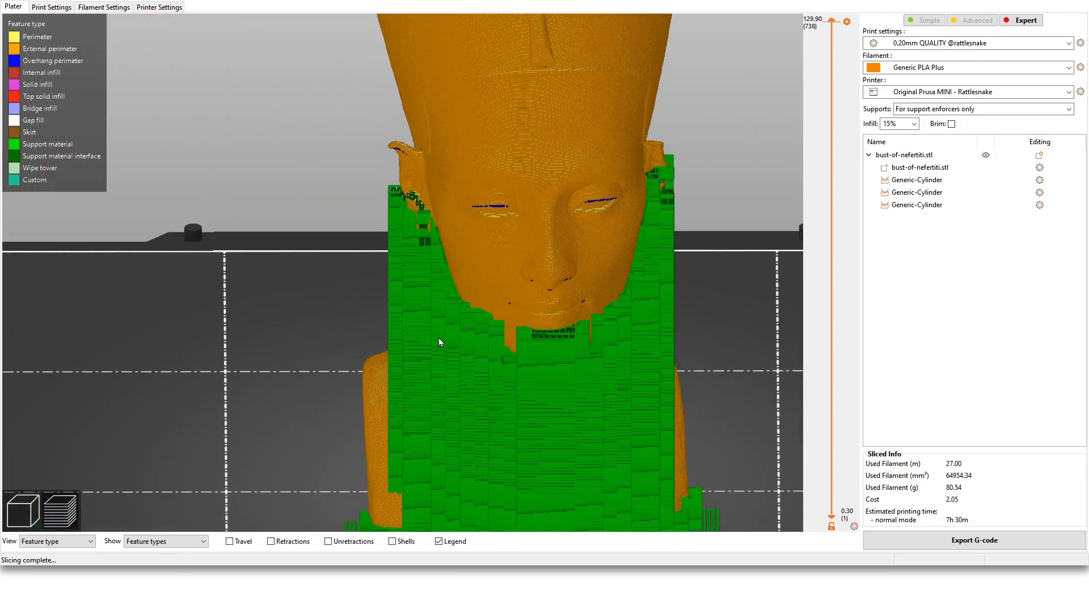
left_click_drag(438, 341, 546, 390)
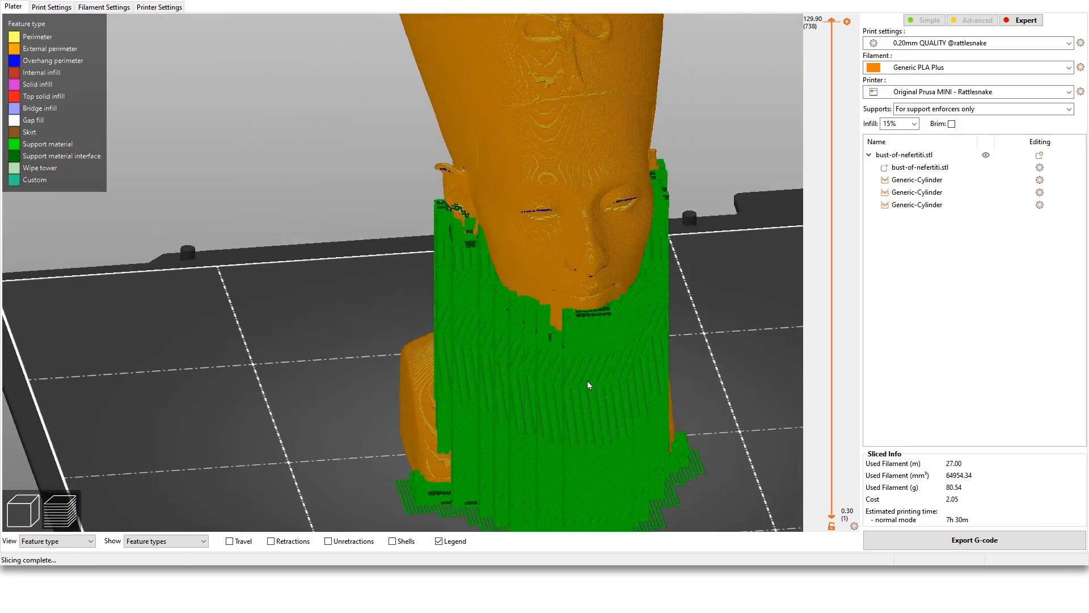
left_click_drag(589, 385, 508, 357)
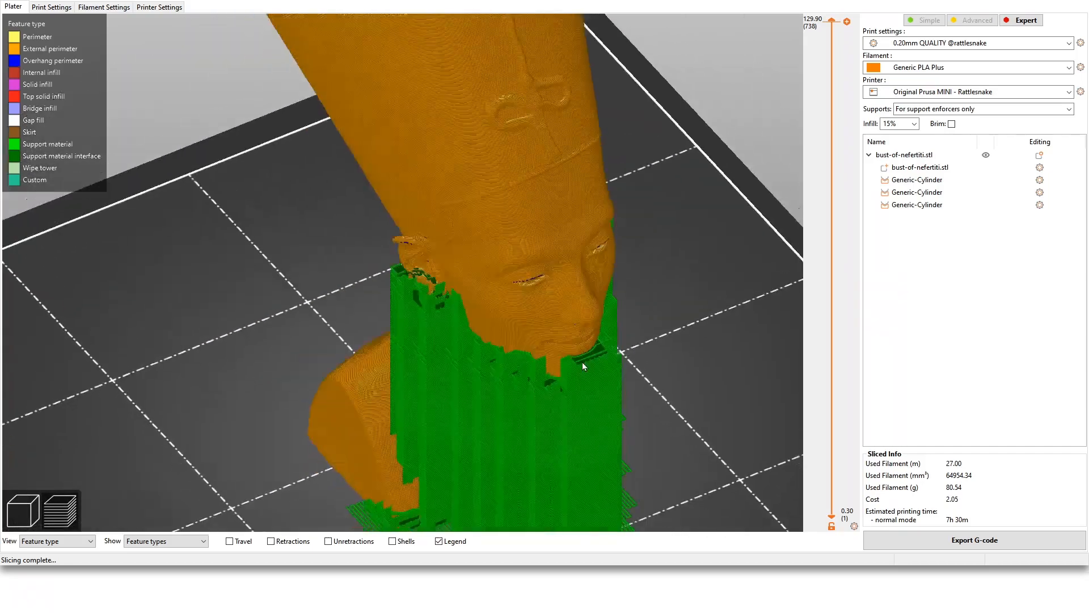
left_click_drag(583, 367, 560, 358)
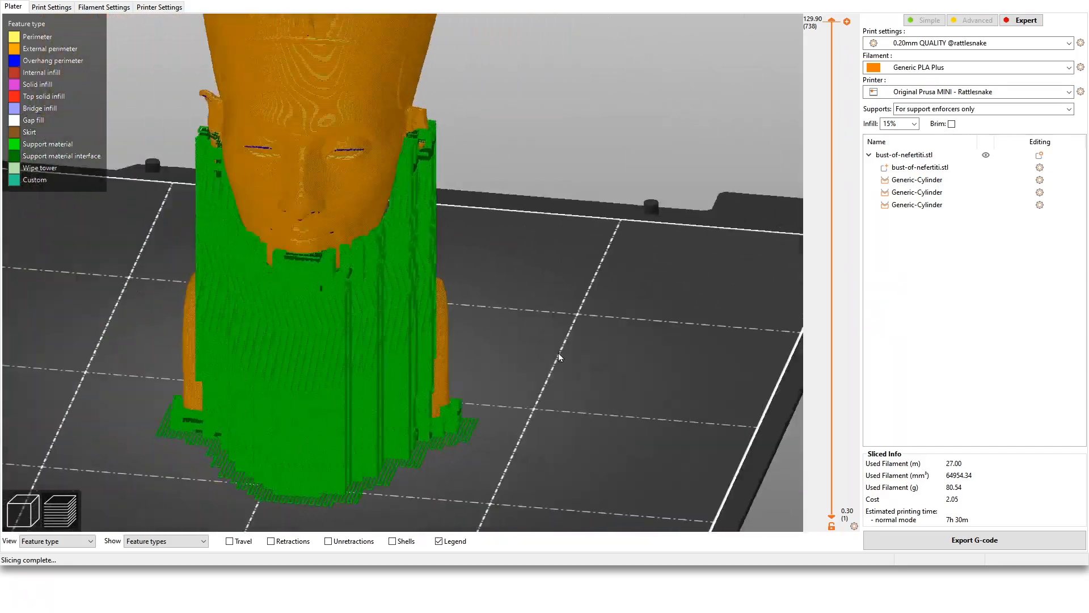
left_click_drag(559, 358, 701, 212)
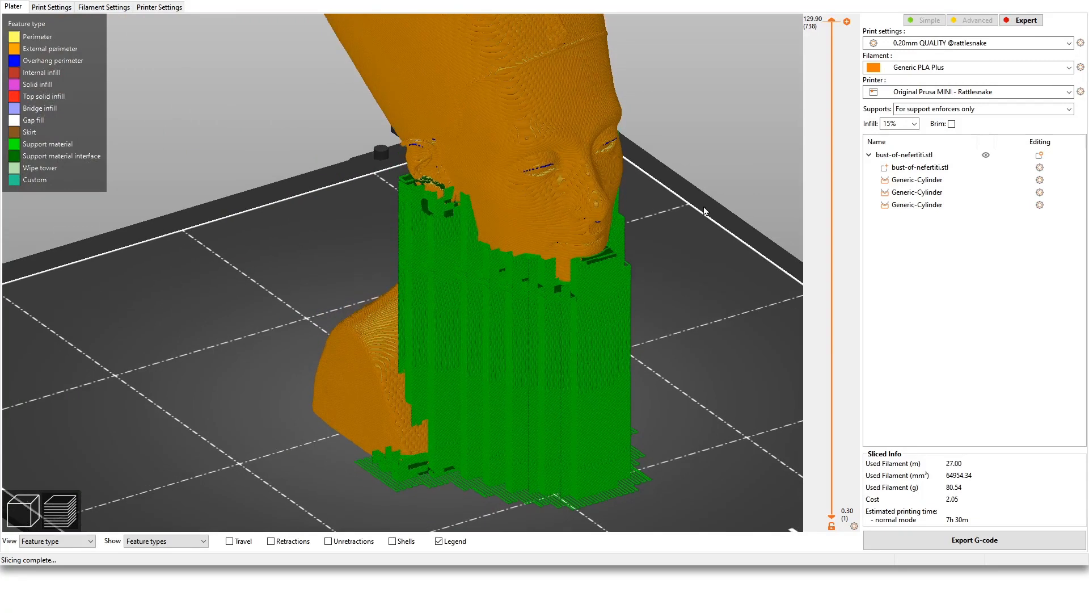
mouse_move(178, 78)
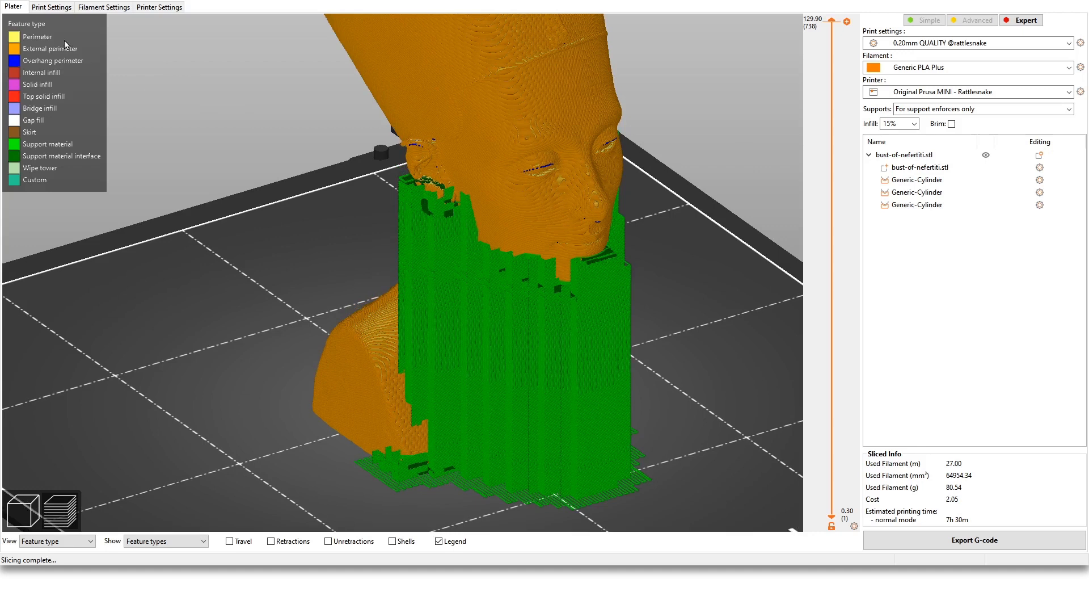
left_click(51, 6)
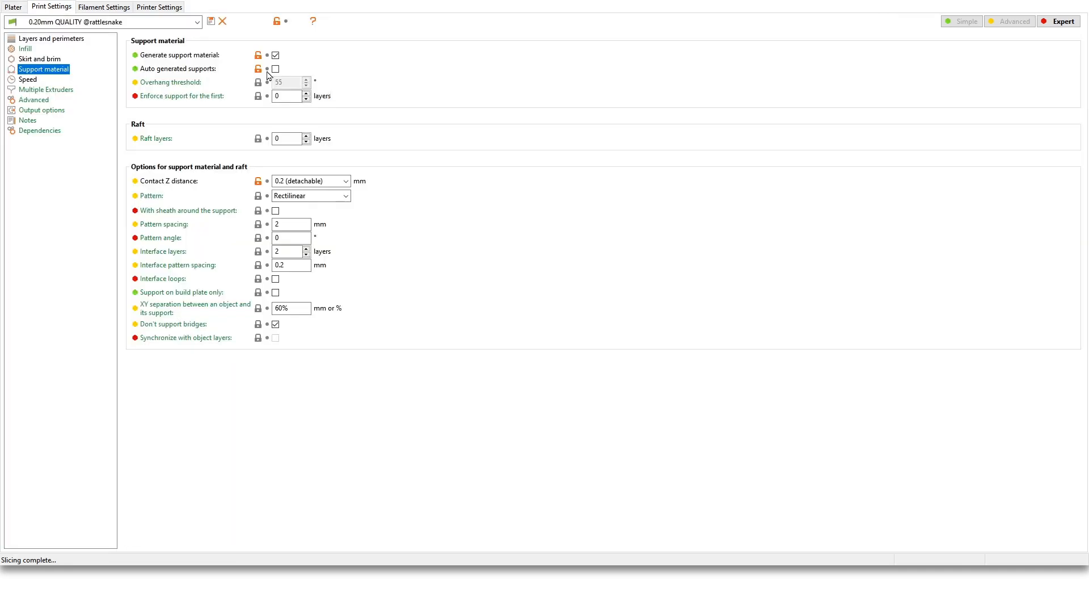
Confirm the first layer height is 0.3 mm under Layers and perimeters
left_click(51, 39)
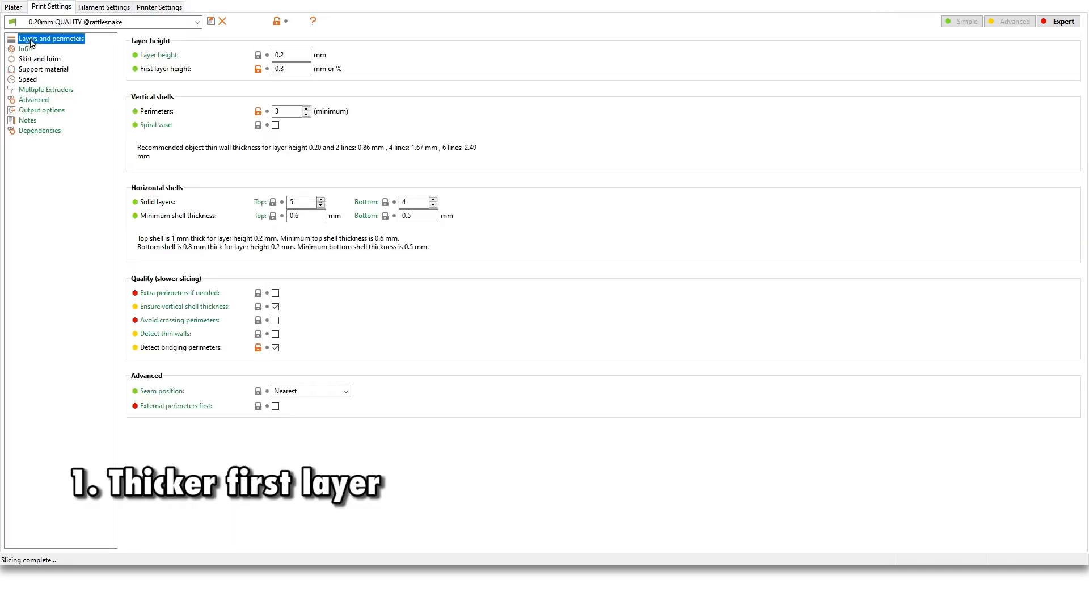
left_click(290, 68)
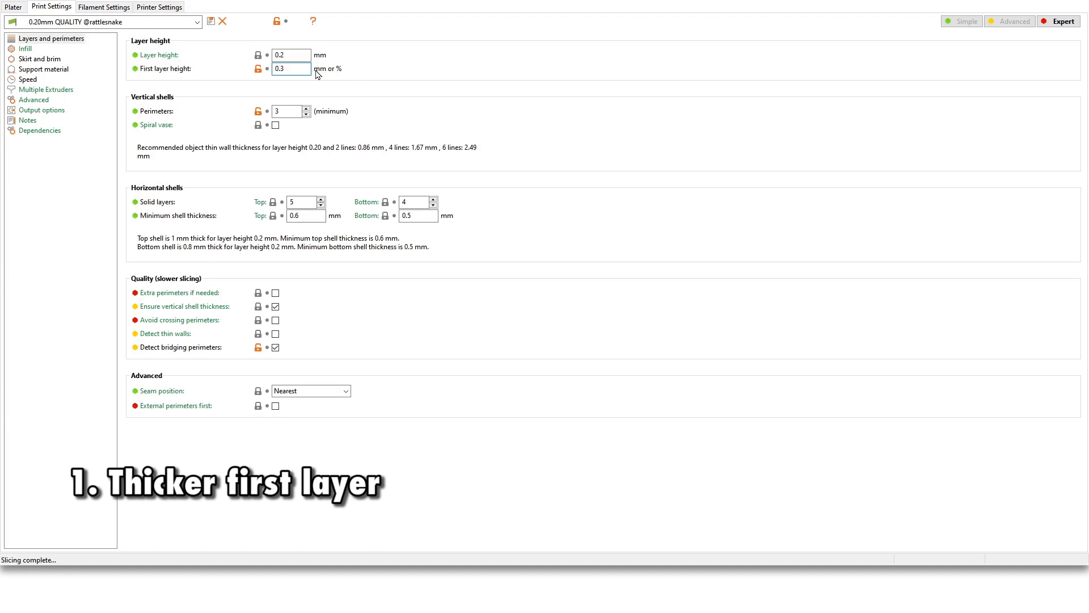
left_click(291, 68)
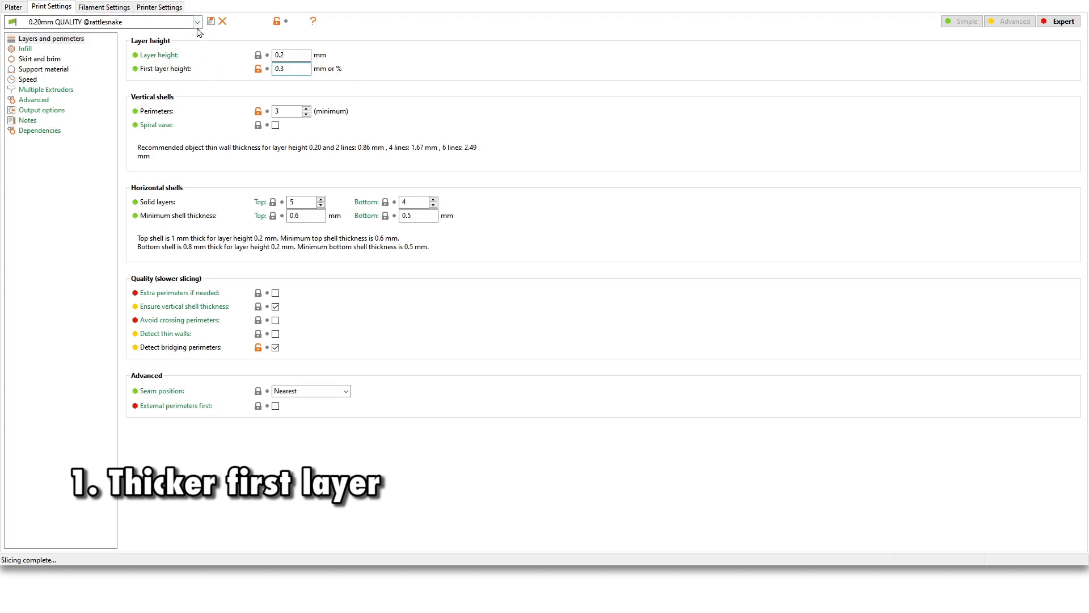
left_click(159, 7)
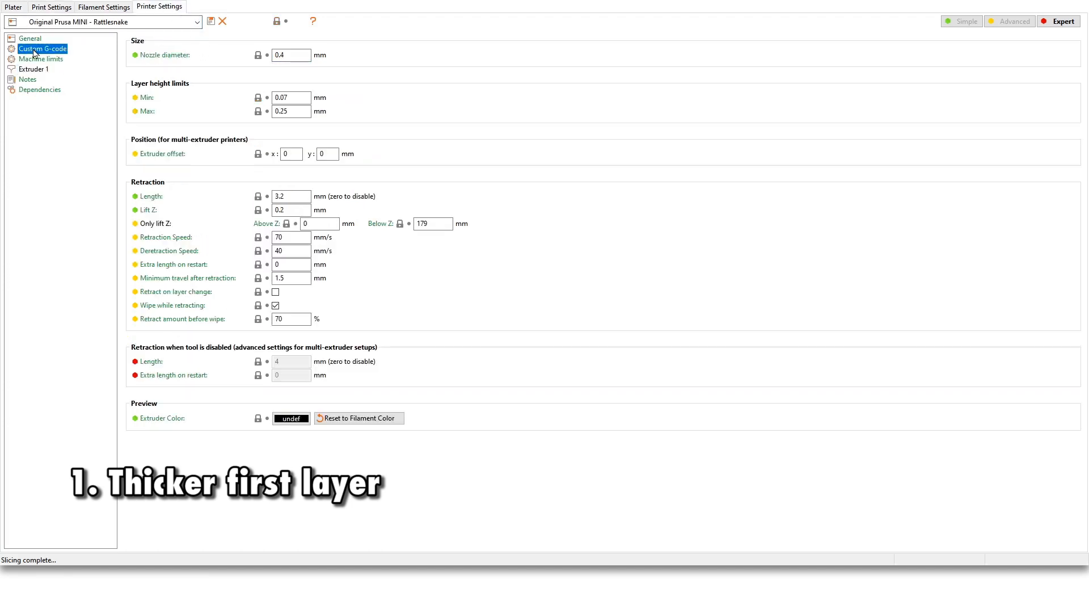
Review the commented-out ;M221 S95 flow line in the start G-code, then return to the Plater preview
left_click(42, 49)
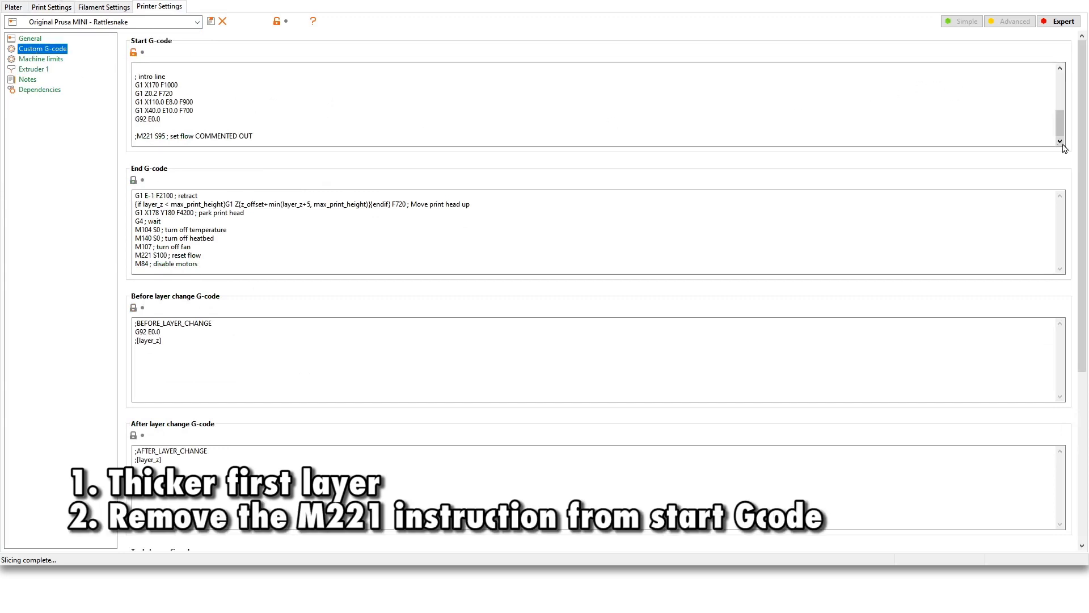
double_click(159, 135)
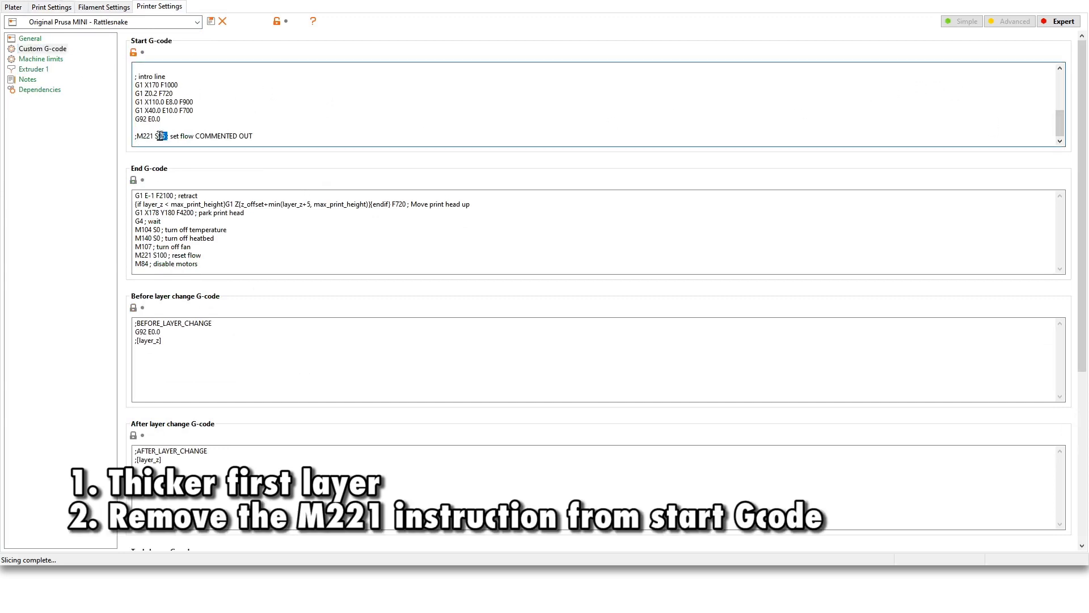
triple_click(193, 135)
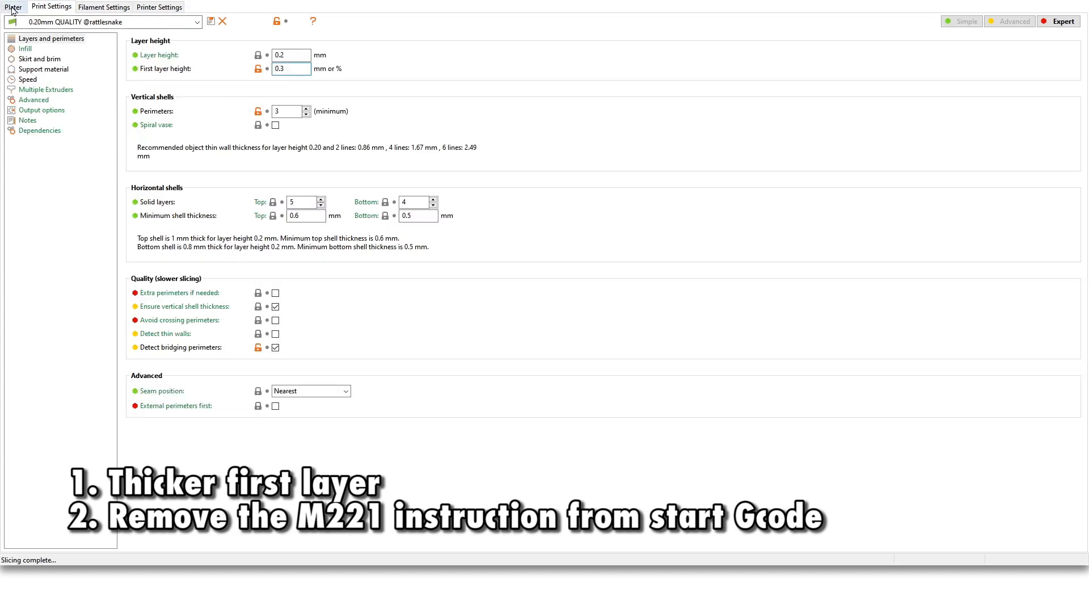
left_click(12, 6)
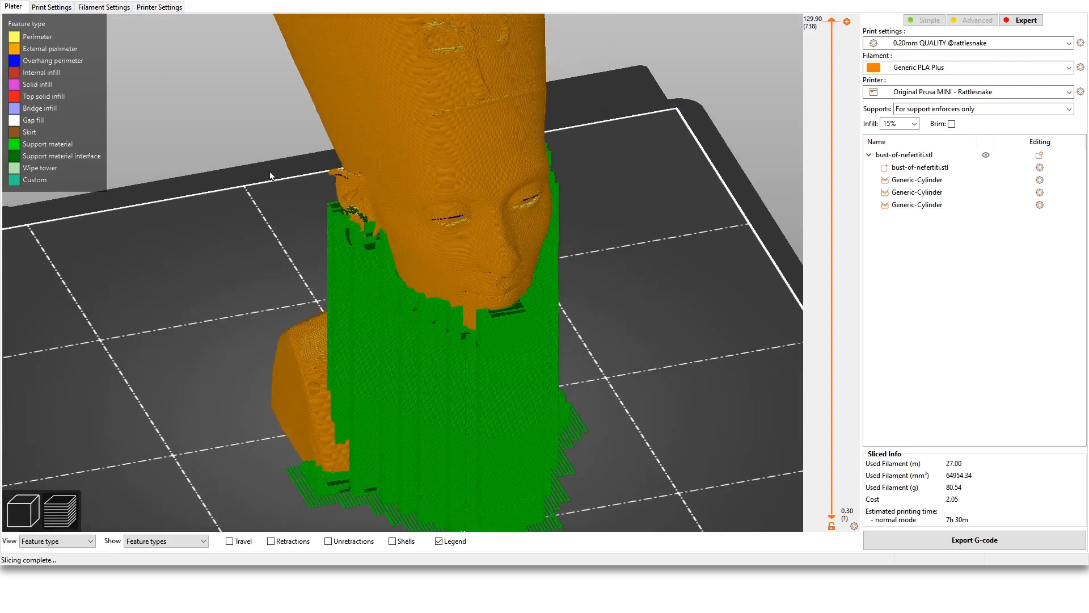